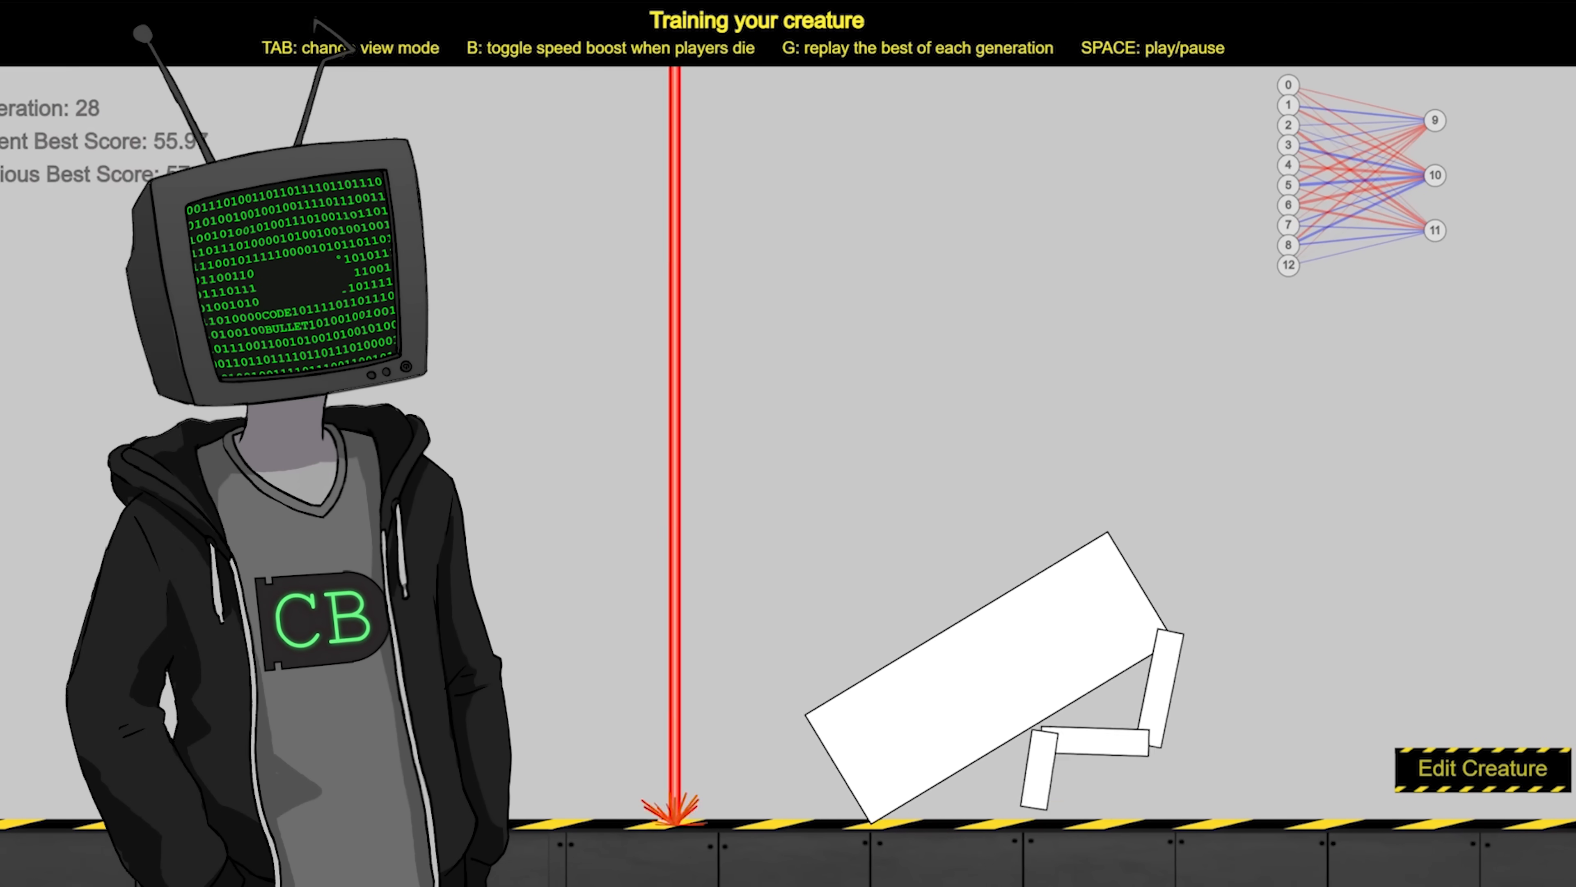
# - Leave training and add a new lower-leg rectangle under the box creature's upper legs
pyautogui.click(1479, 767)
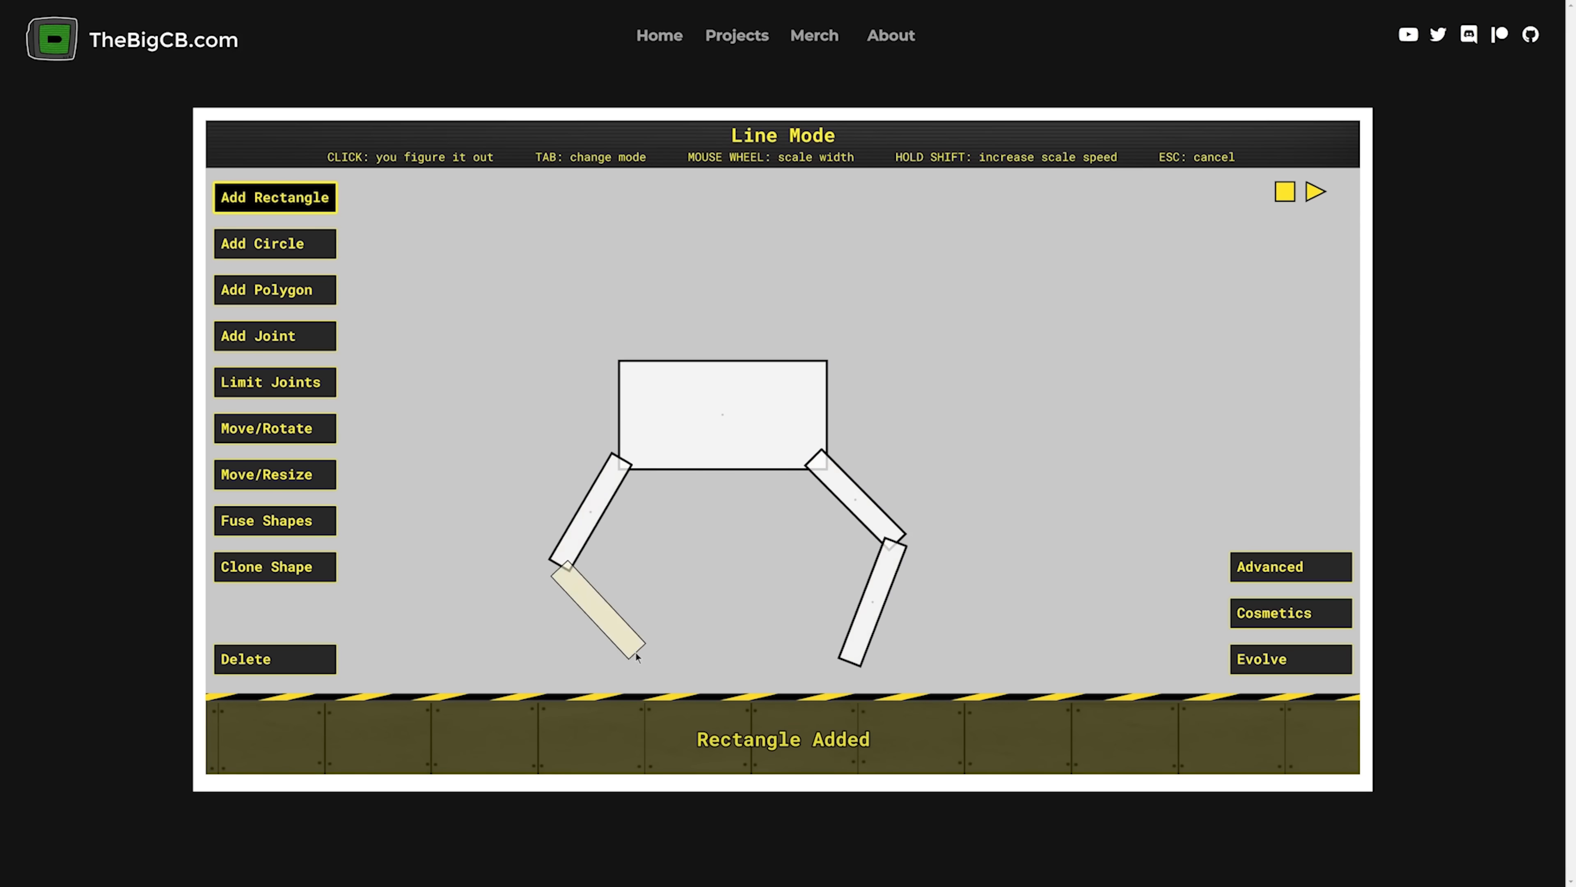
pyautogui.click(1291, 658)
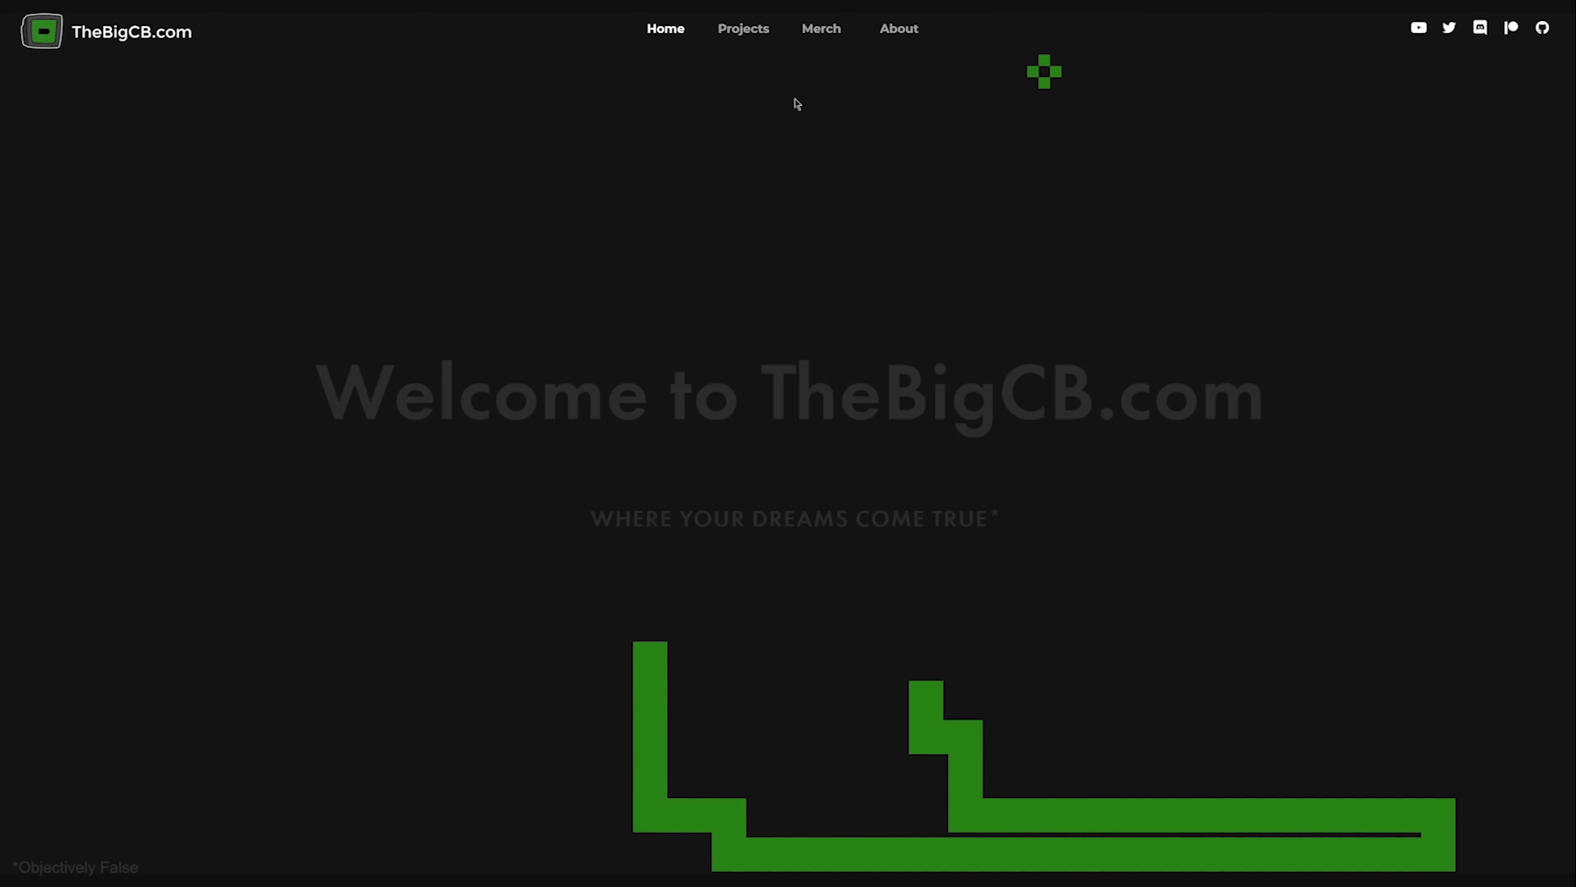
pyautogui.click(743, 28)
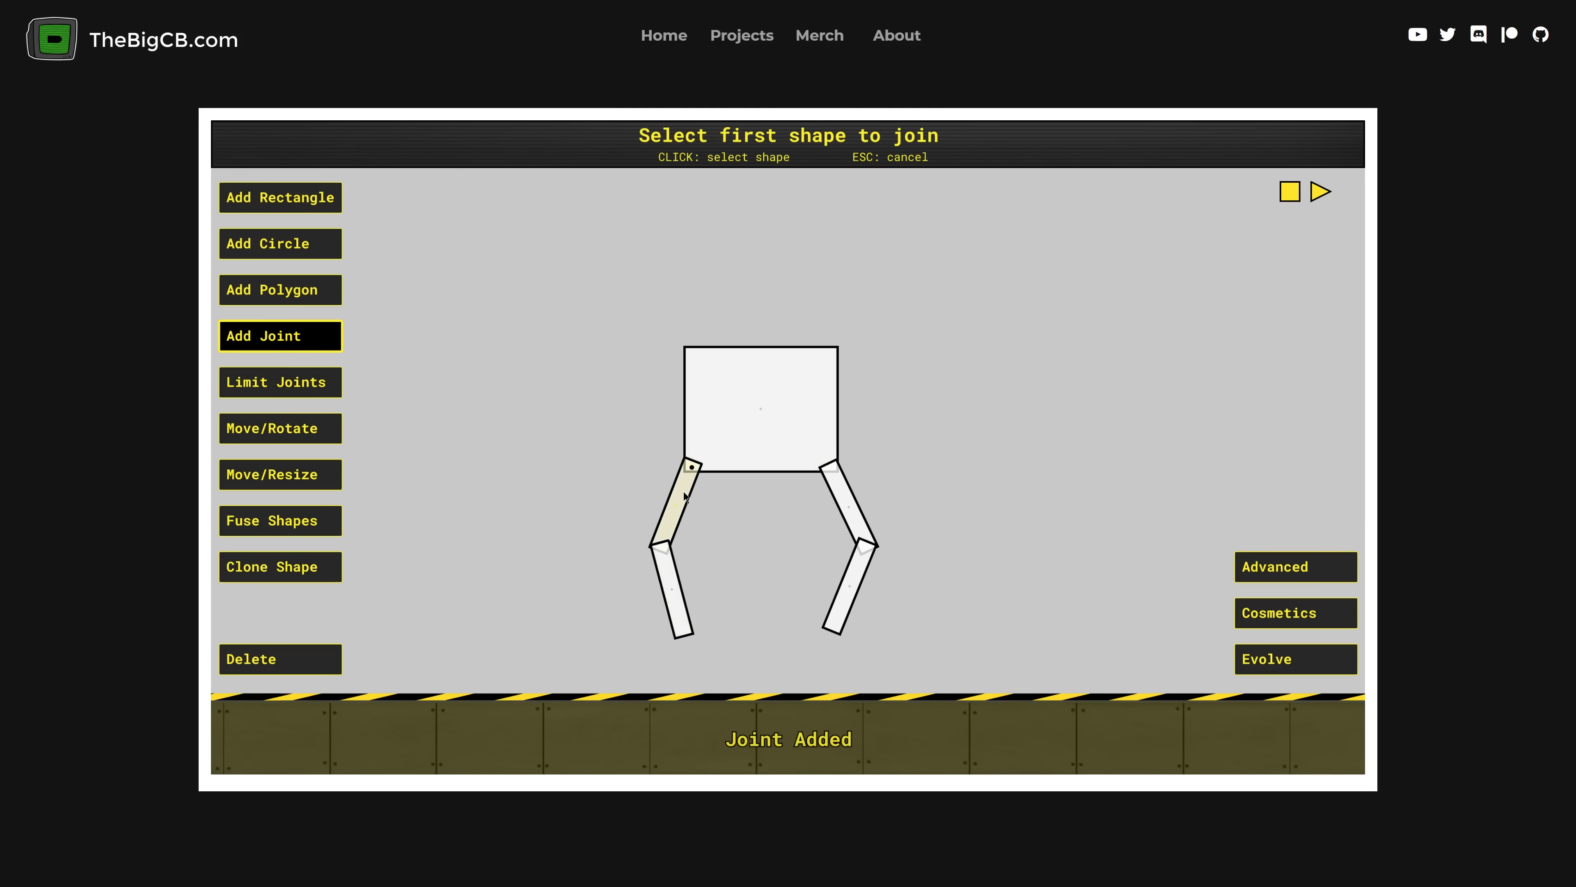
# - Clone a small foot onto each stick leg and limit a leg joint's bend range
pyautogui.click(279, 565)
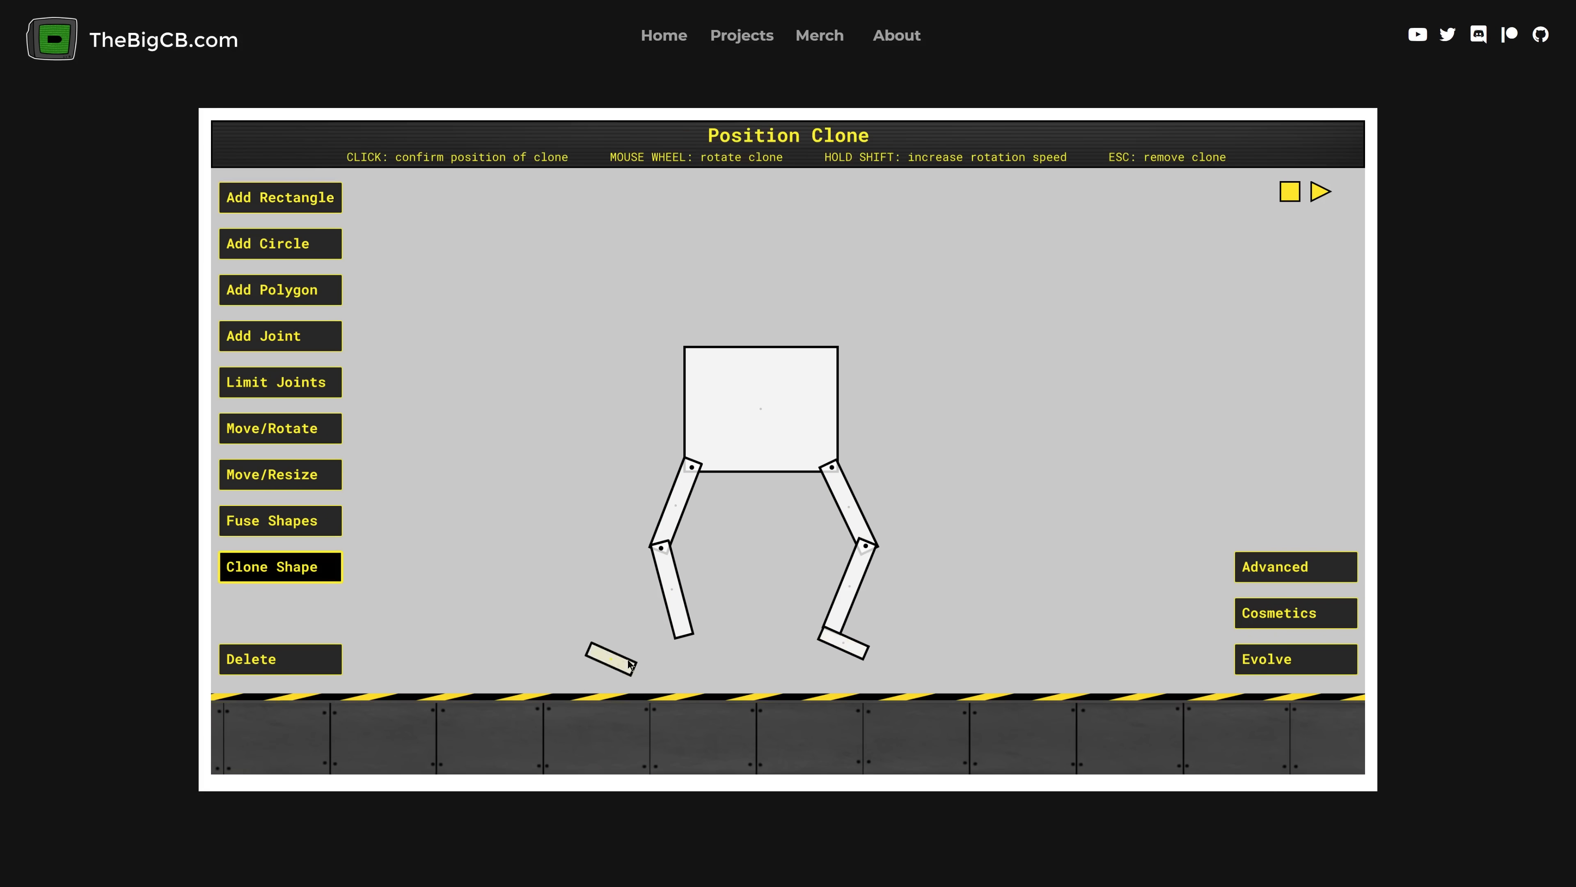
pyautogui.click(279, 381)
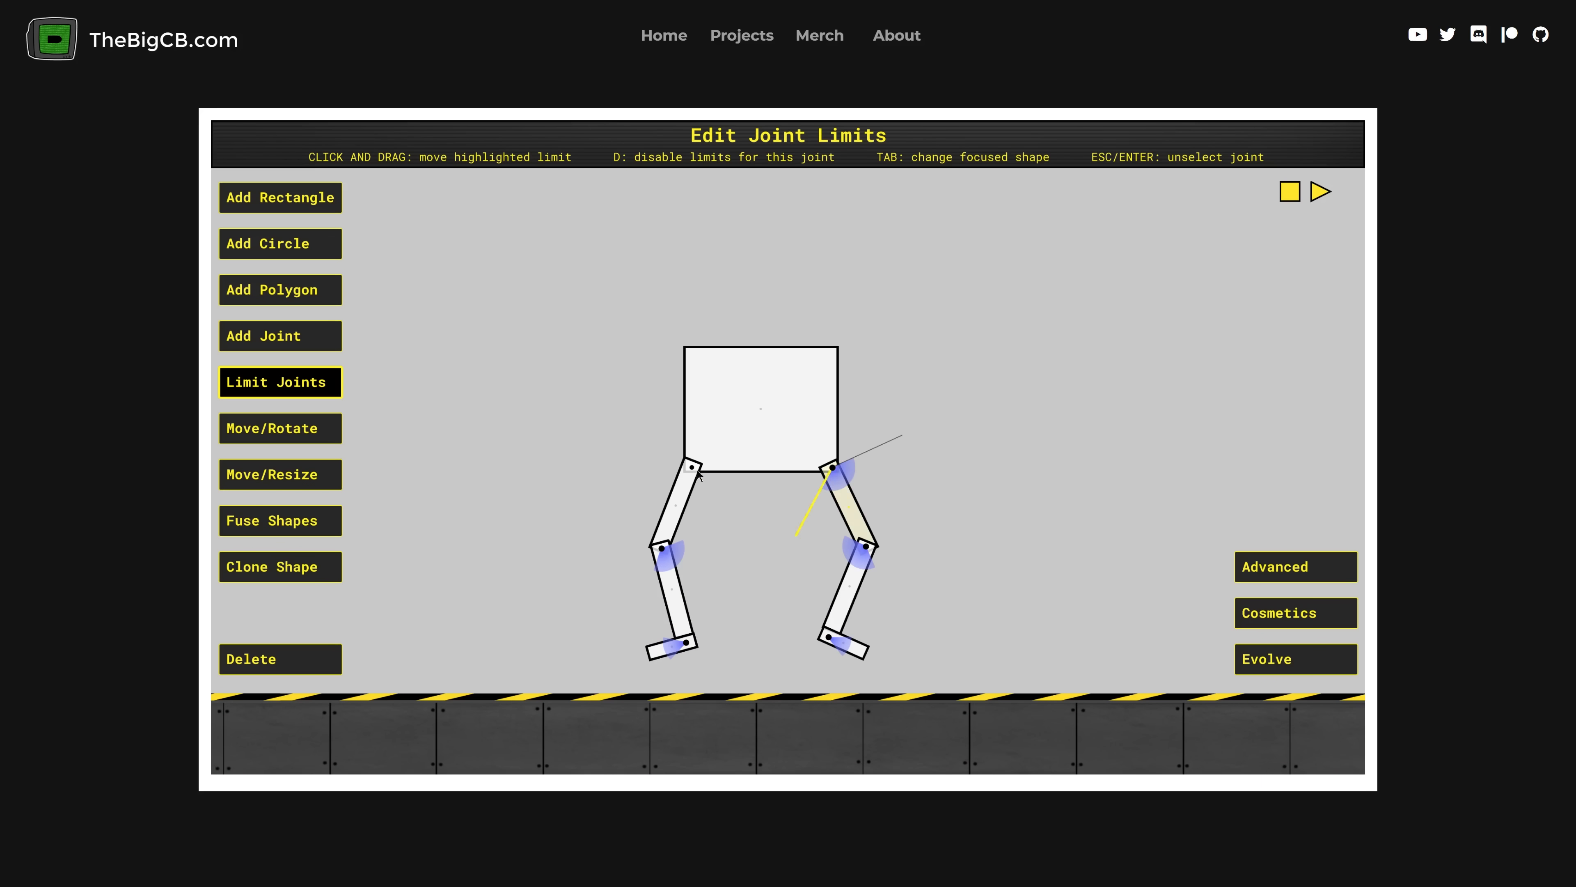
pyautogui.click(1289, 191)
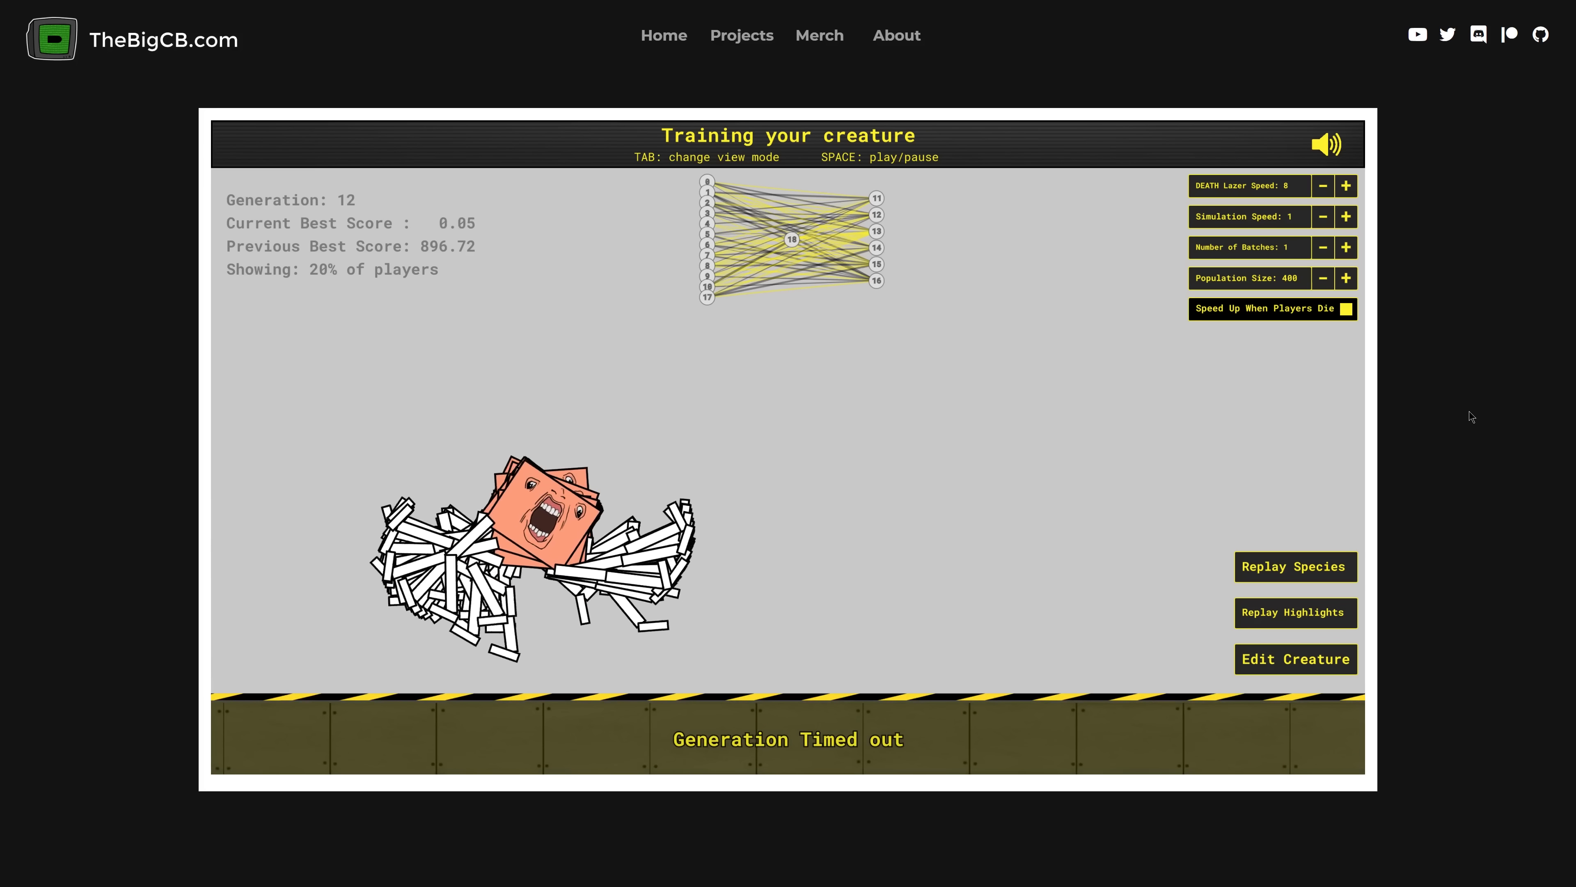
# - Replay popular species one by one through species 17 of 30, then return to the editor
pyautogui.click(1295, 565)
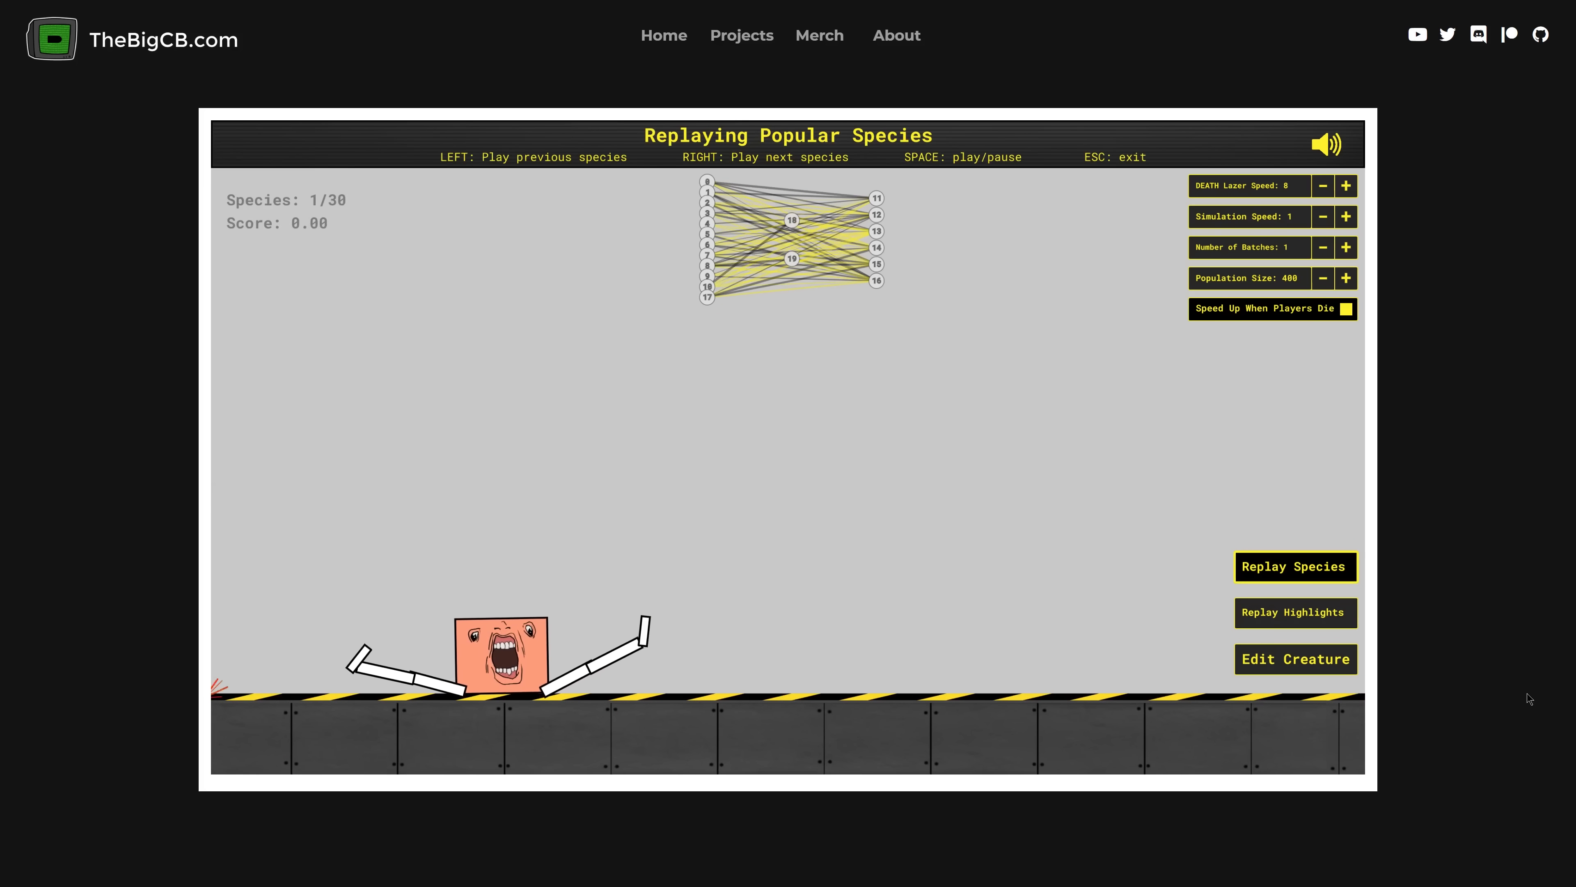
pyautogui.press('Right')
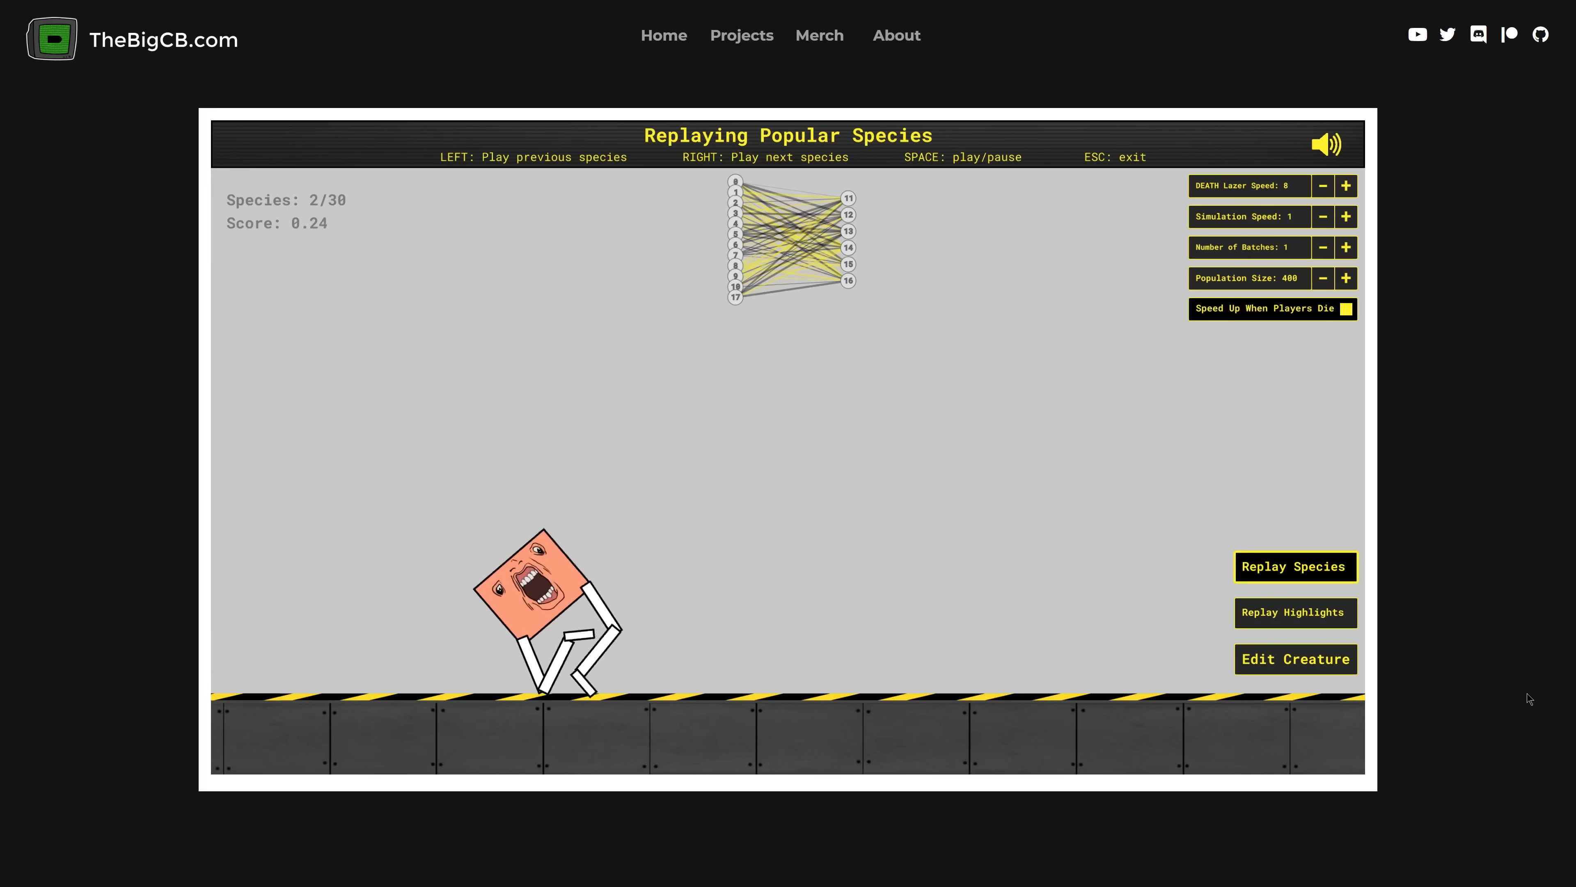
pyautogui.press('Right')
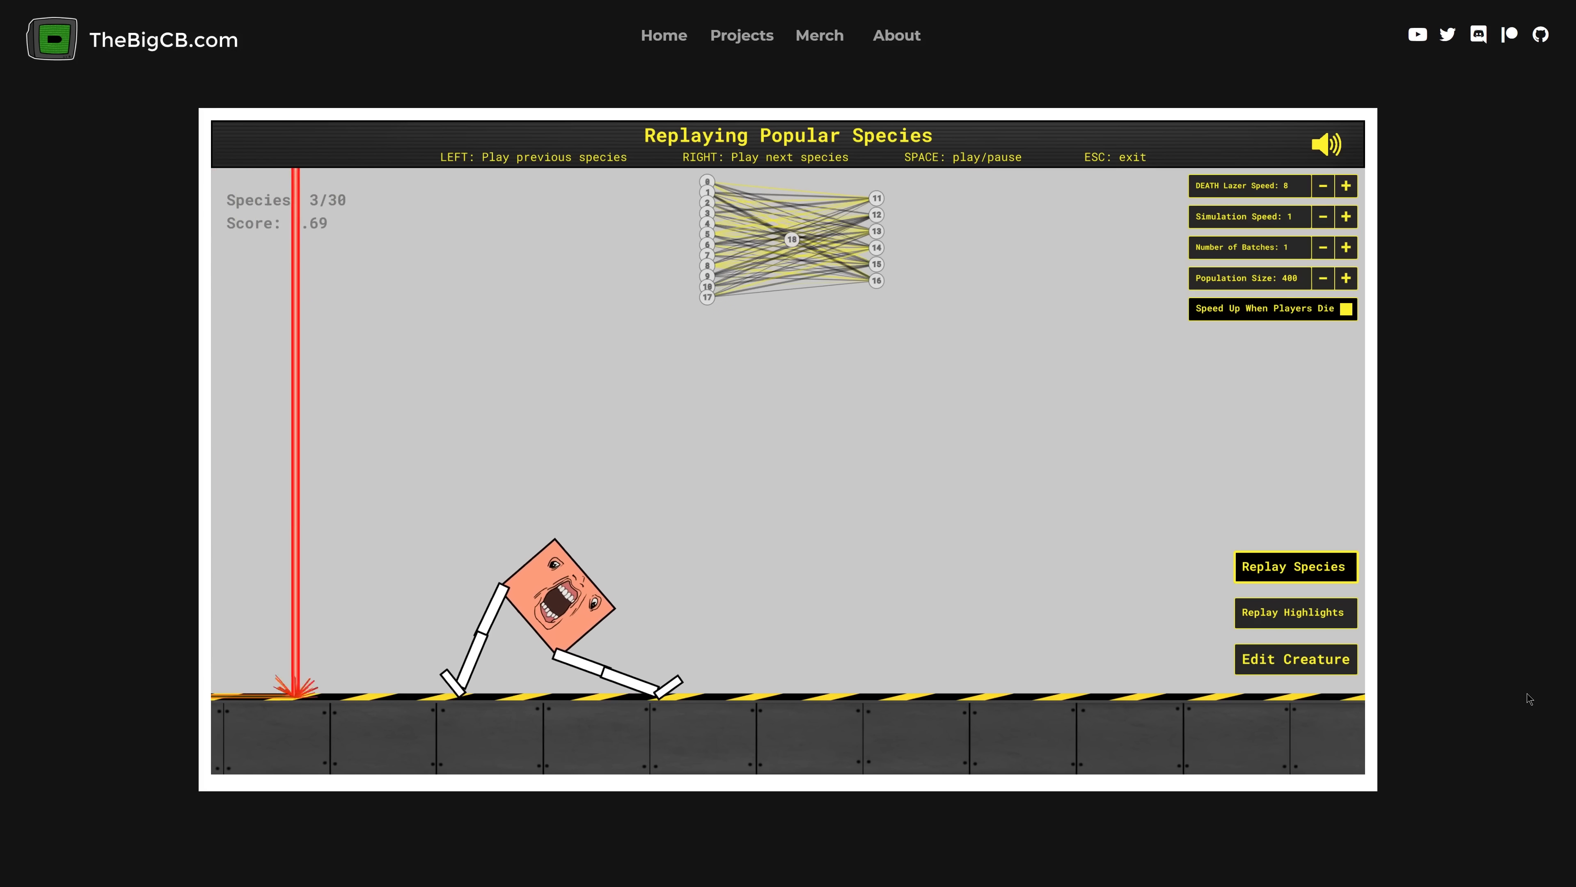
pyautogui.press('Right')
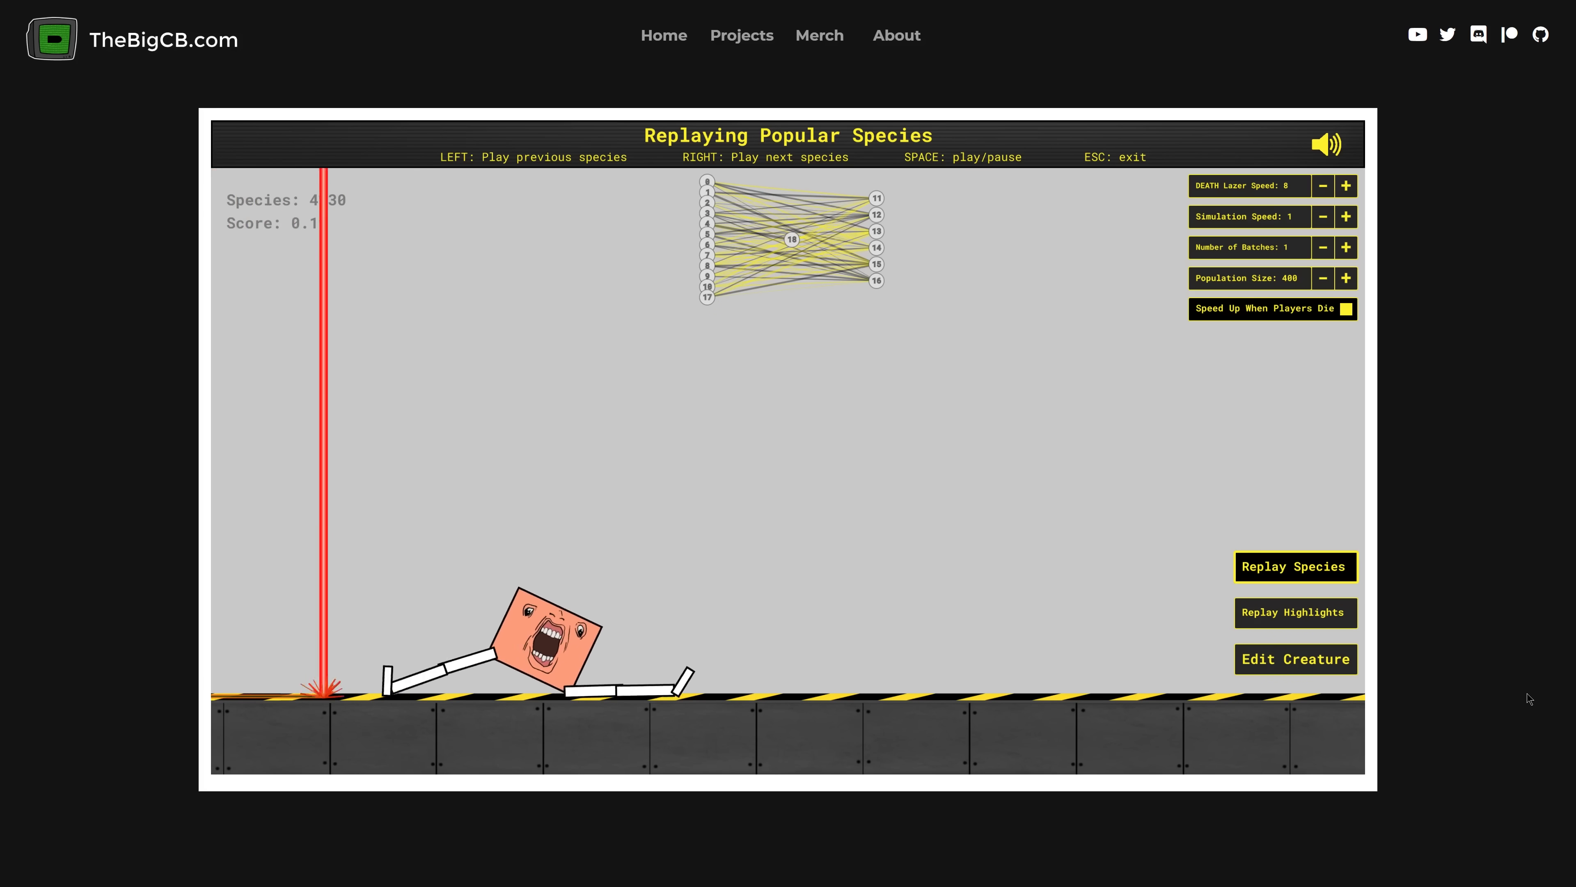
pyautogui.press('Right')
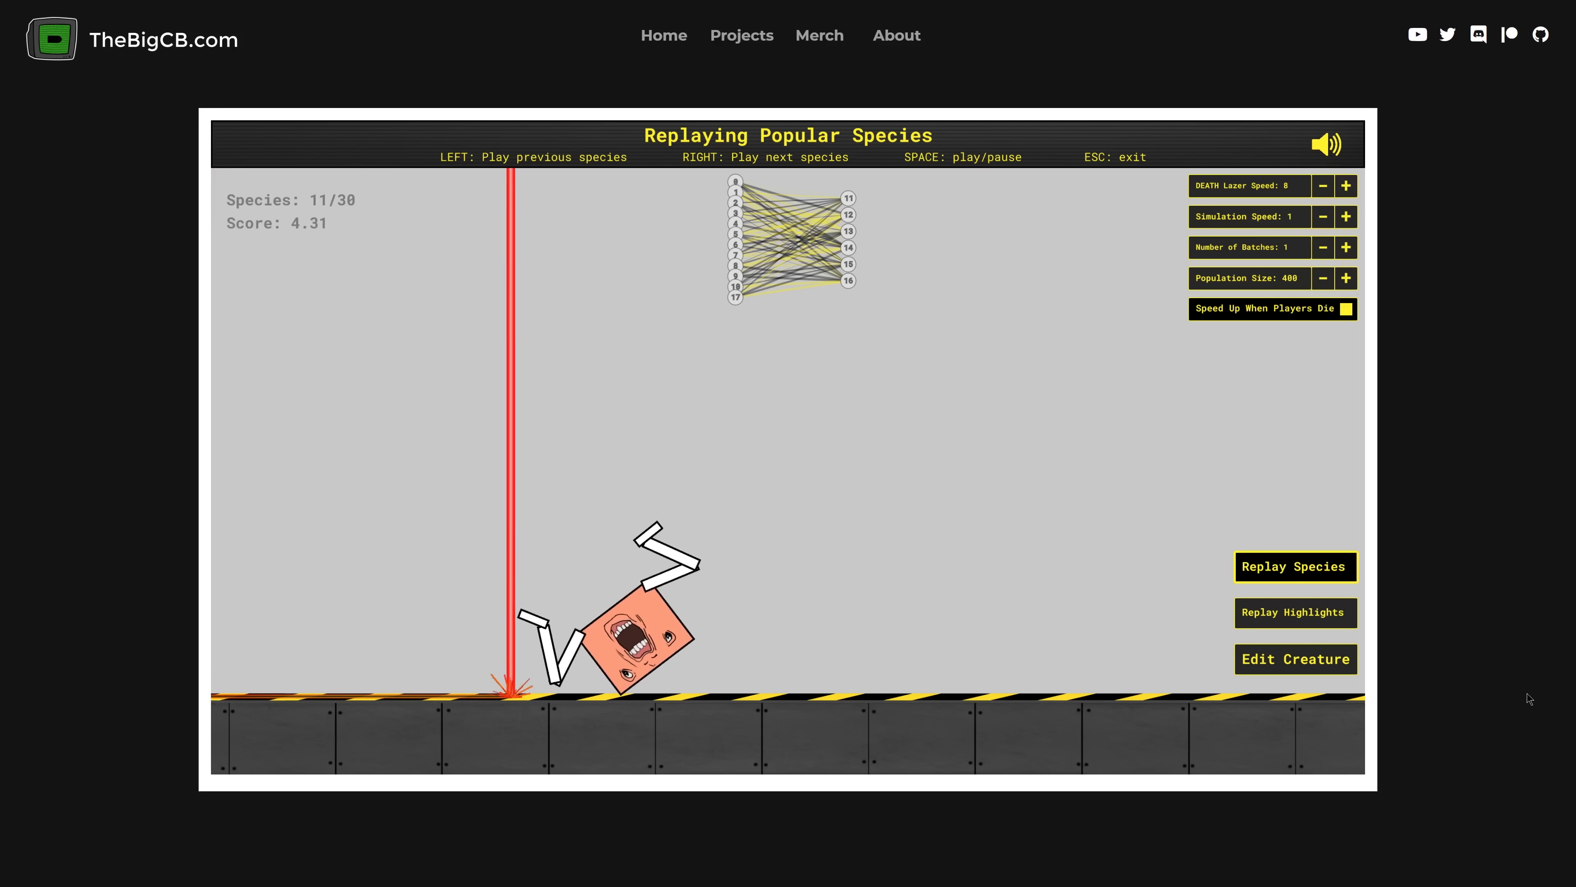
pyautogui.press('Right')
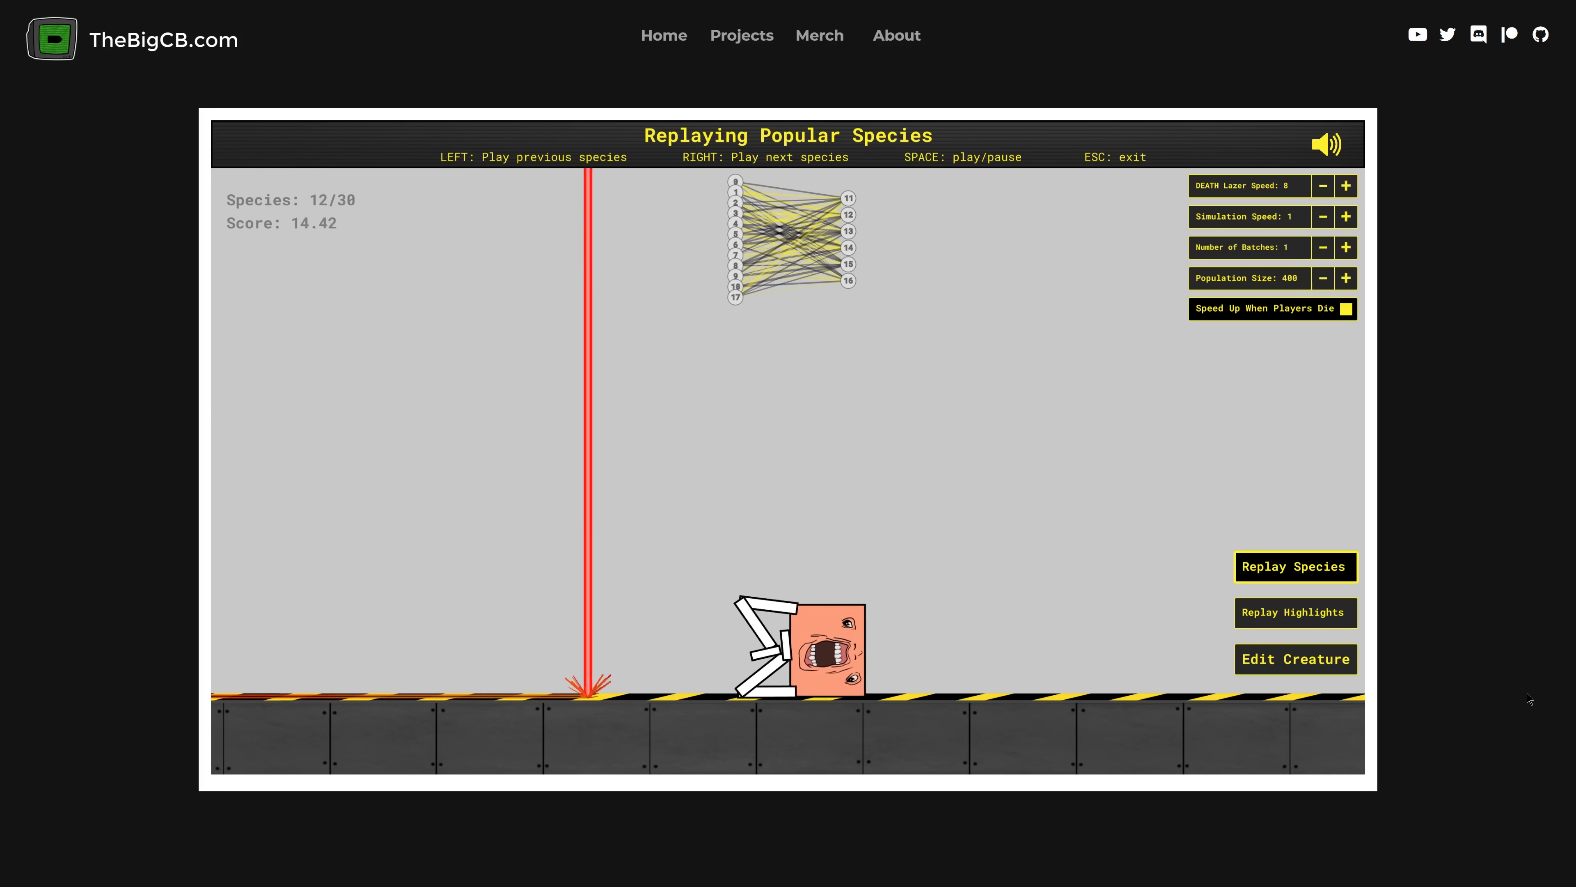
pyautogui.press('right')
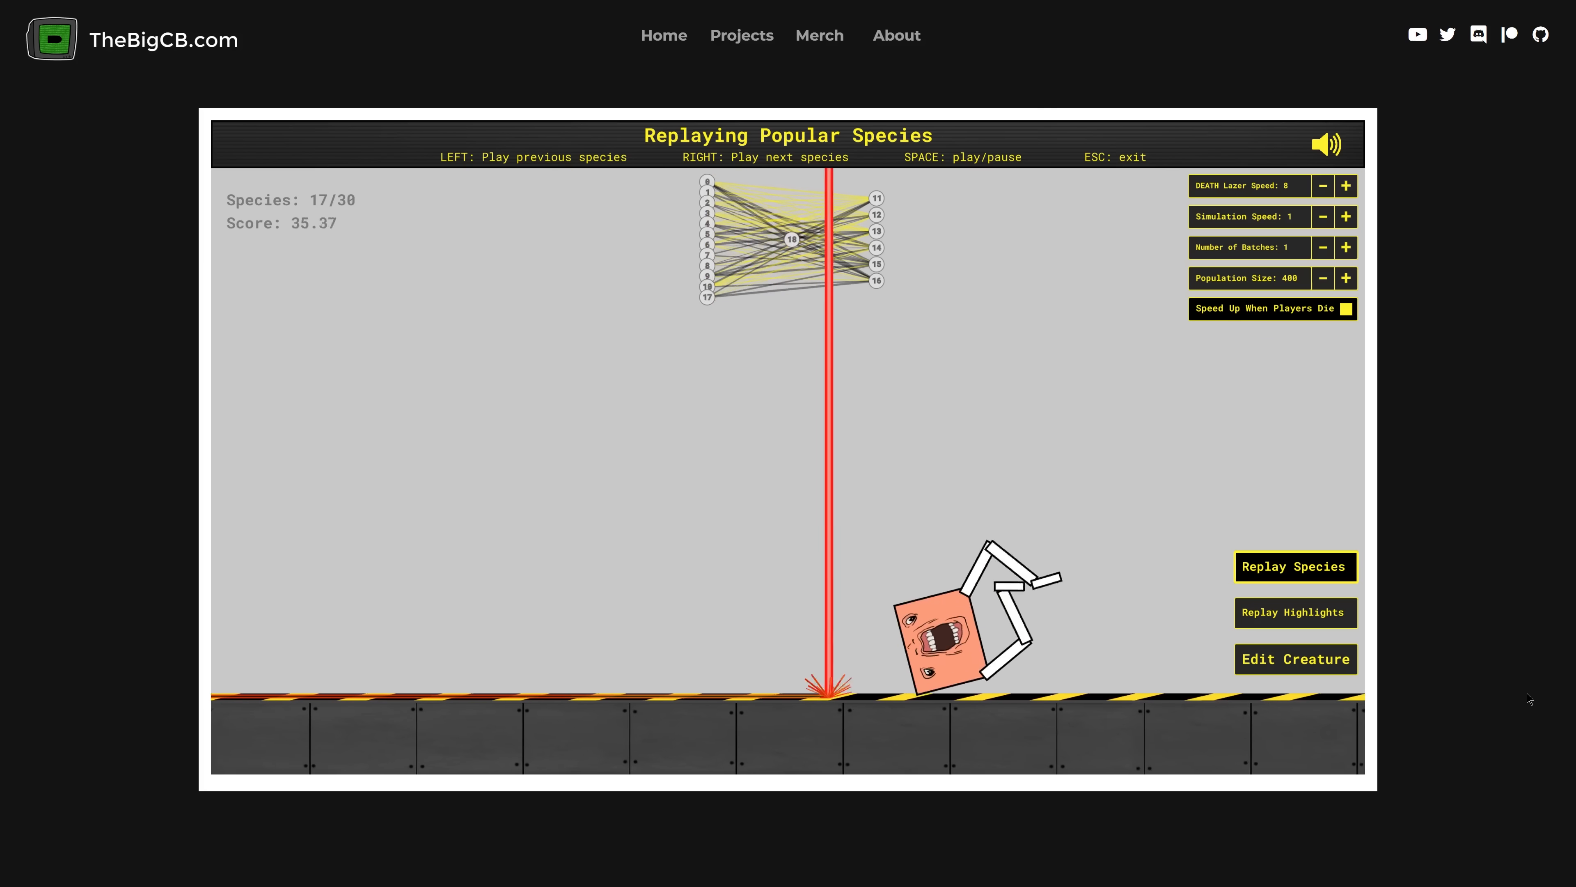
pyautogui.click(1295, 659)
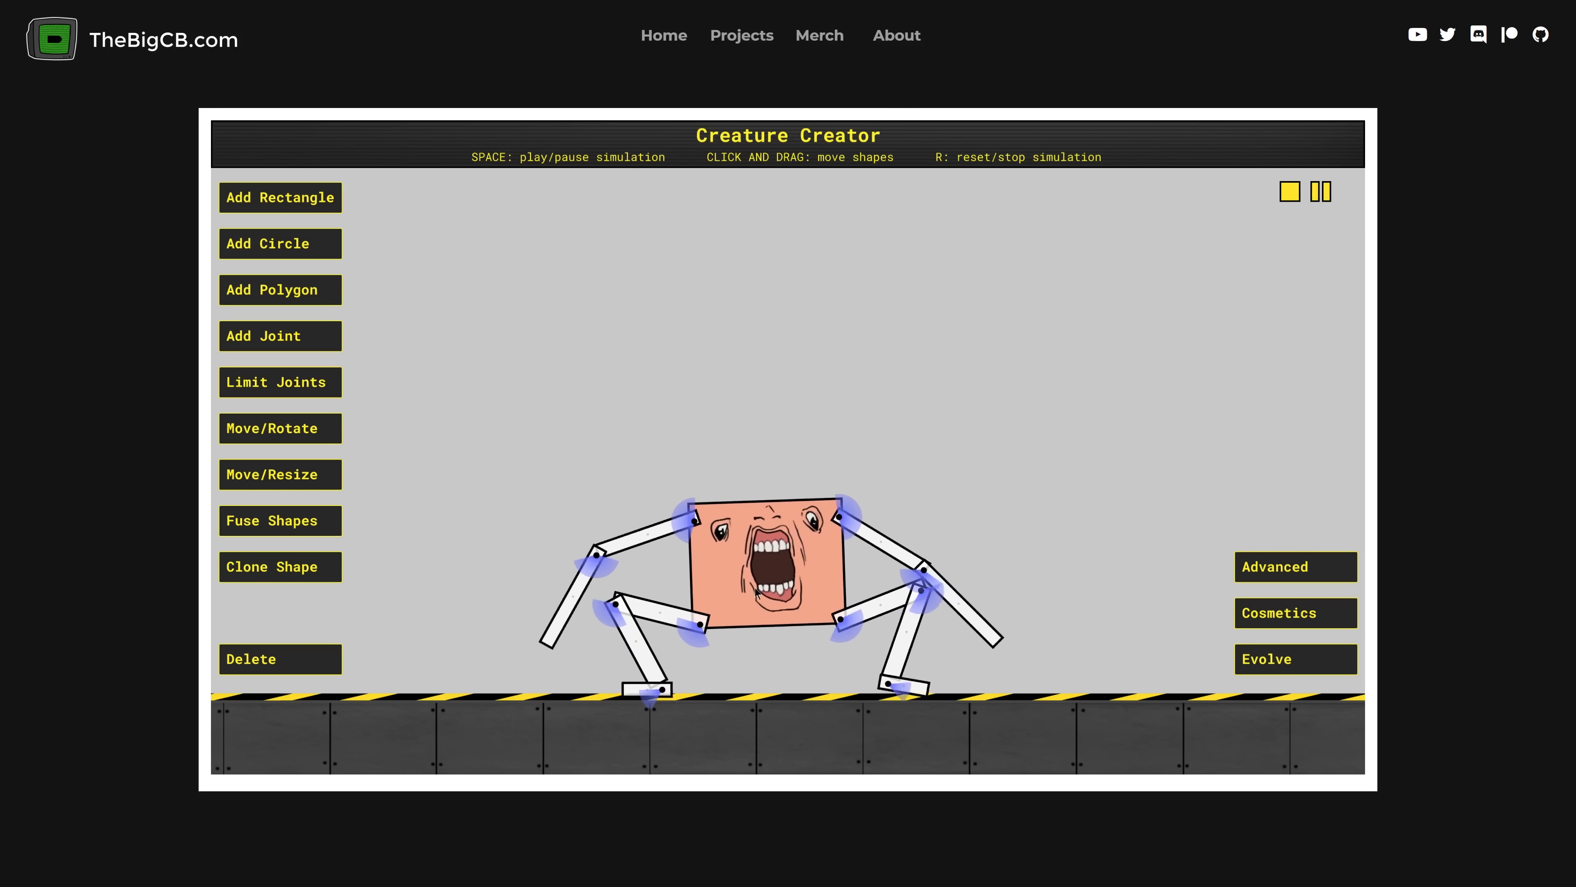
# - Restart evolution from scratch and set training batches to 2
pyautogui.click(1294, 659)
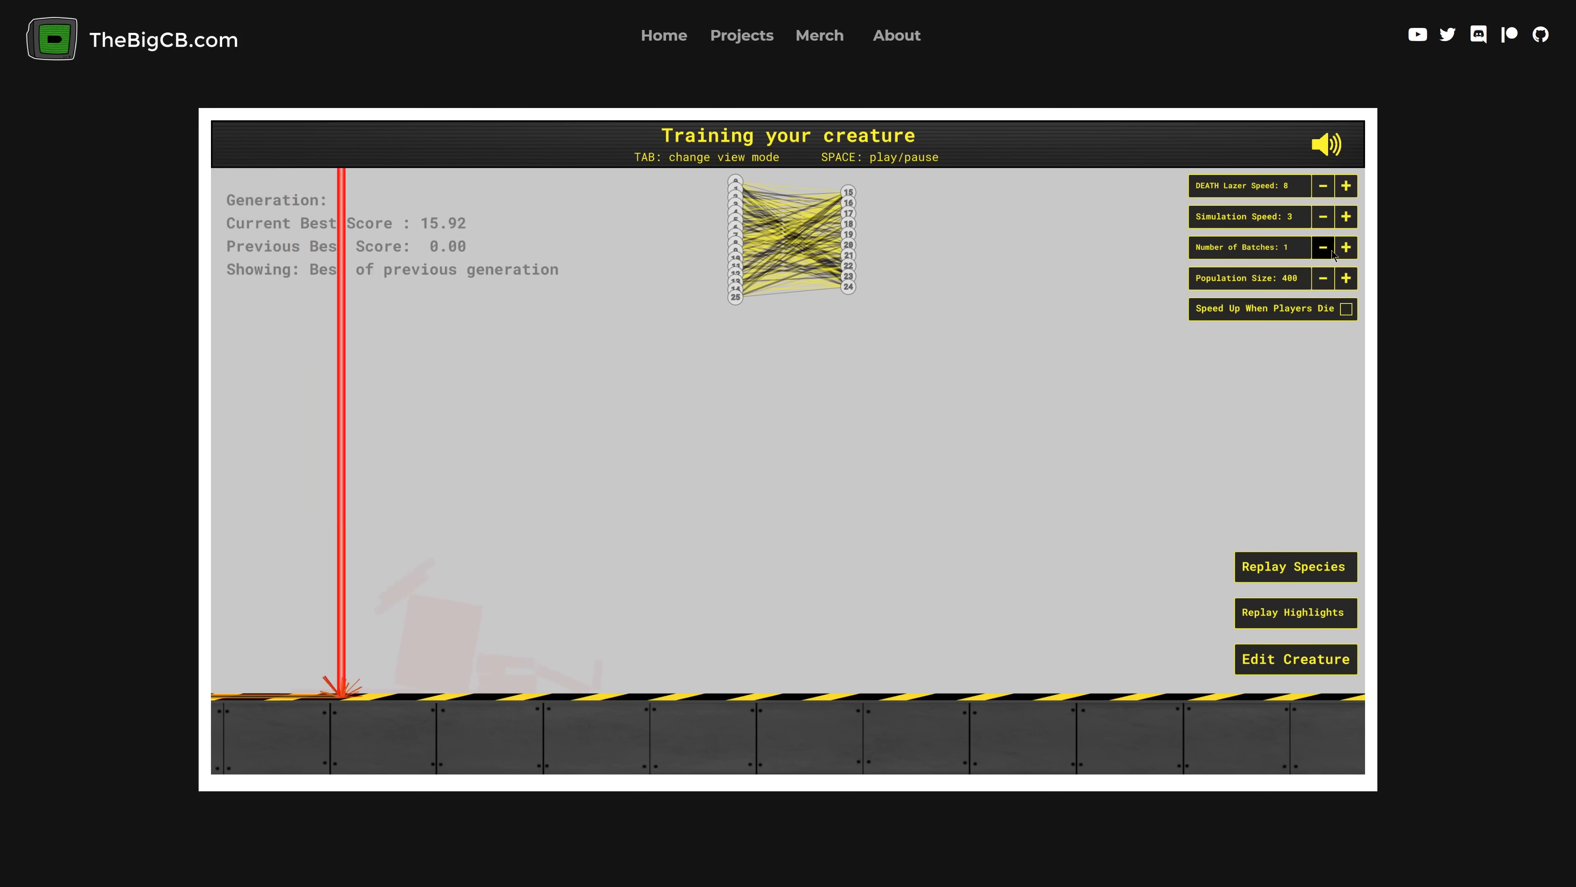
pyautogui.click(1347, 247)
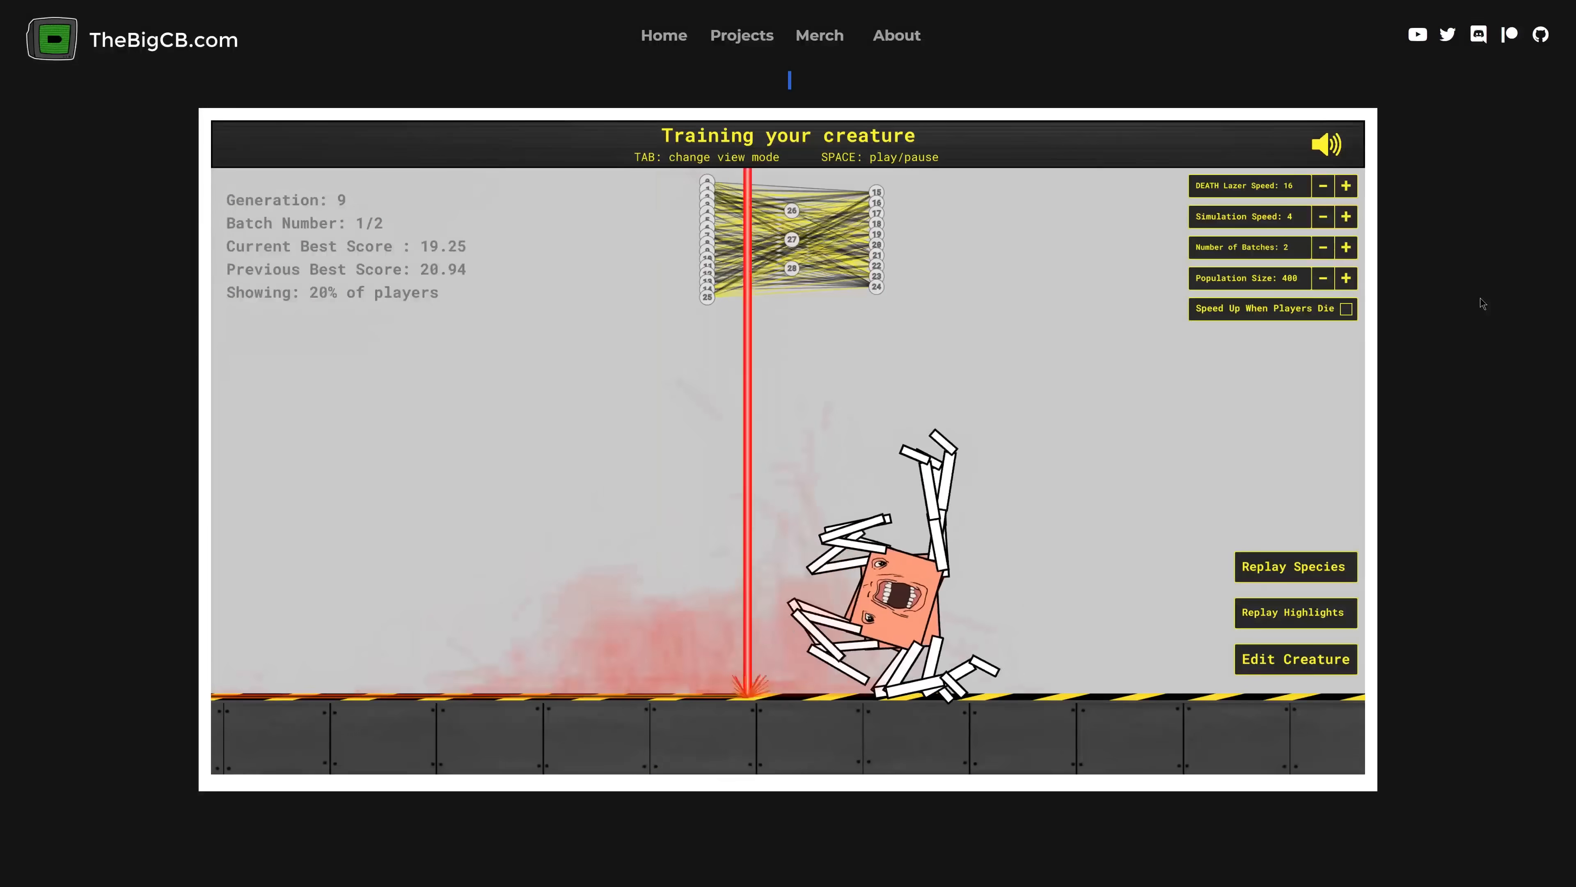
# - Replay the best creature of each generation, then switch to popular-species replay
pyautogui.click(1295, 612)
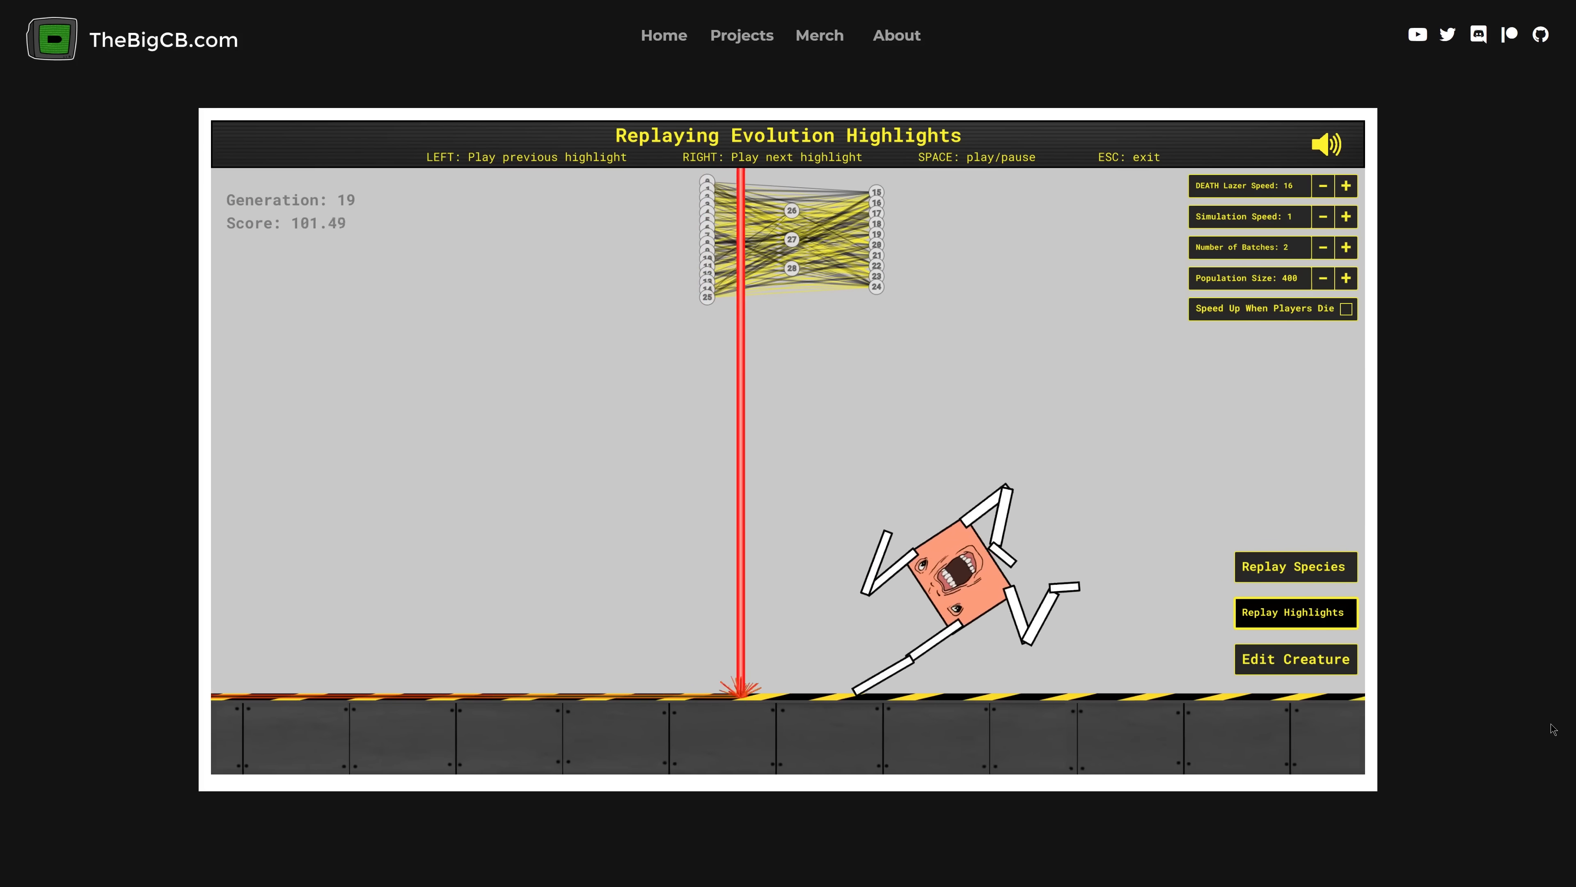
pyautogui.click(1295, 566)
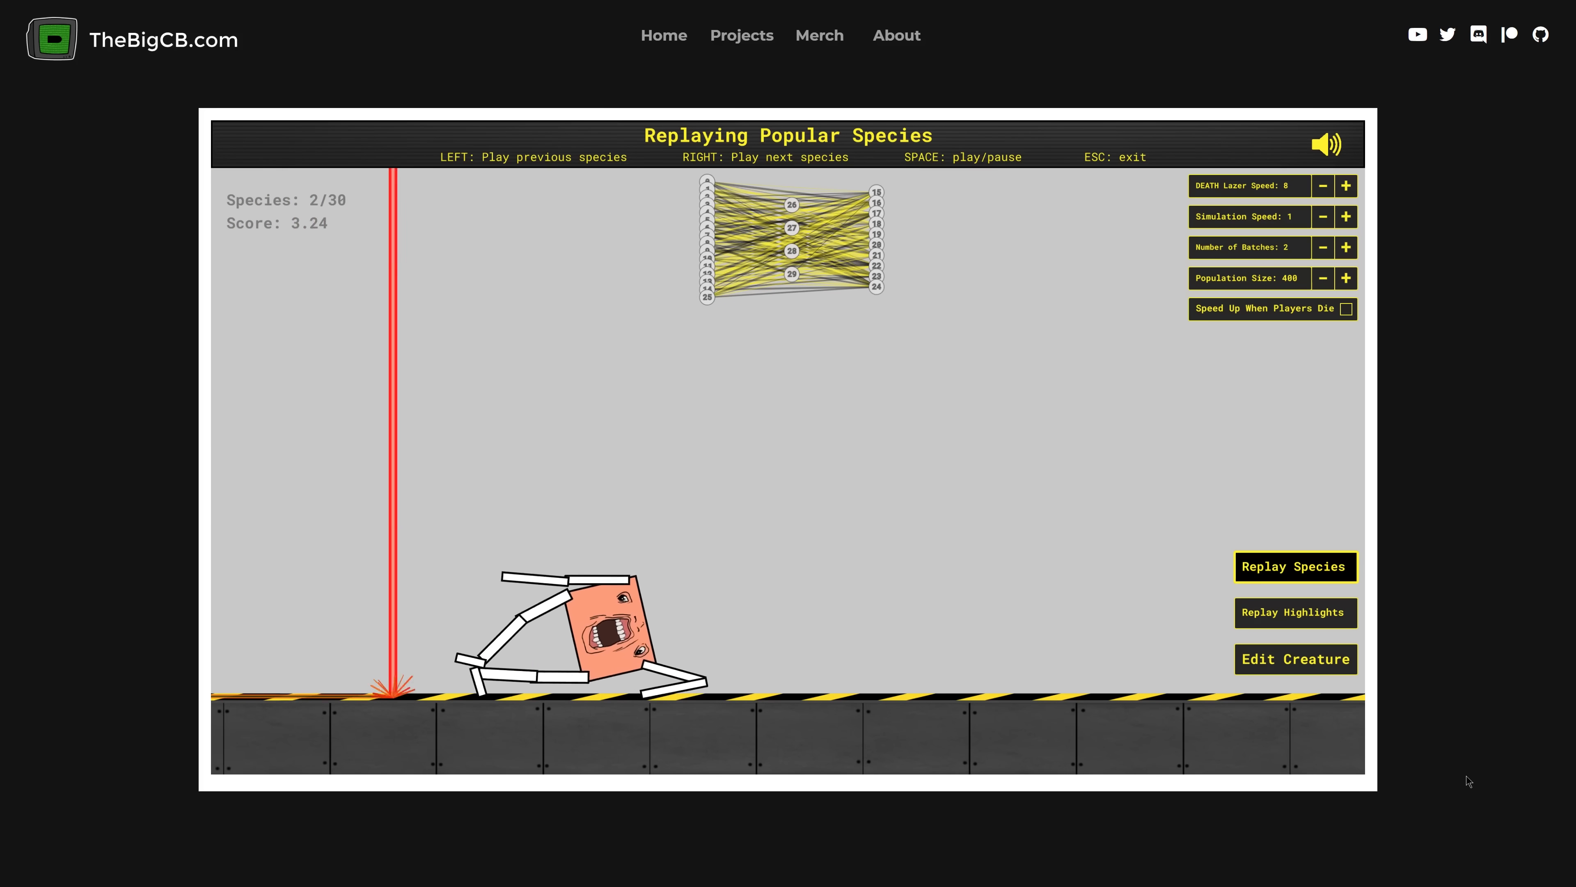
# - Step through the popular species replays from species 6 to 22 of 30
pyautogui.press('Right')
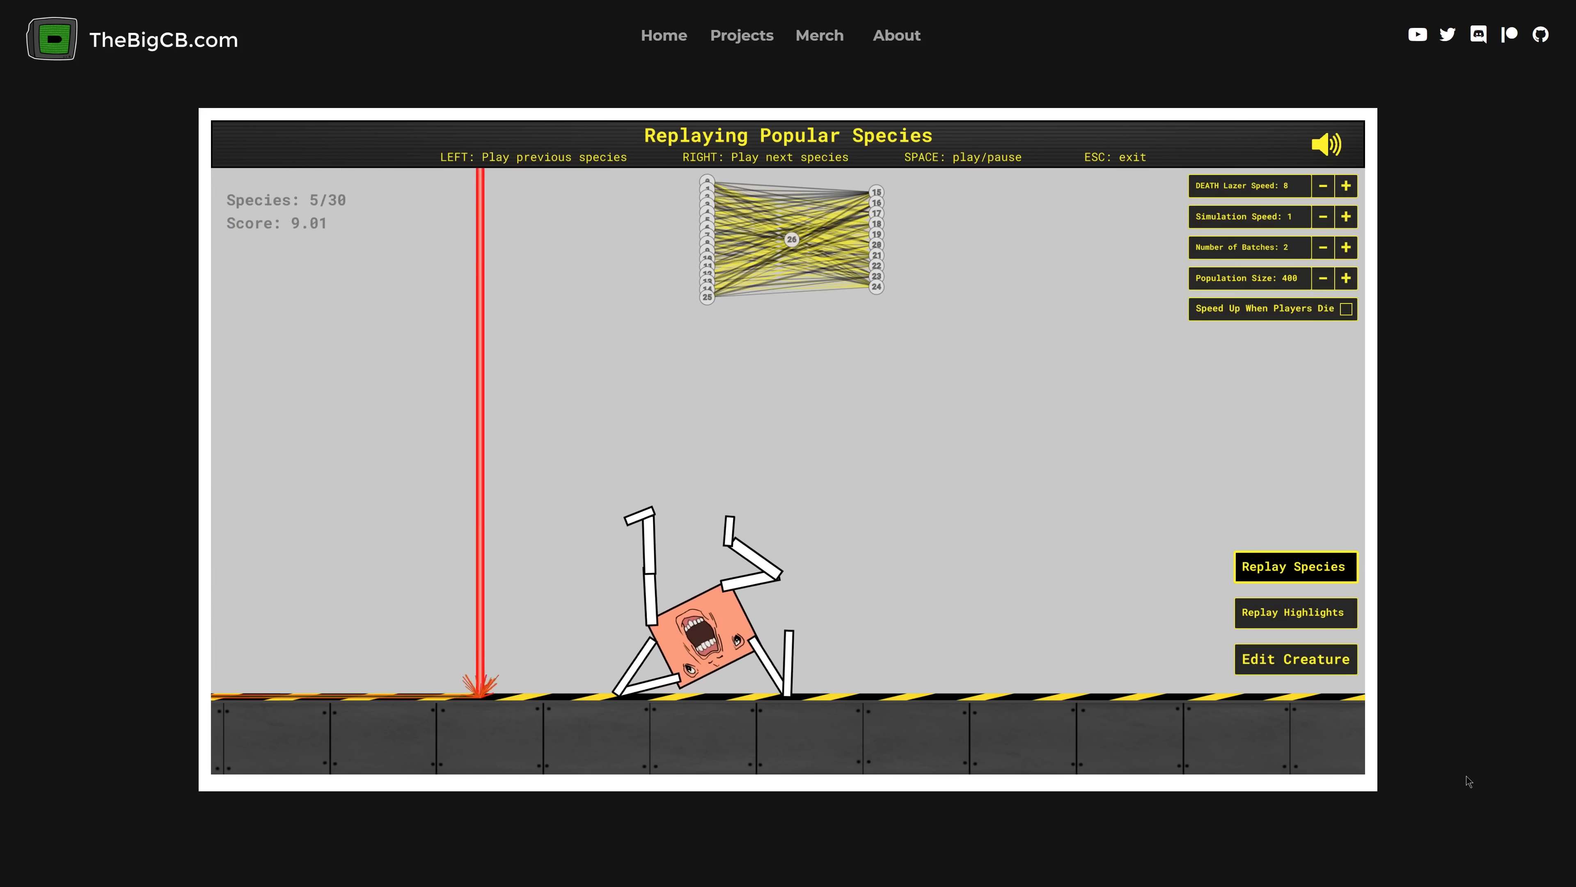
pyautogui.press('Right')
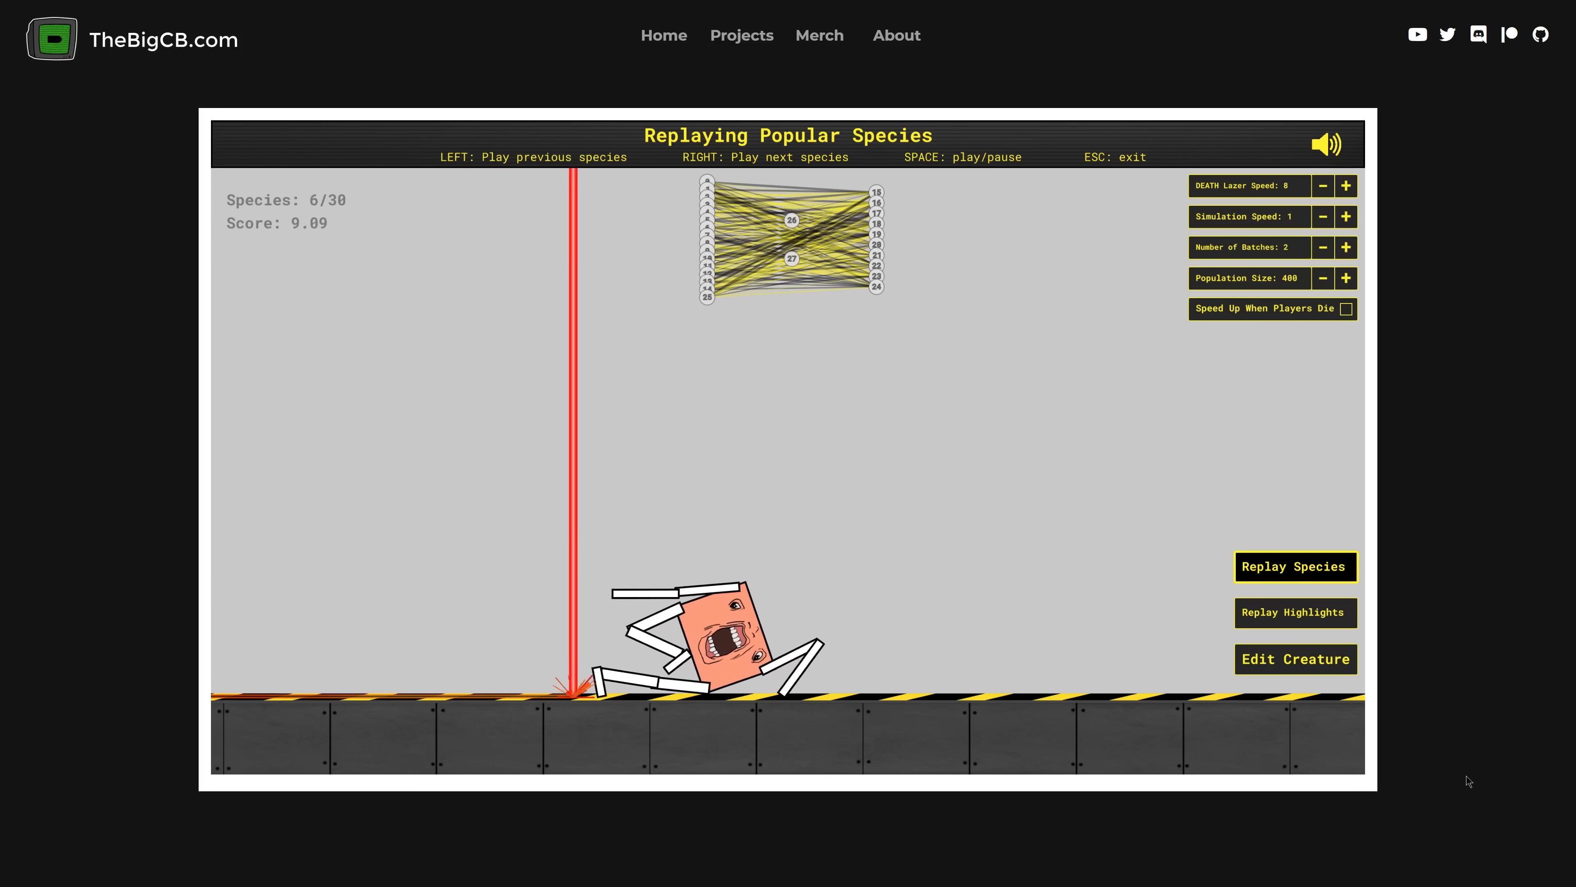
pyautogui.press('Right')
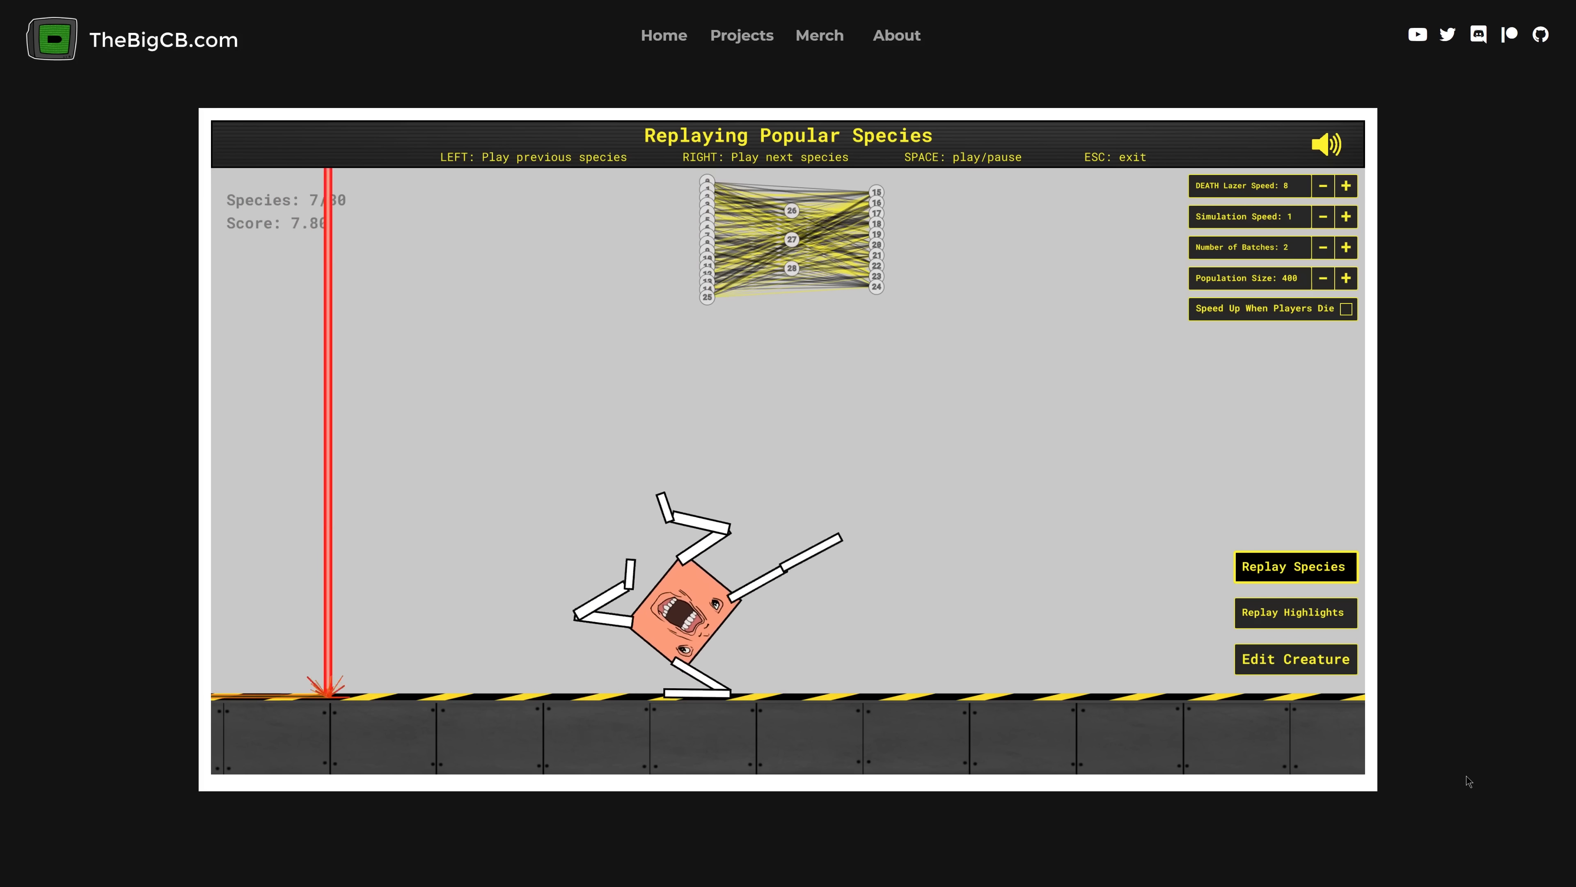
pyautogui.press('right')
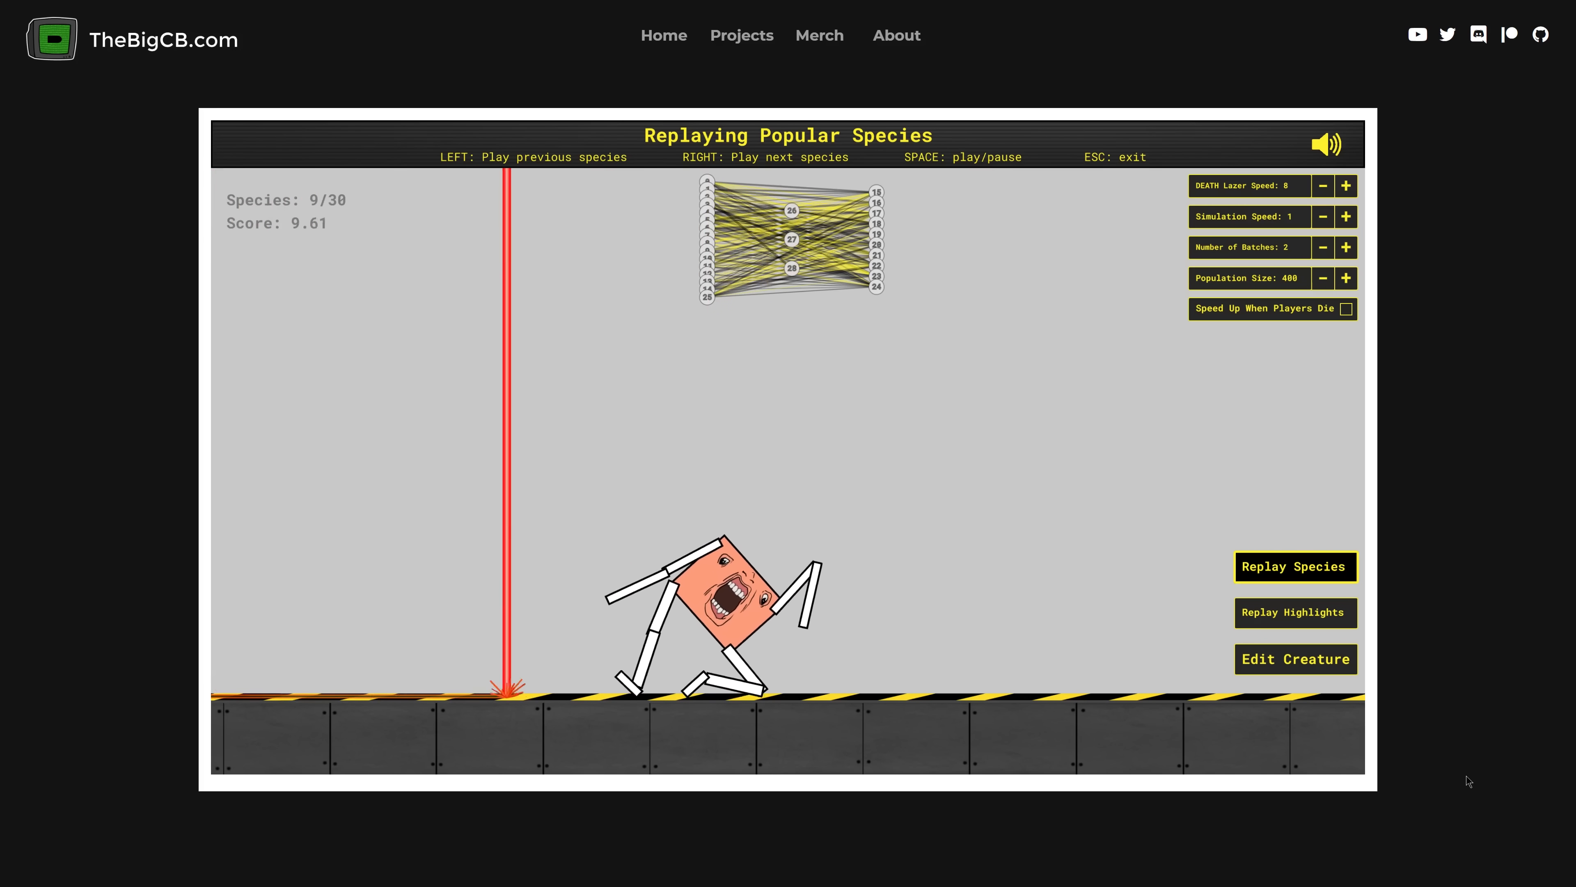
pyautogui.press('right')
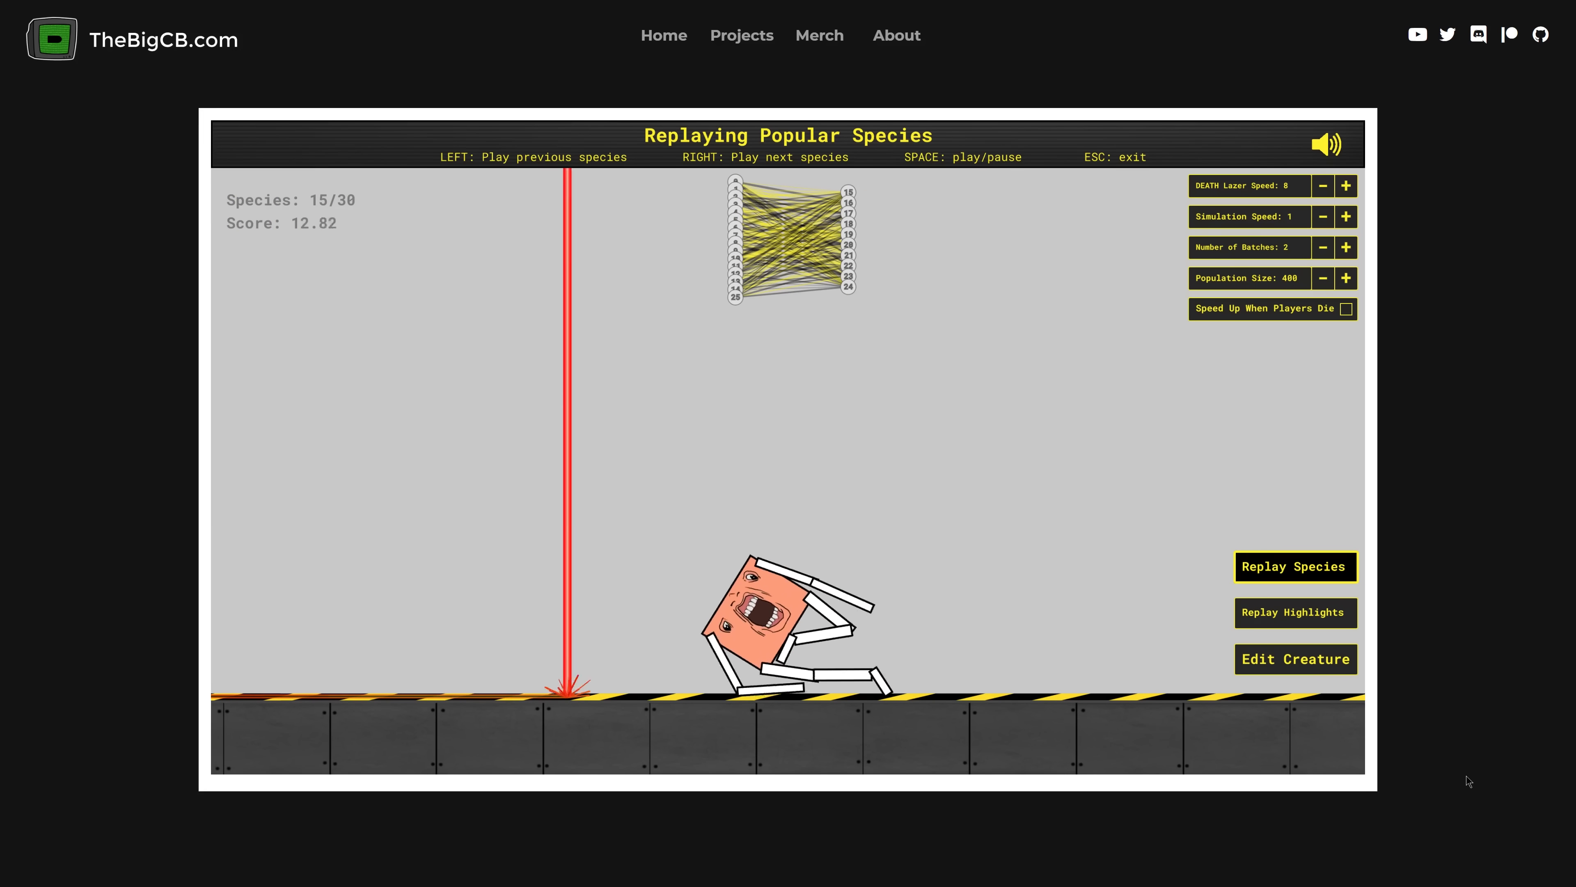
pyautogui.press('right')
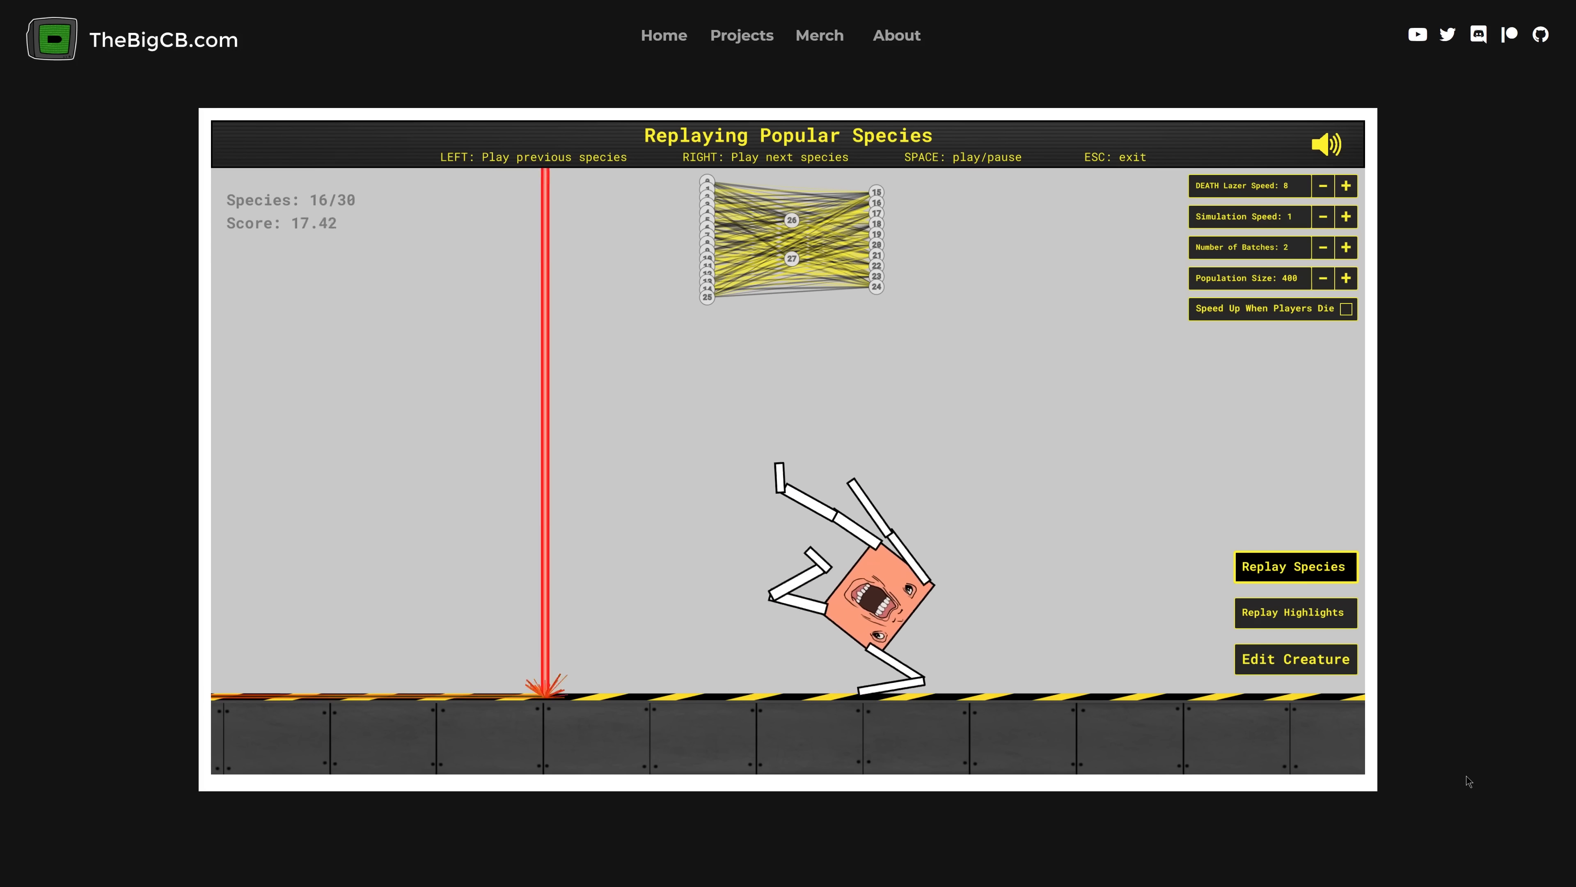
pyautogui.press('right')
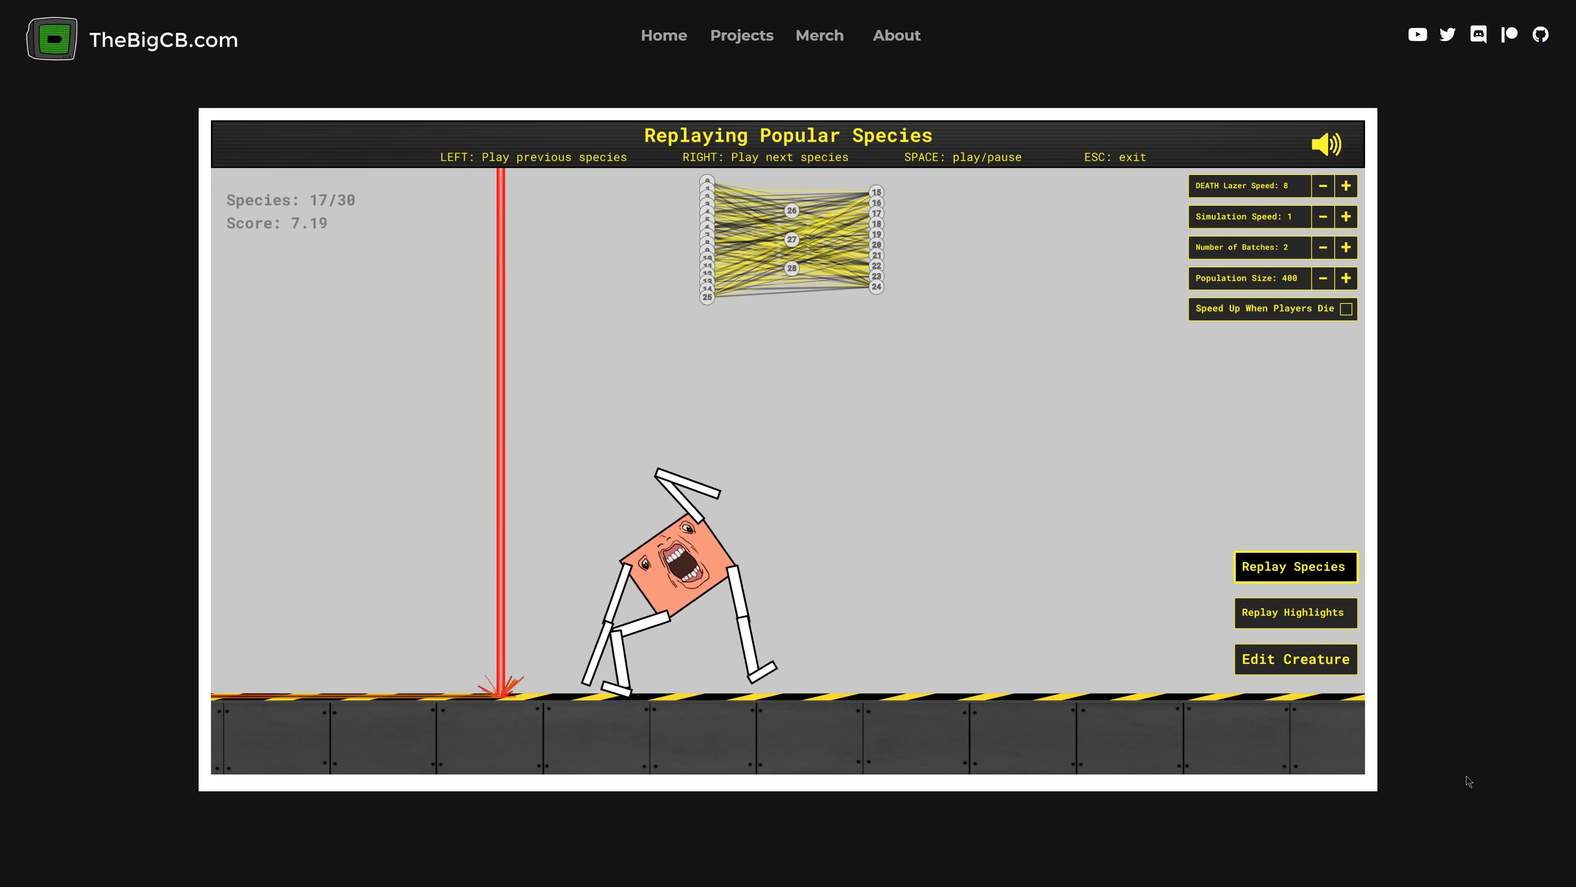
pyautogui.press('Right')
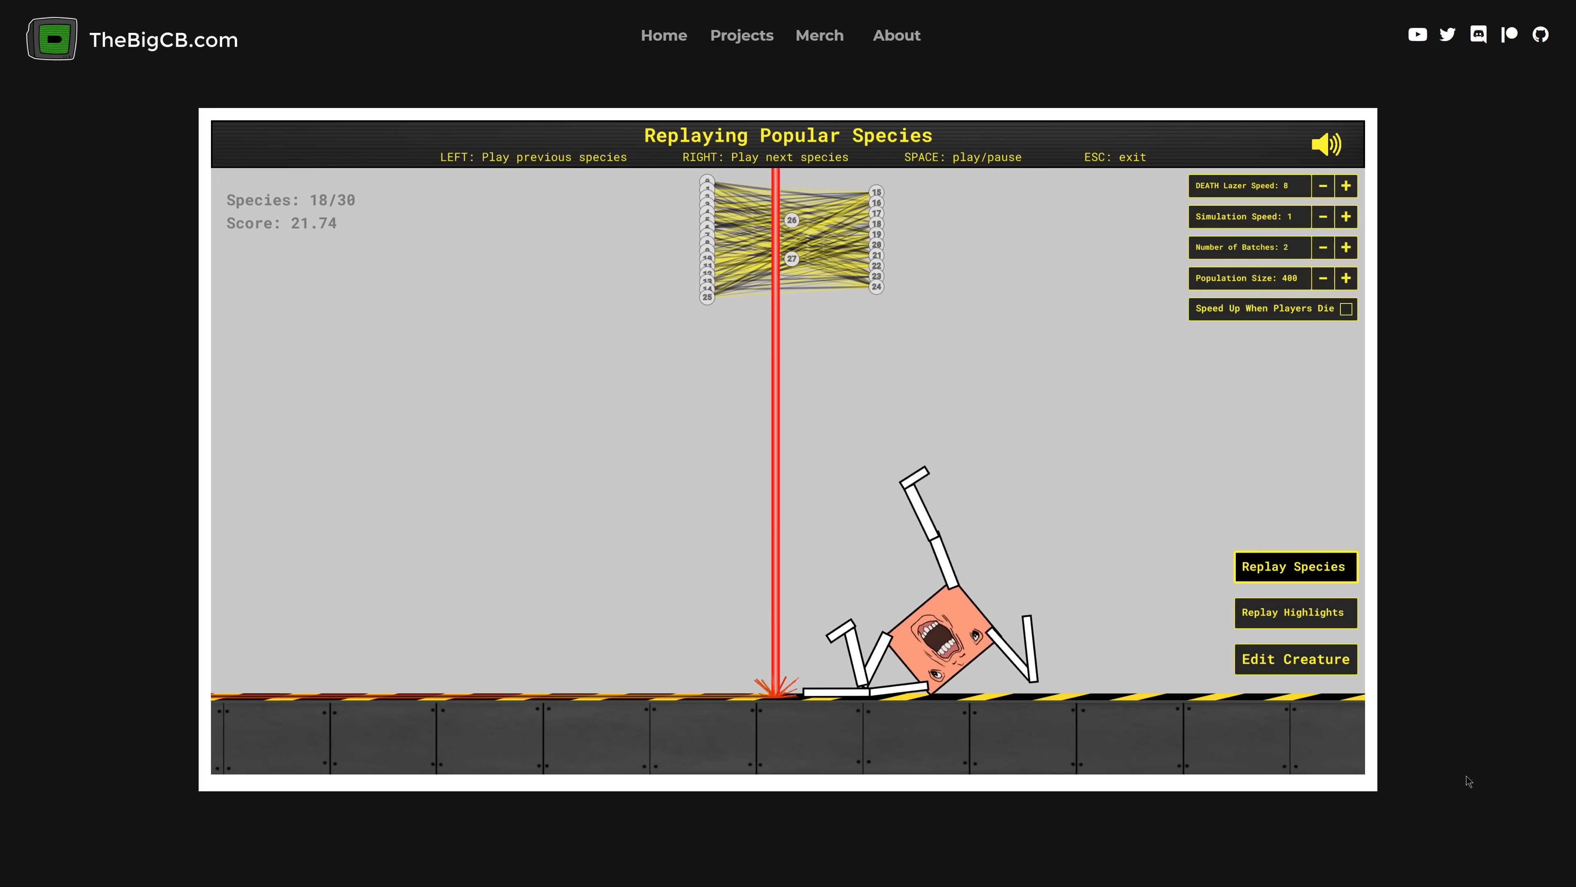
pyautogui.press('Right')
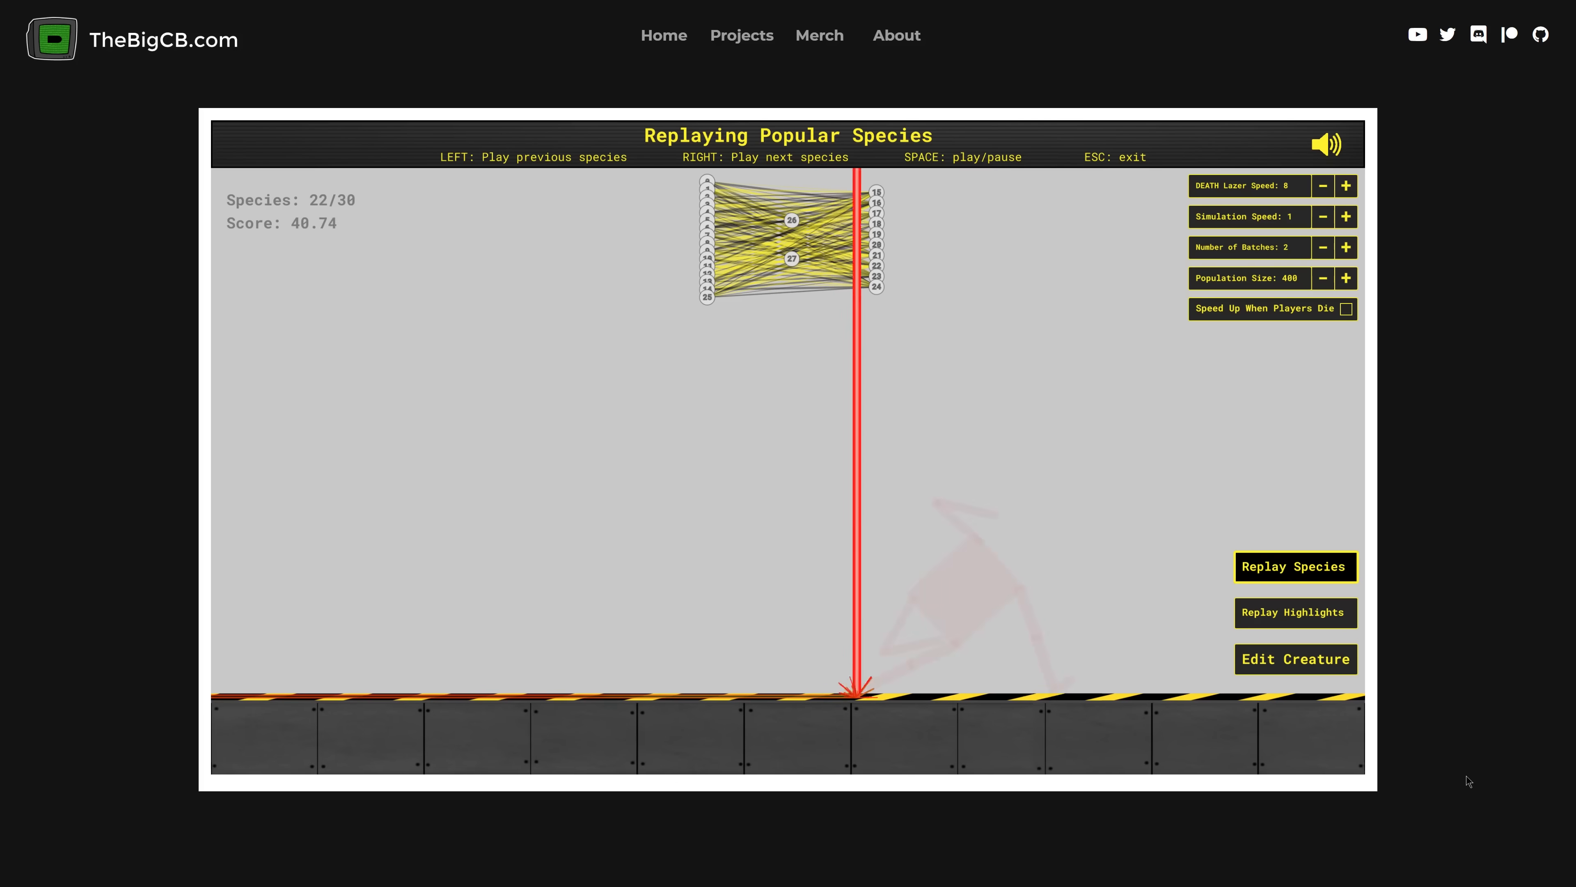
pyautogui.press('Right')
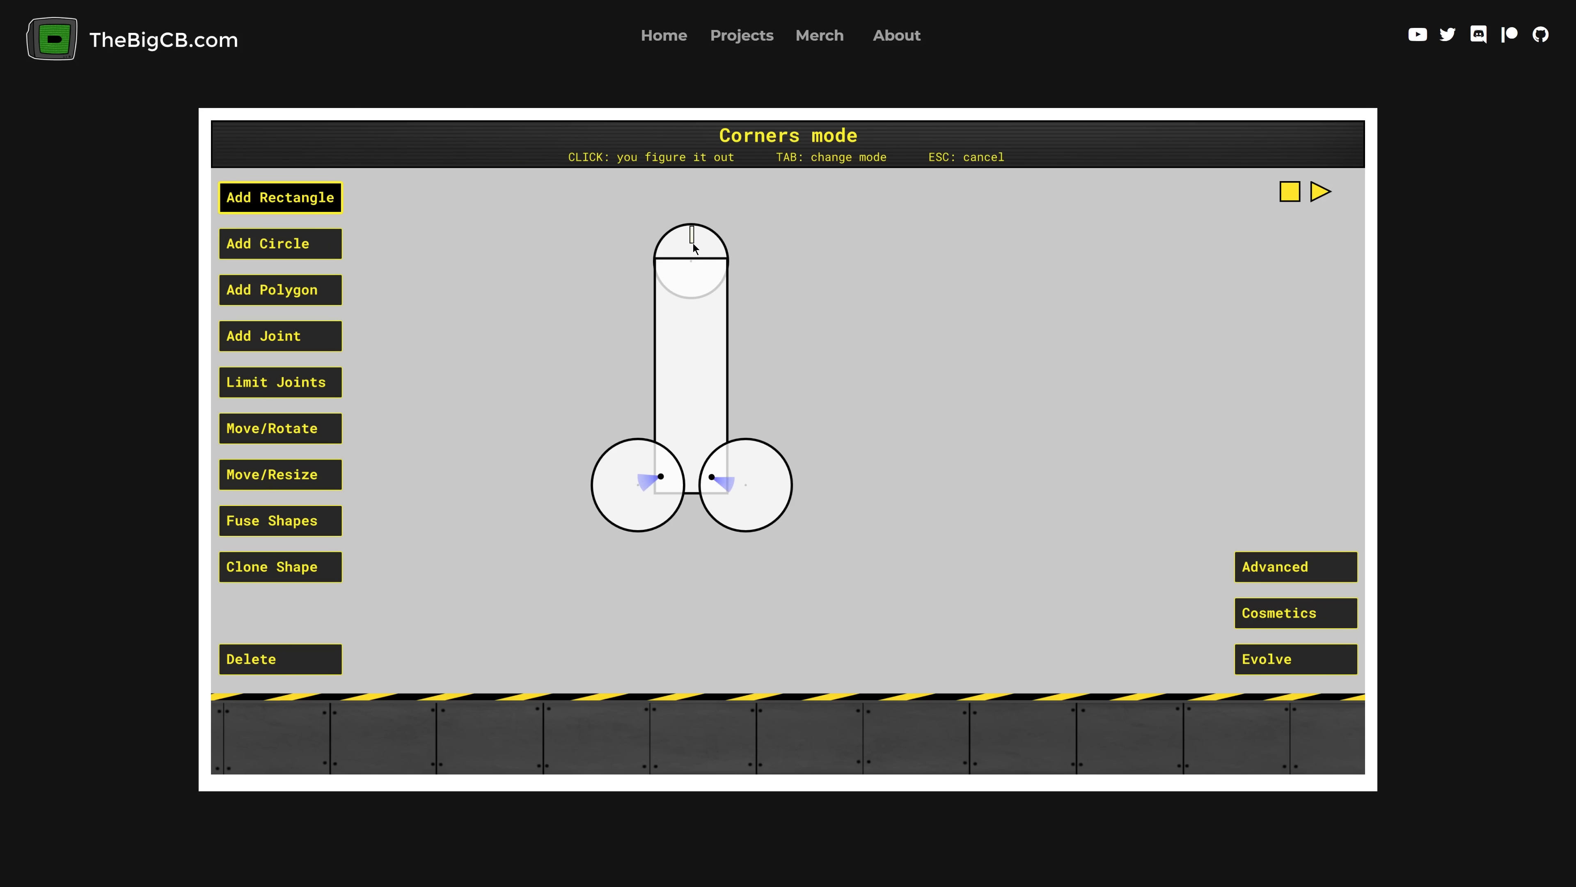
# - Add two jointed legs, skin-tone fill and a face image, then start evolving the new body
pyautogui.click(1322, 192)
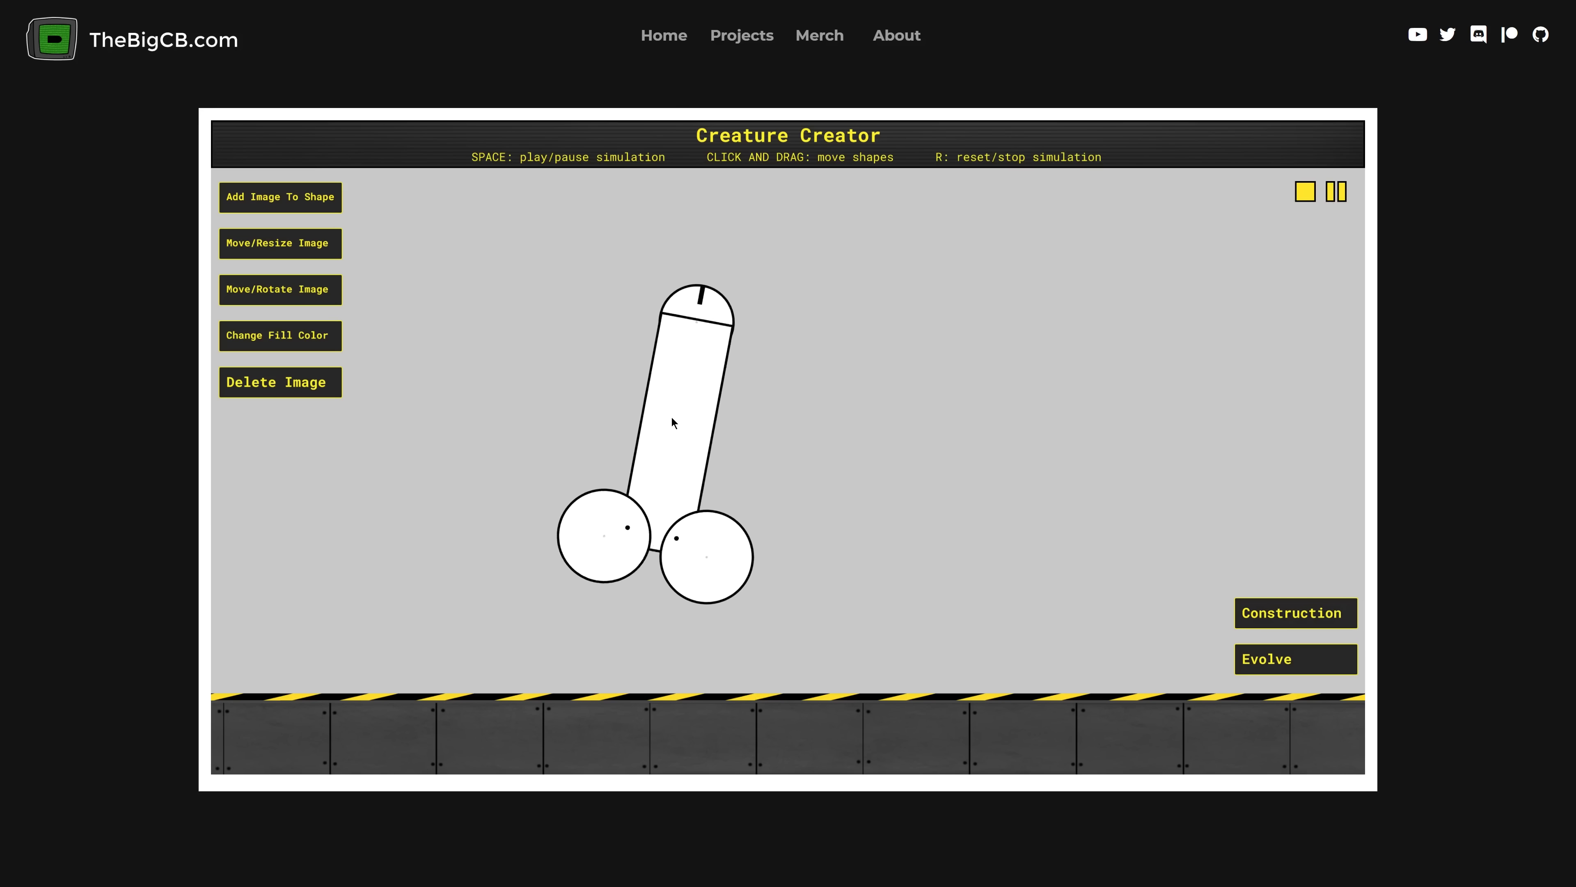
pyautogui.click(1295, 613)
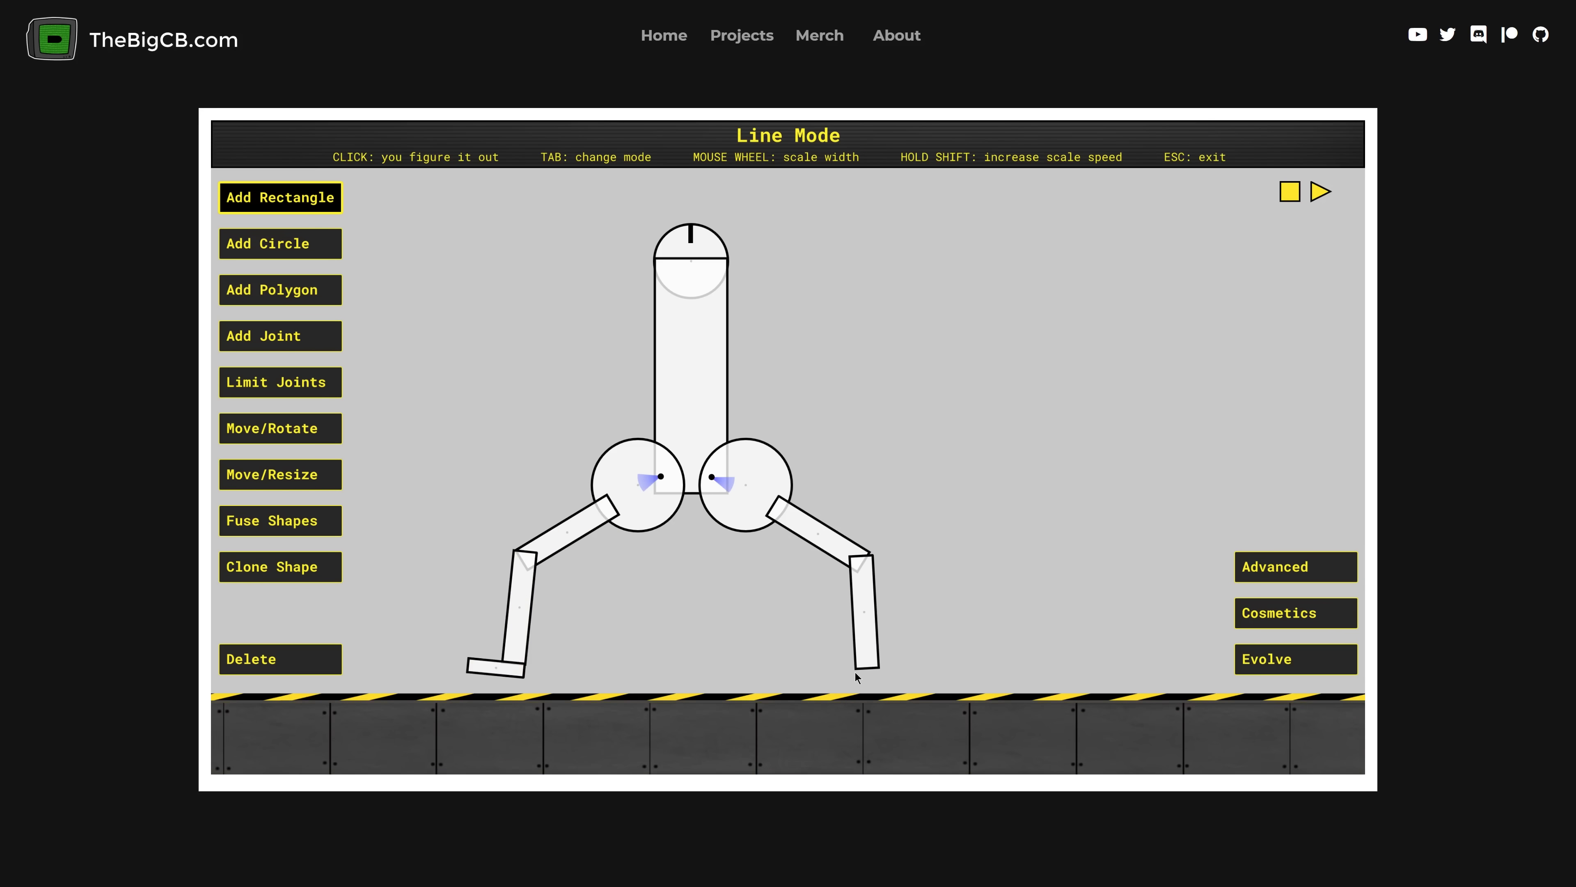
pyautogui.click(1294, 612)
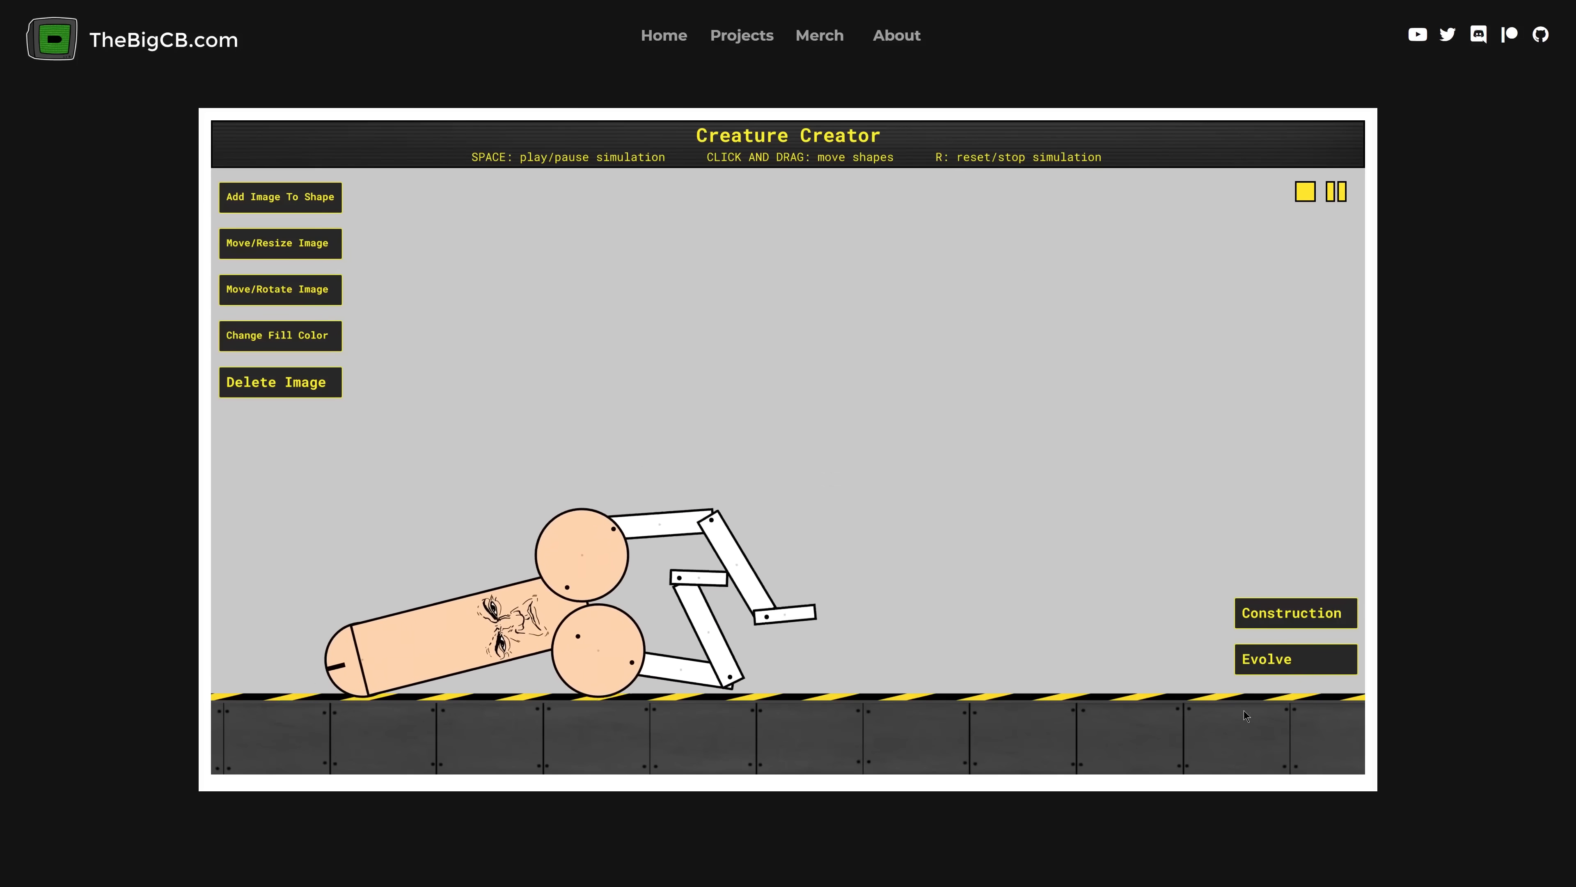
pyautogui.click(1294, 659)
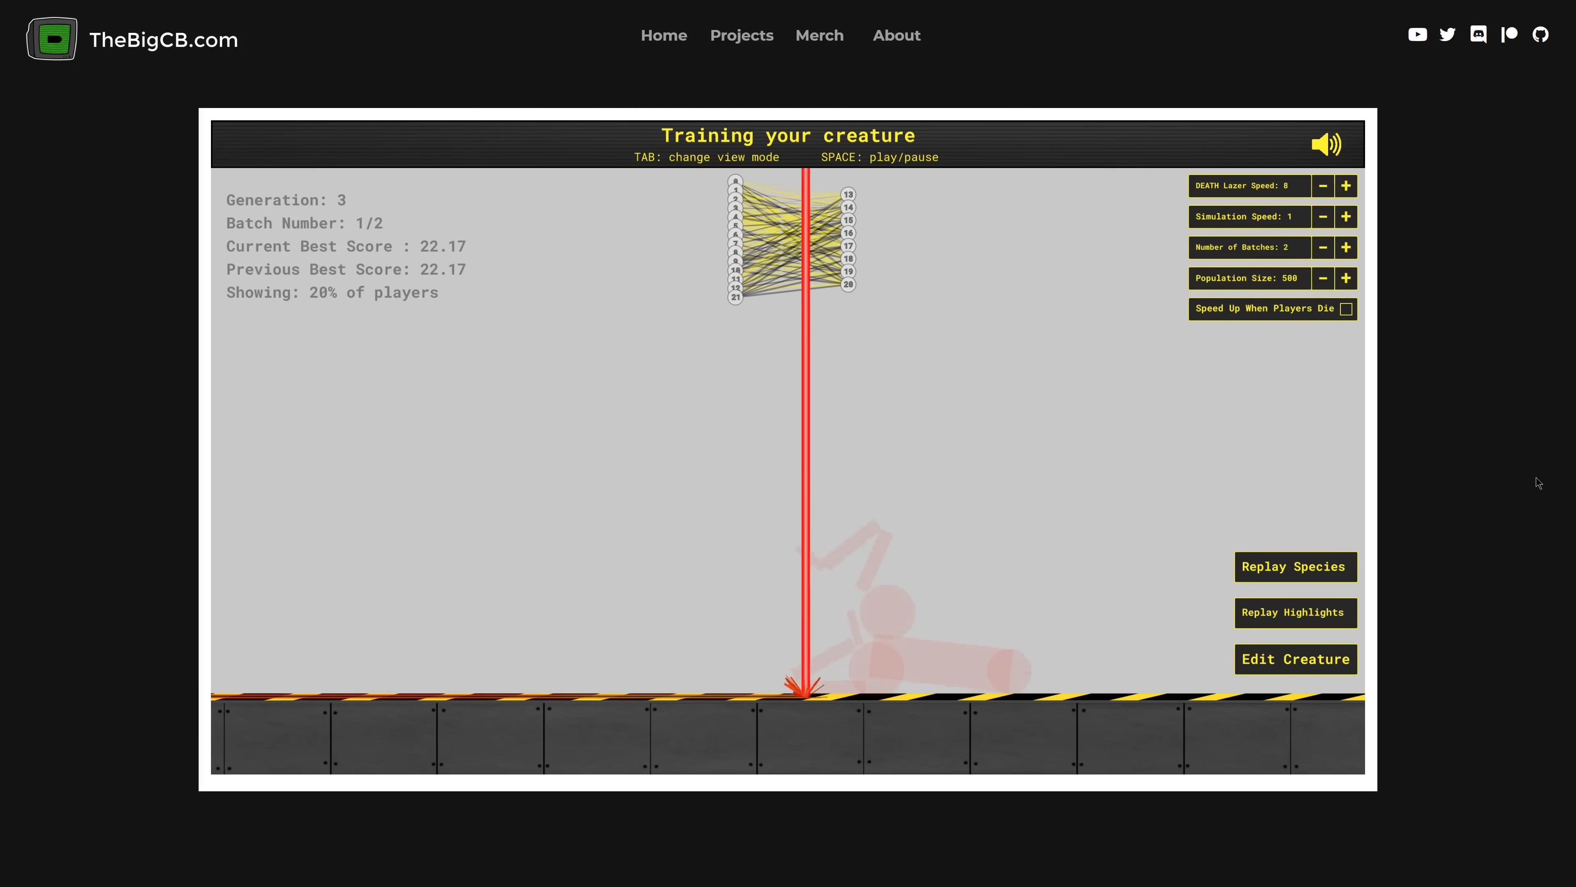
# - Reposition the face image, resume training with speed-up, and start replaying popular species
pyautogui.click(1295, 658)
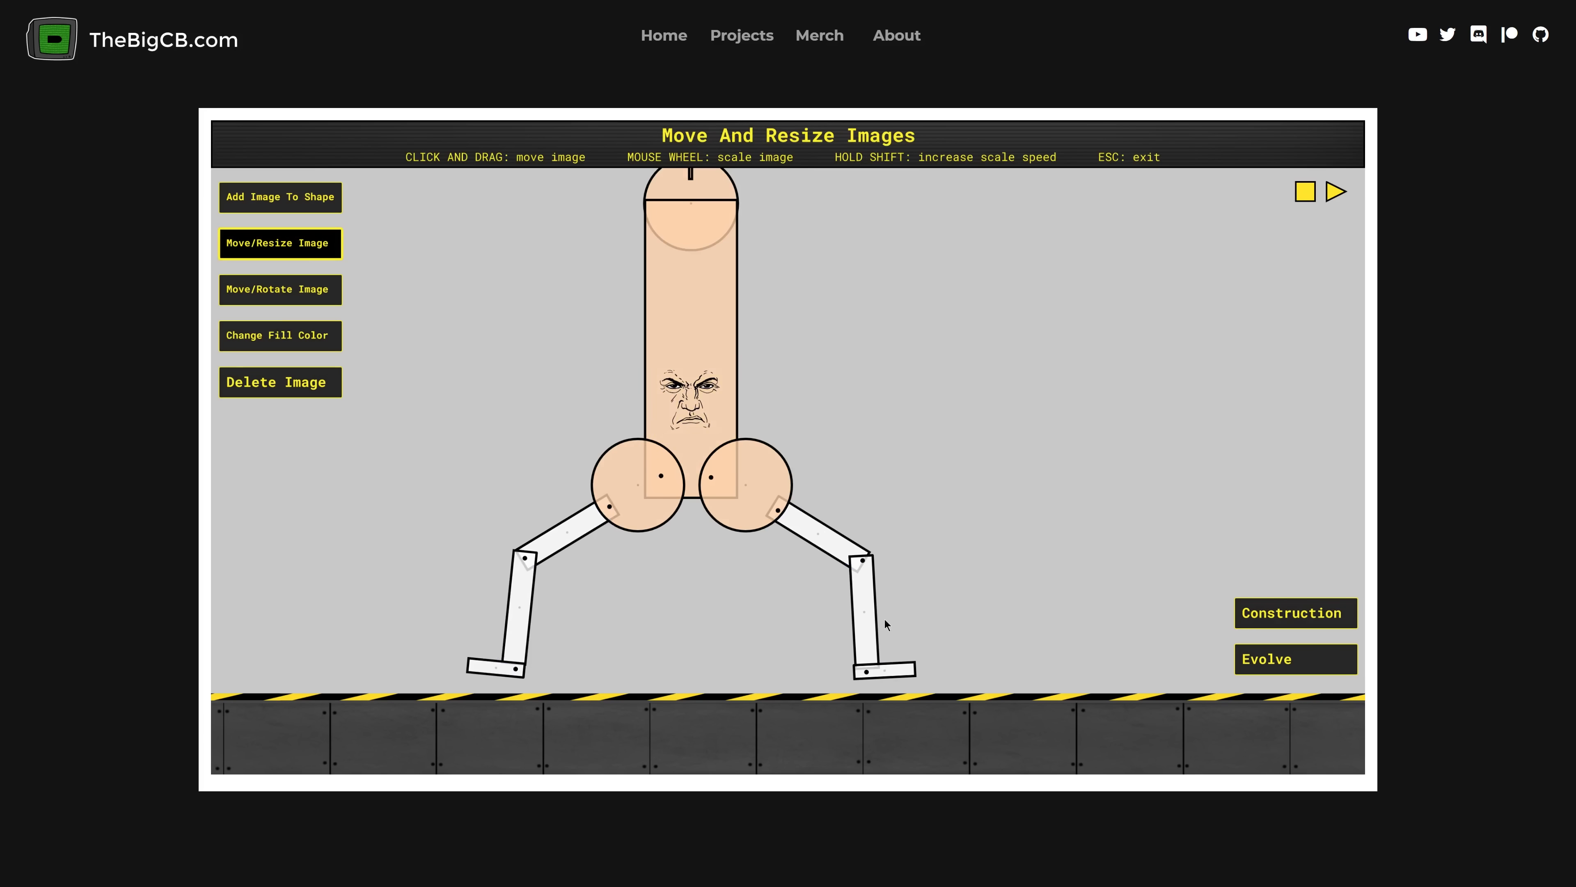
pyautogui.click(1295, 658)
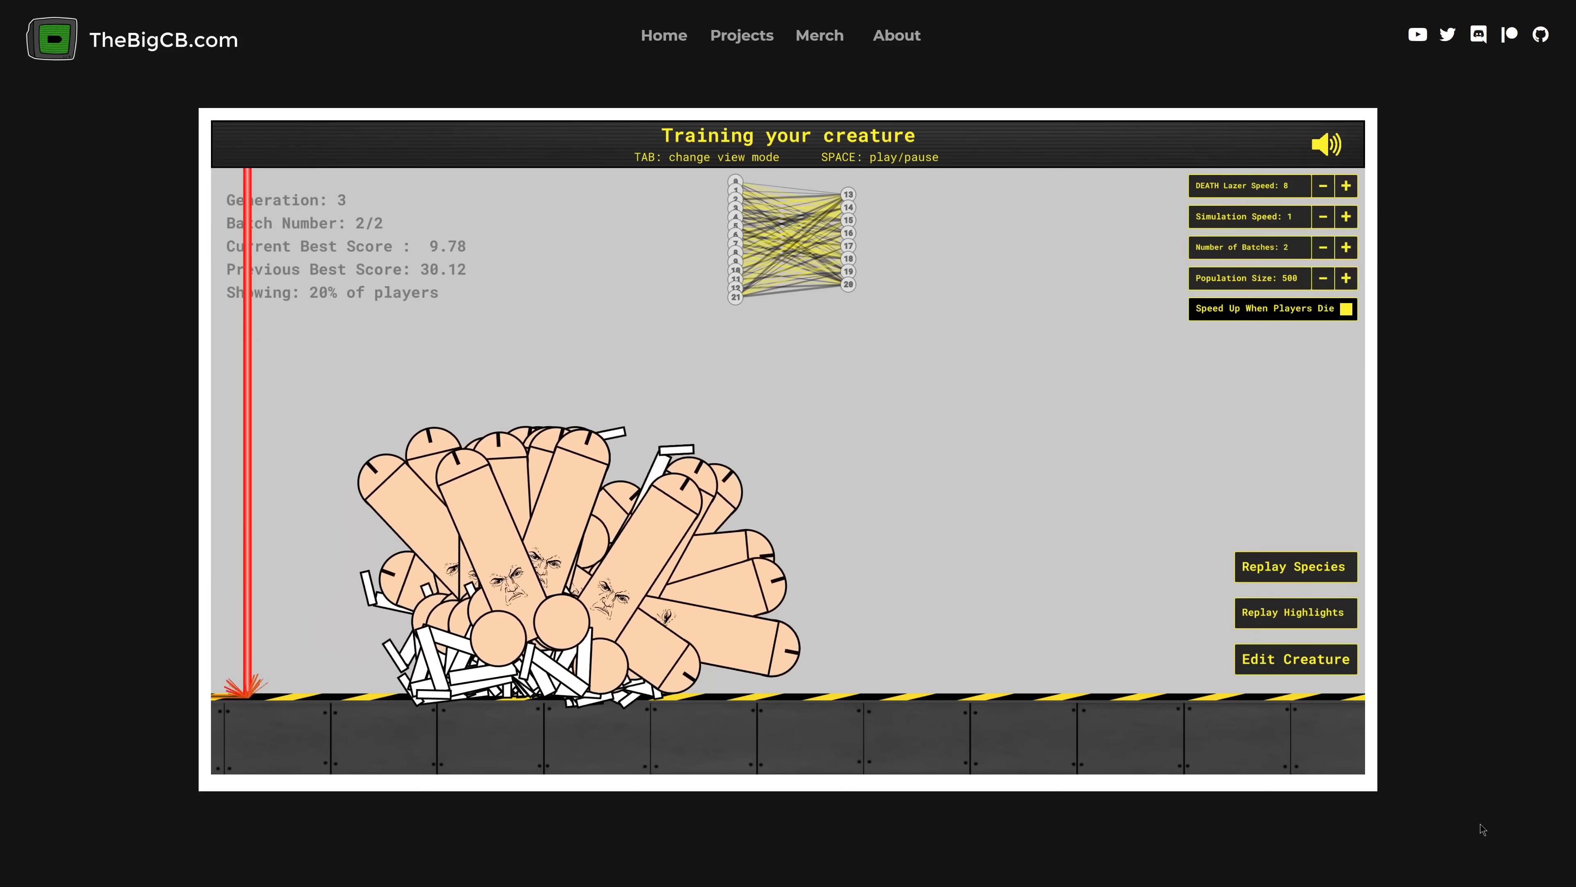
pyautogui.click(1294, 565)
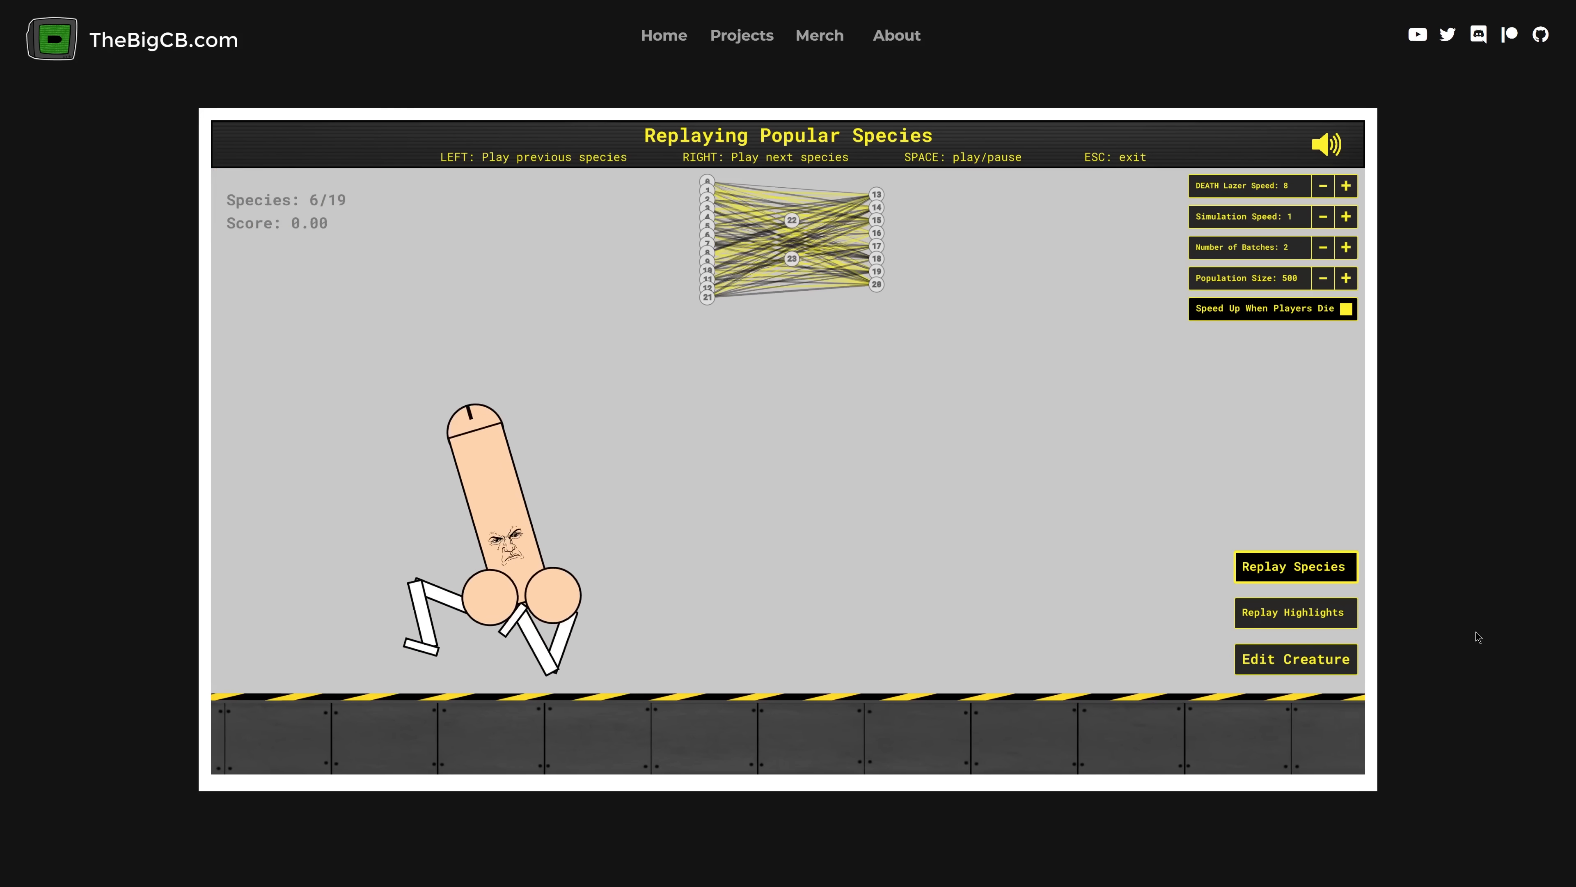
# - Browse species to 18 of 19, watch the generation-3 highlight, and return to Construction
pyautogui.press('Right')
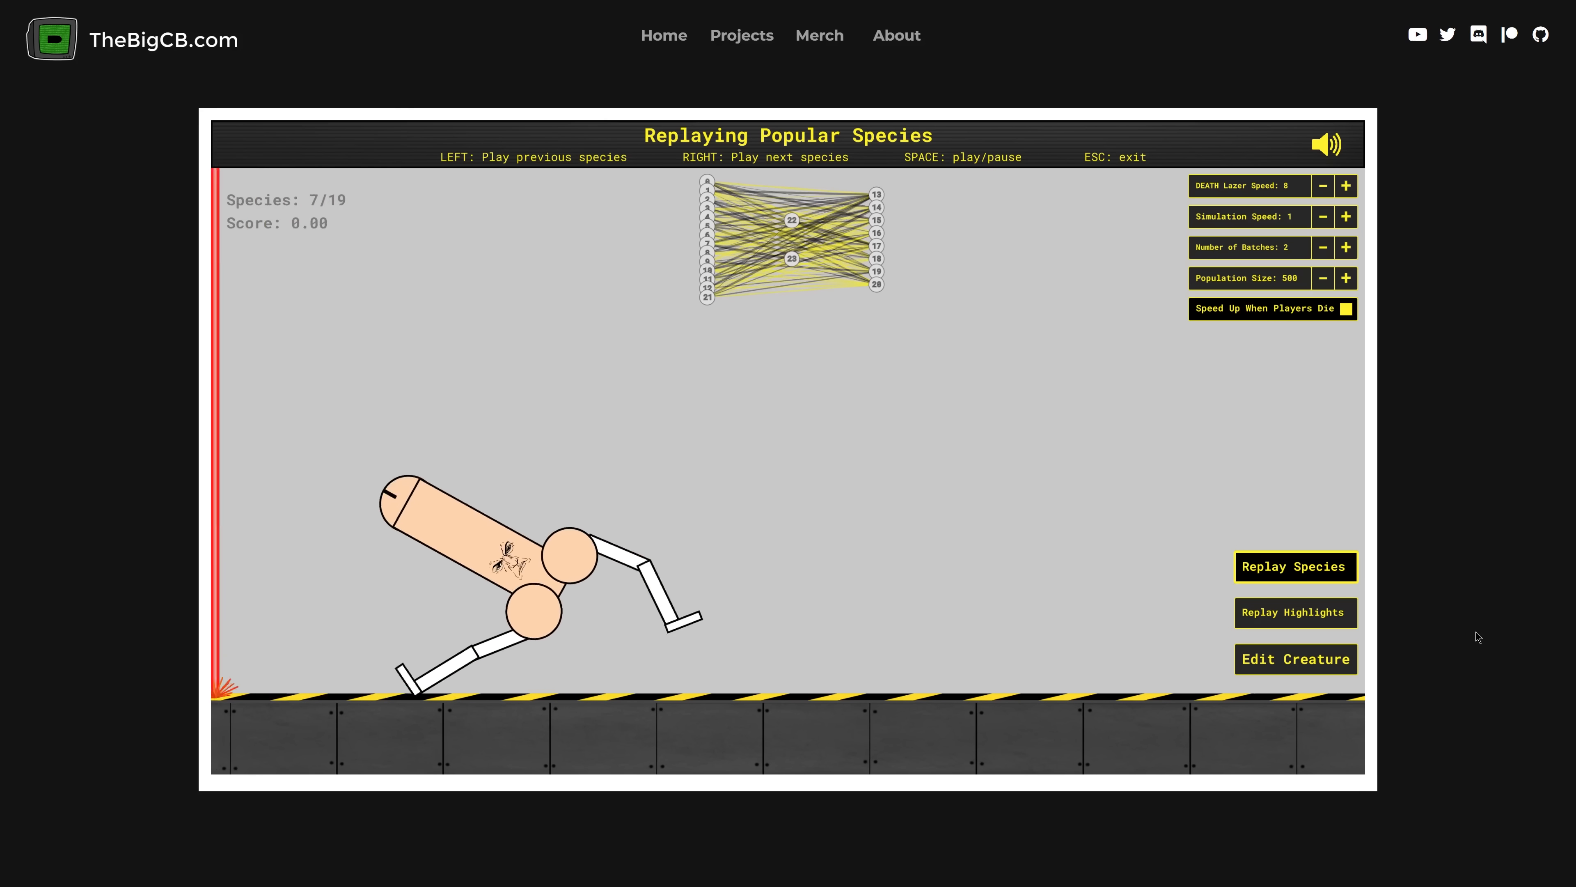
pyautogui.press('Right')
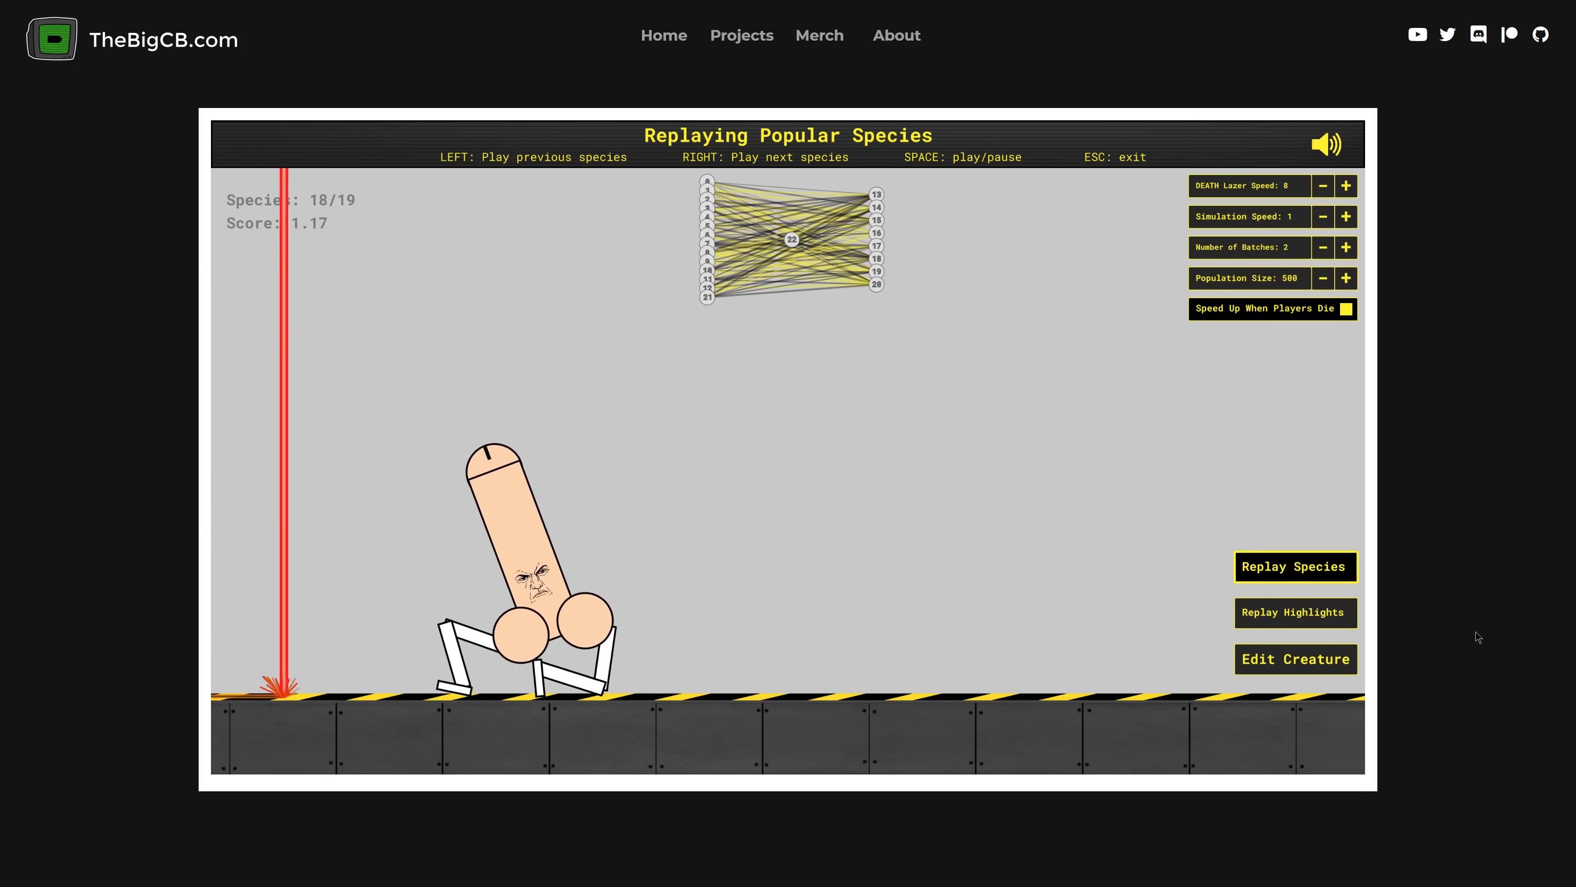
pyautogui.click(1295, 613)
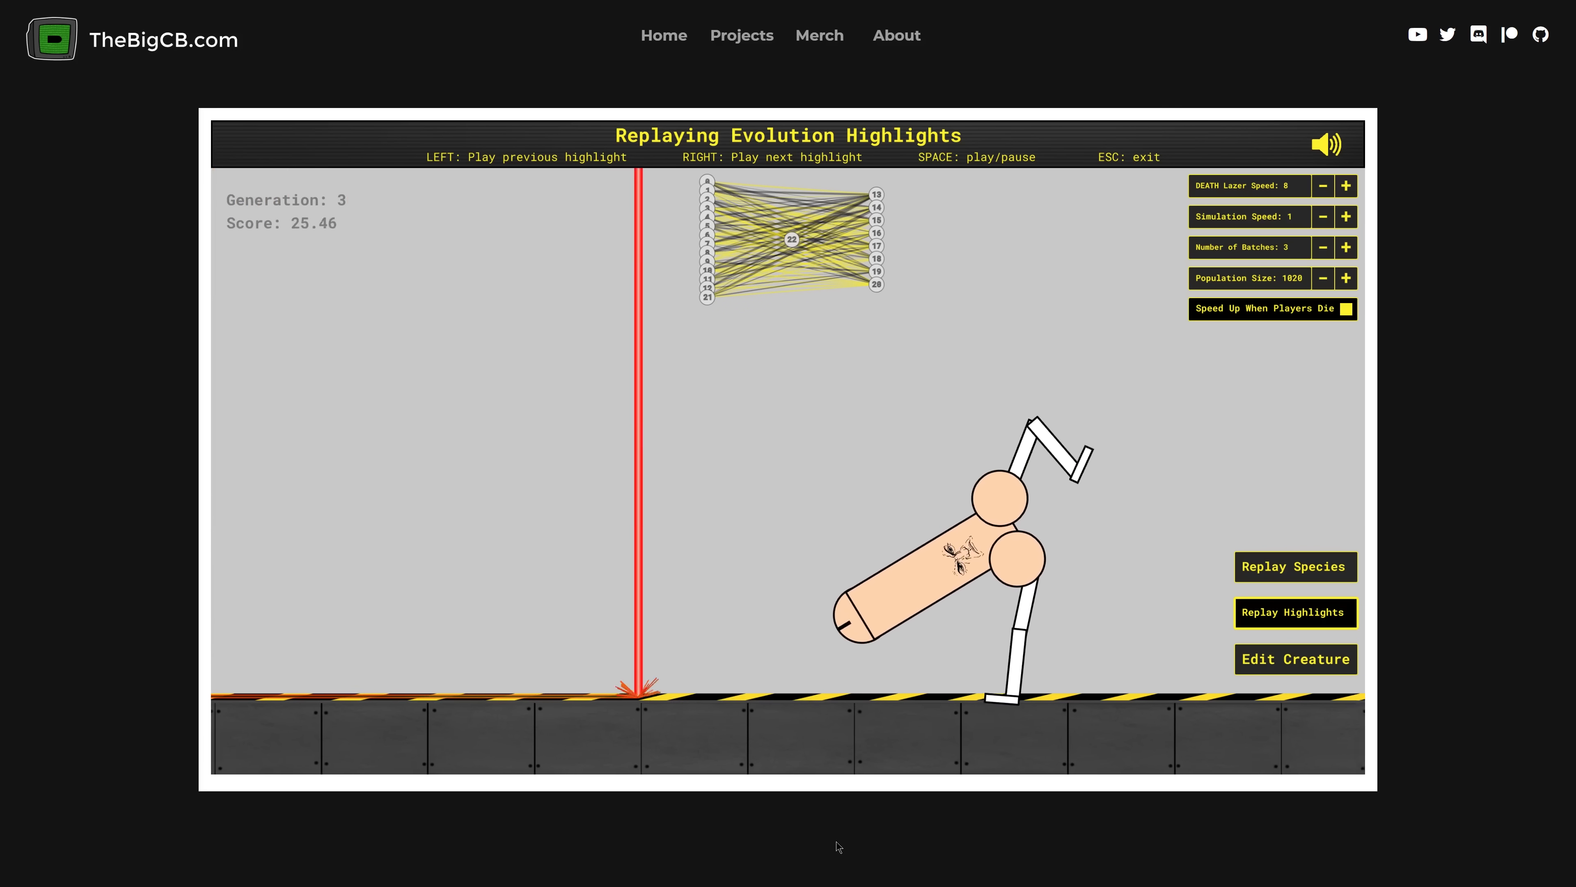
pyautogui.click(1295, 658)
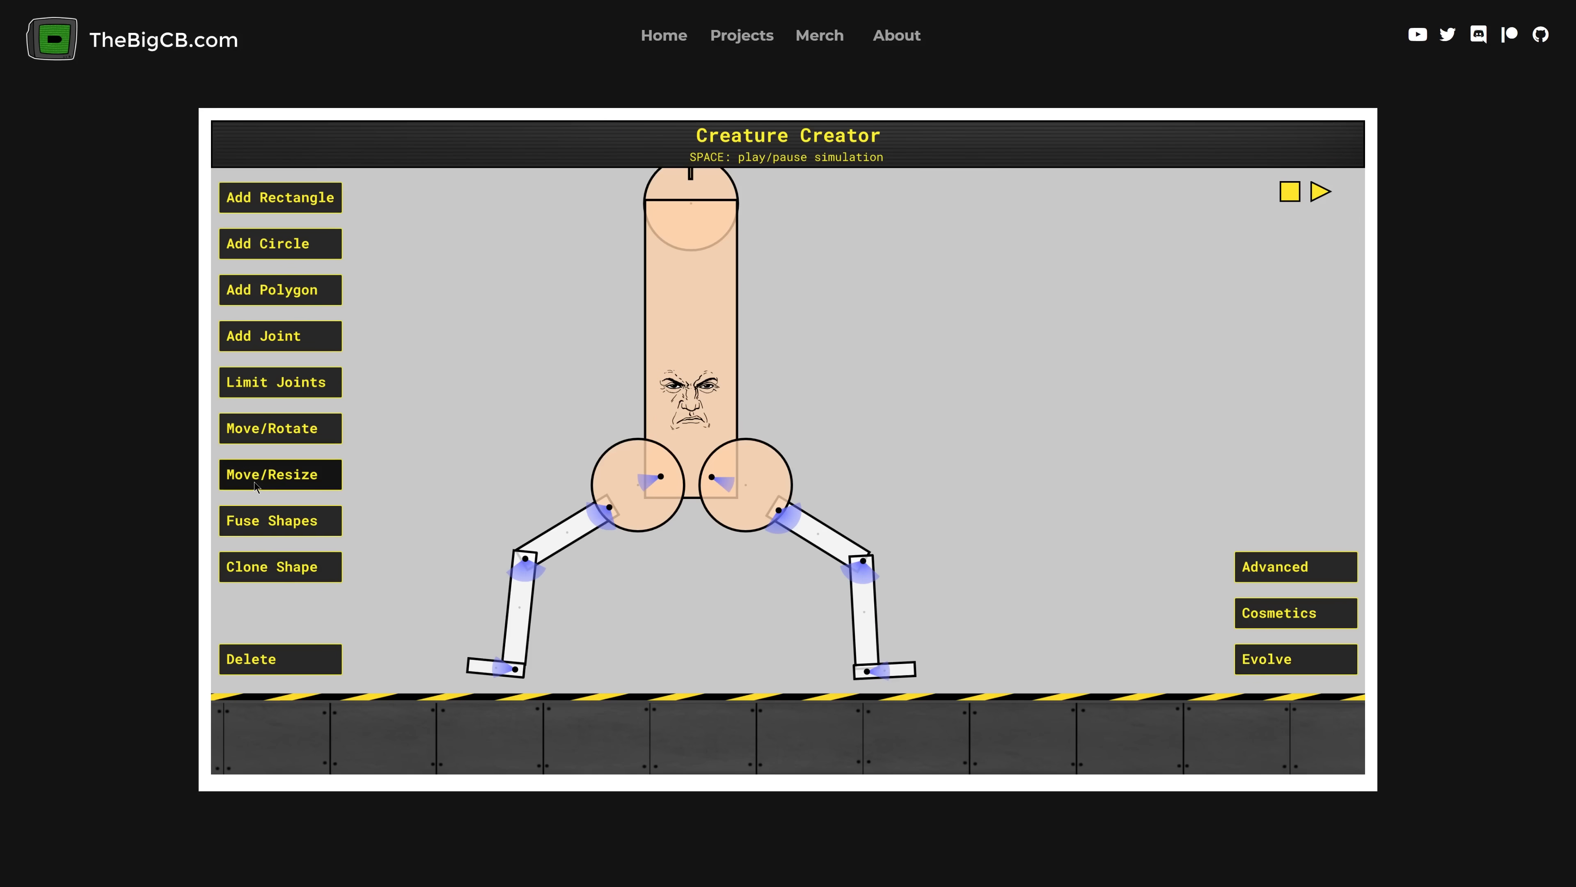
pyautogui.click(279, 474)
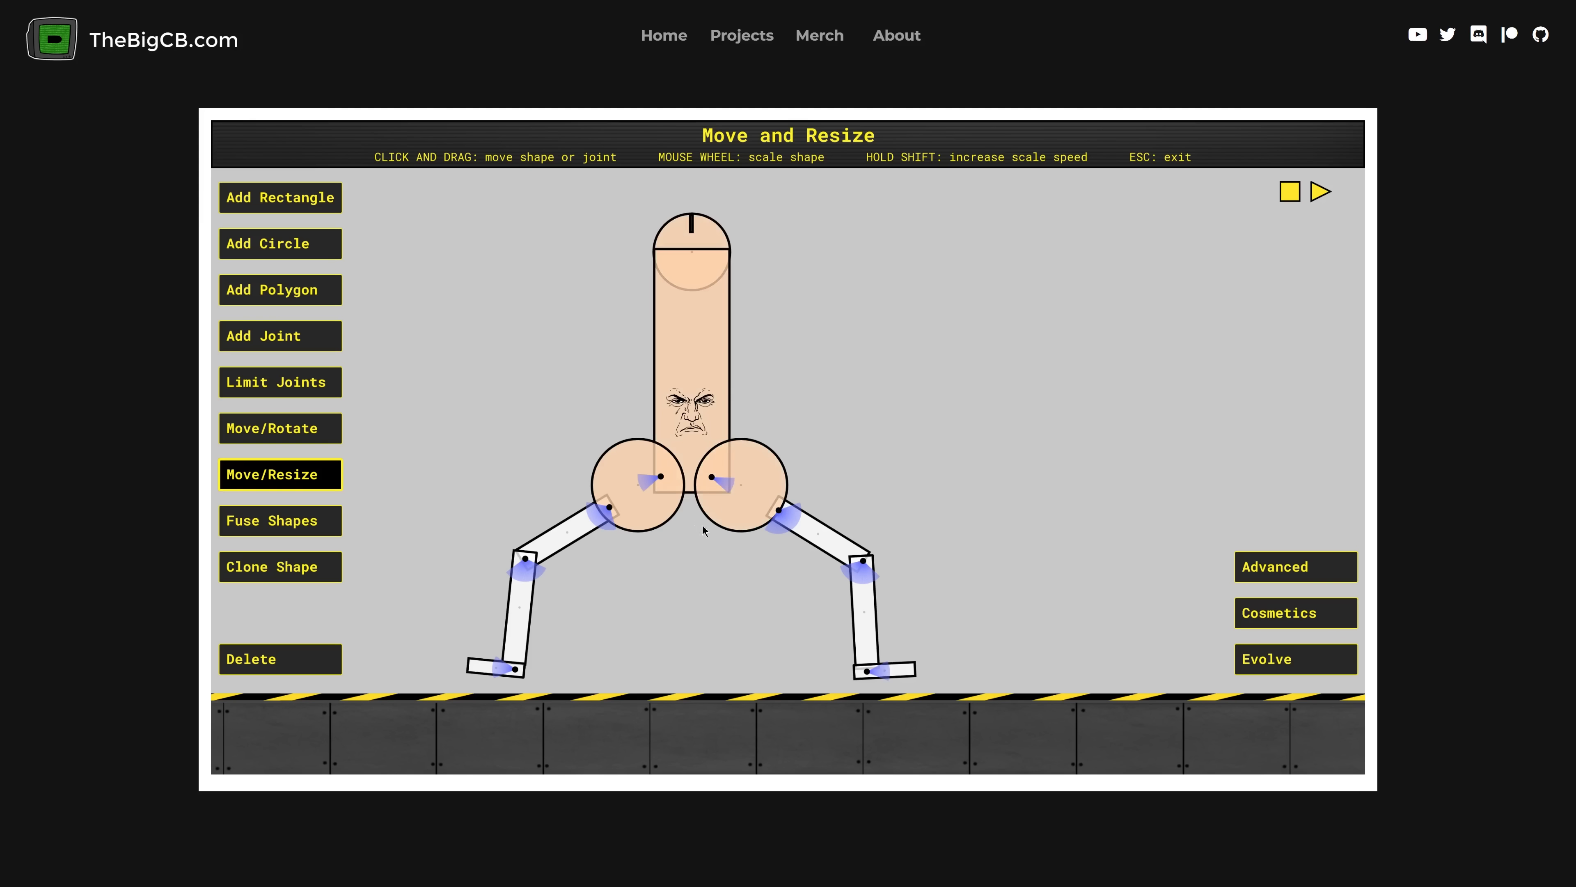
# - Evolve the stick-legged creature, reaching generation 32 with a top score of 46.11
pyautogui.click(1267, 658)
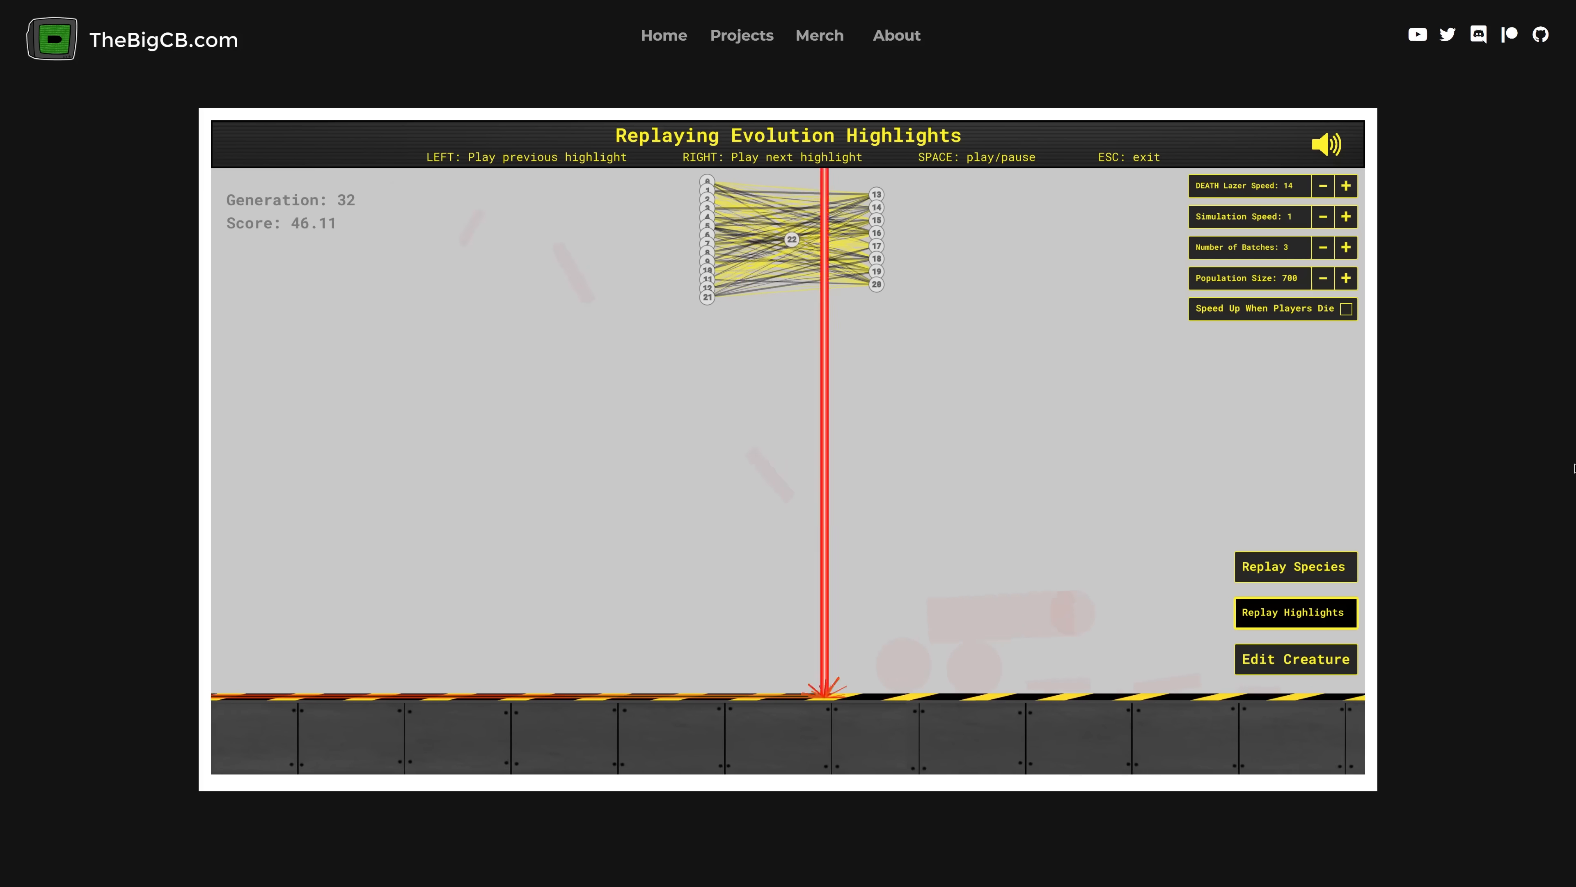
# - Replay the popular species one after another through species 30 of 30, scoring 52.44
pyautogui.click(1295, 565)
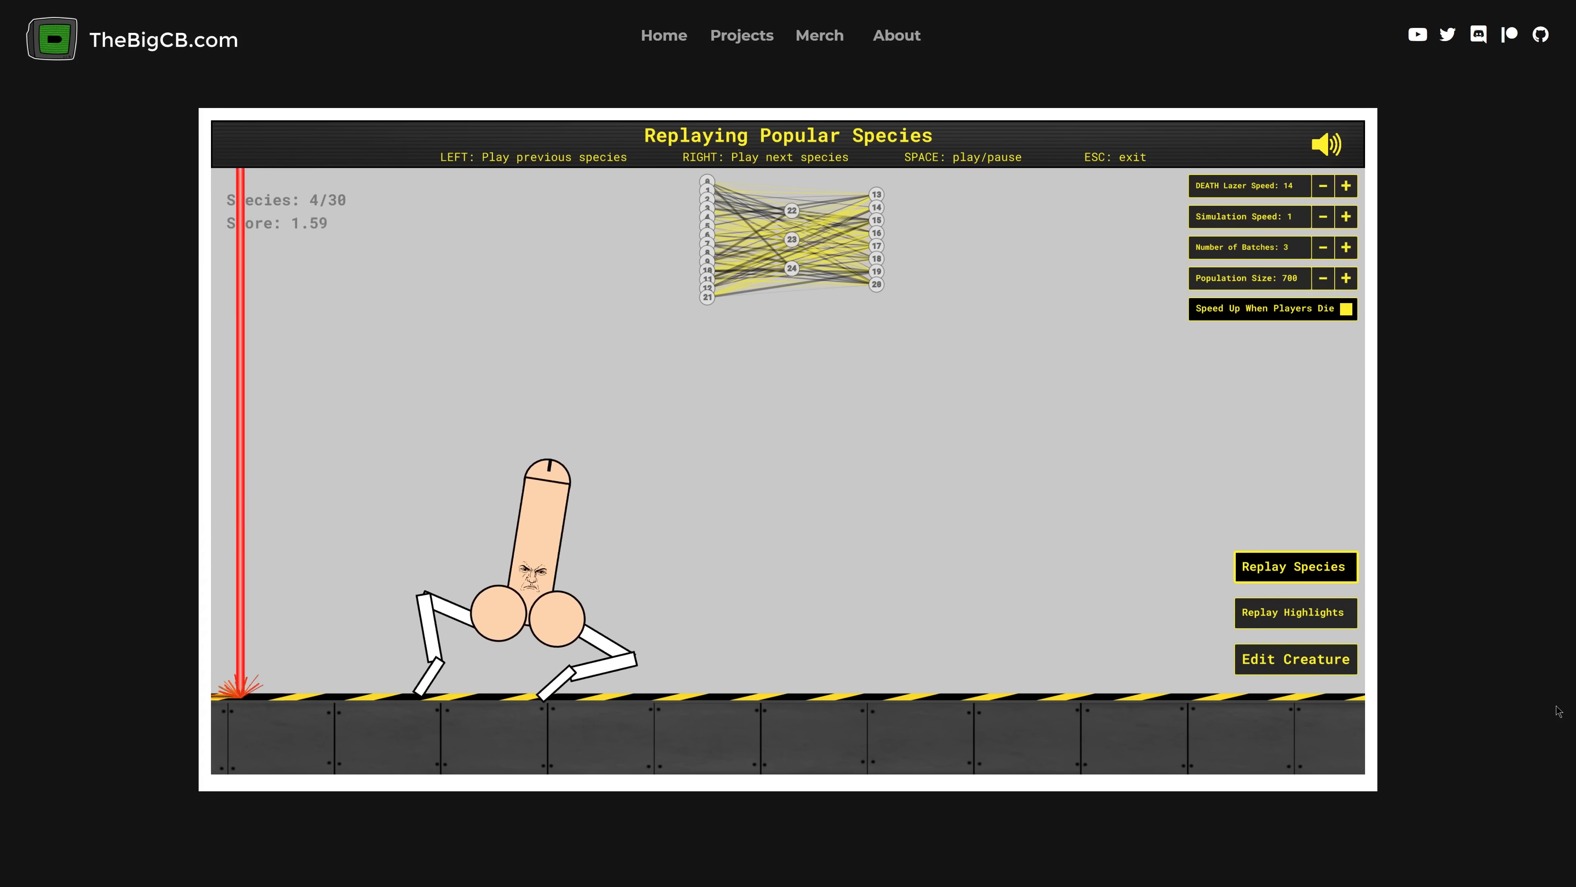
pyautogui.press('right')
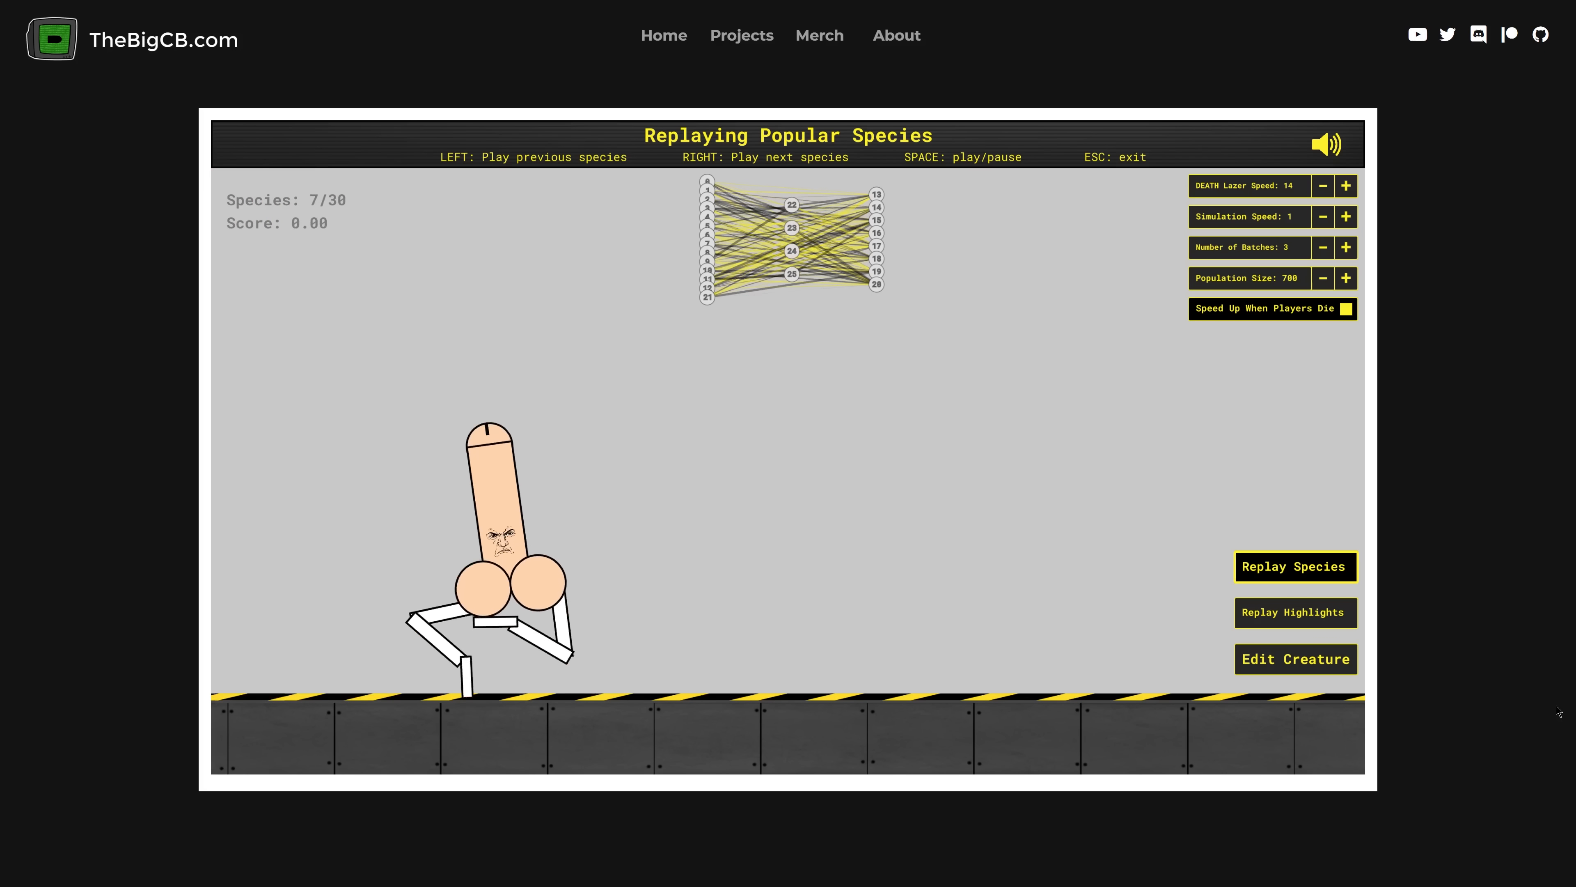
pyautogui.press('Right')
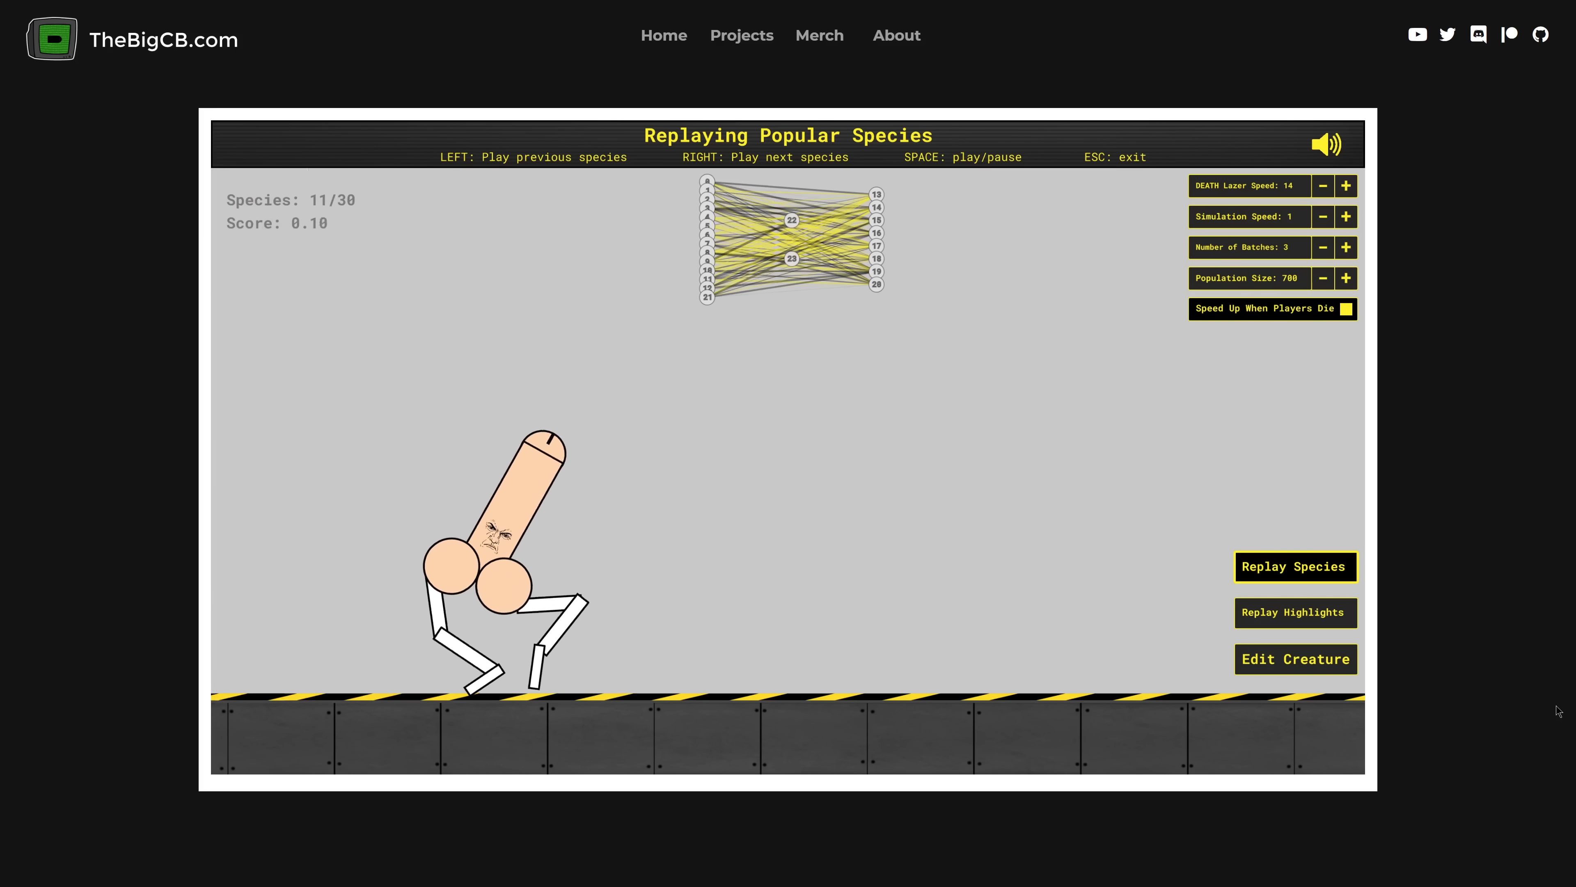
pyautogui.press('right')
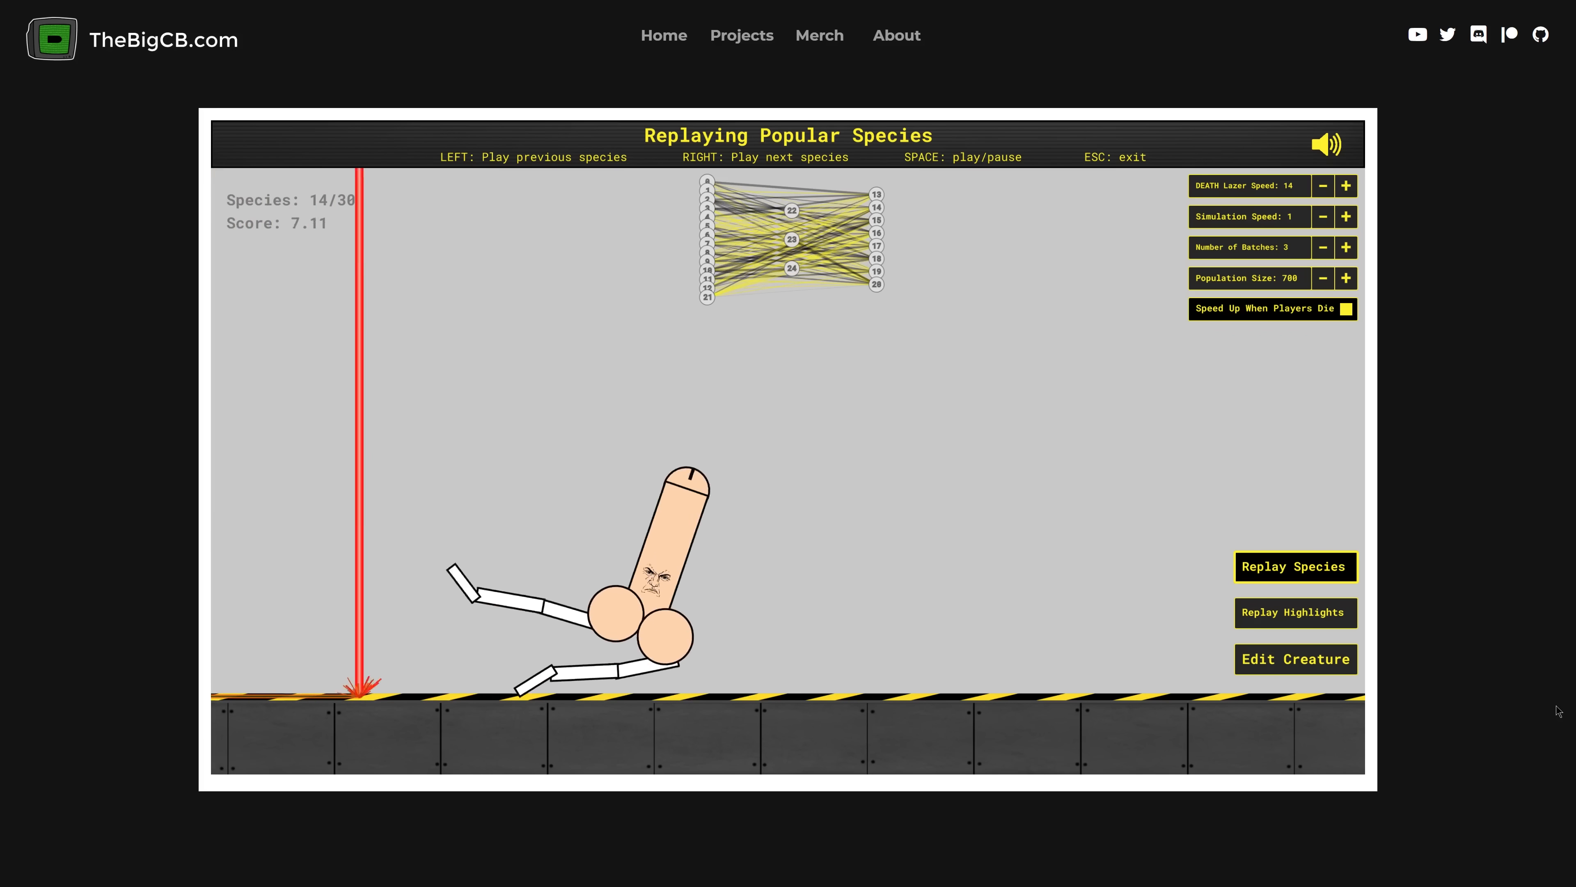
pyautogui.press('Right')
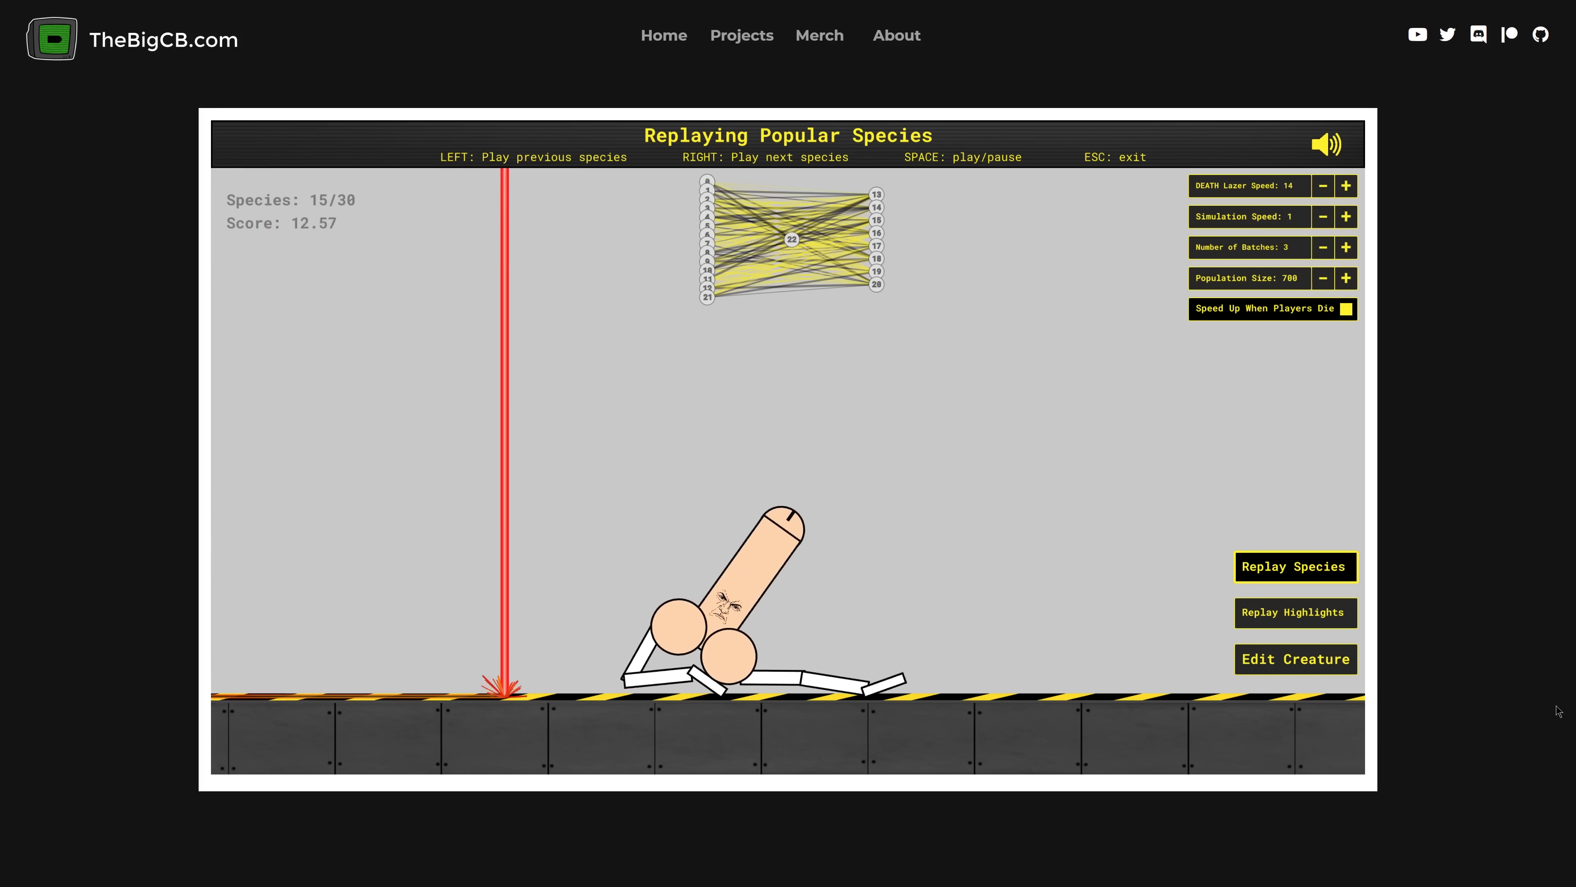
pyautogui.press('Right')
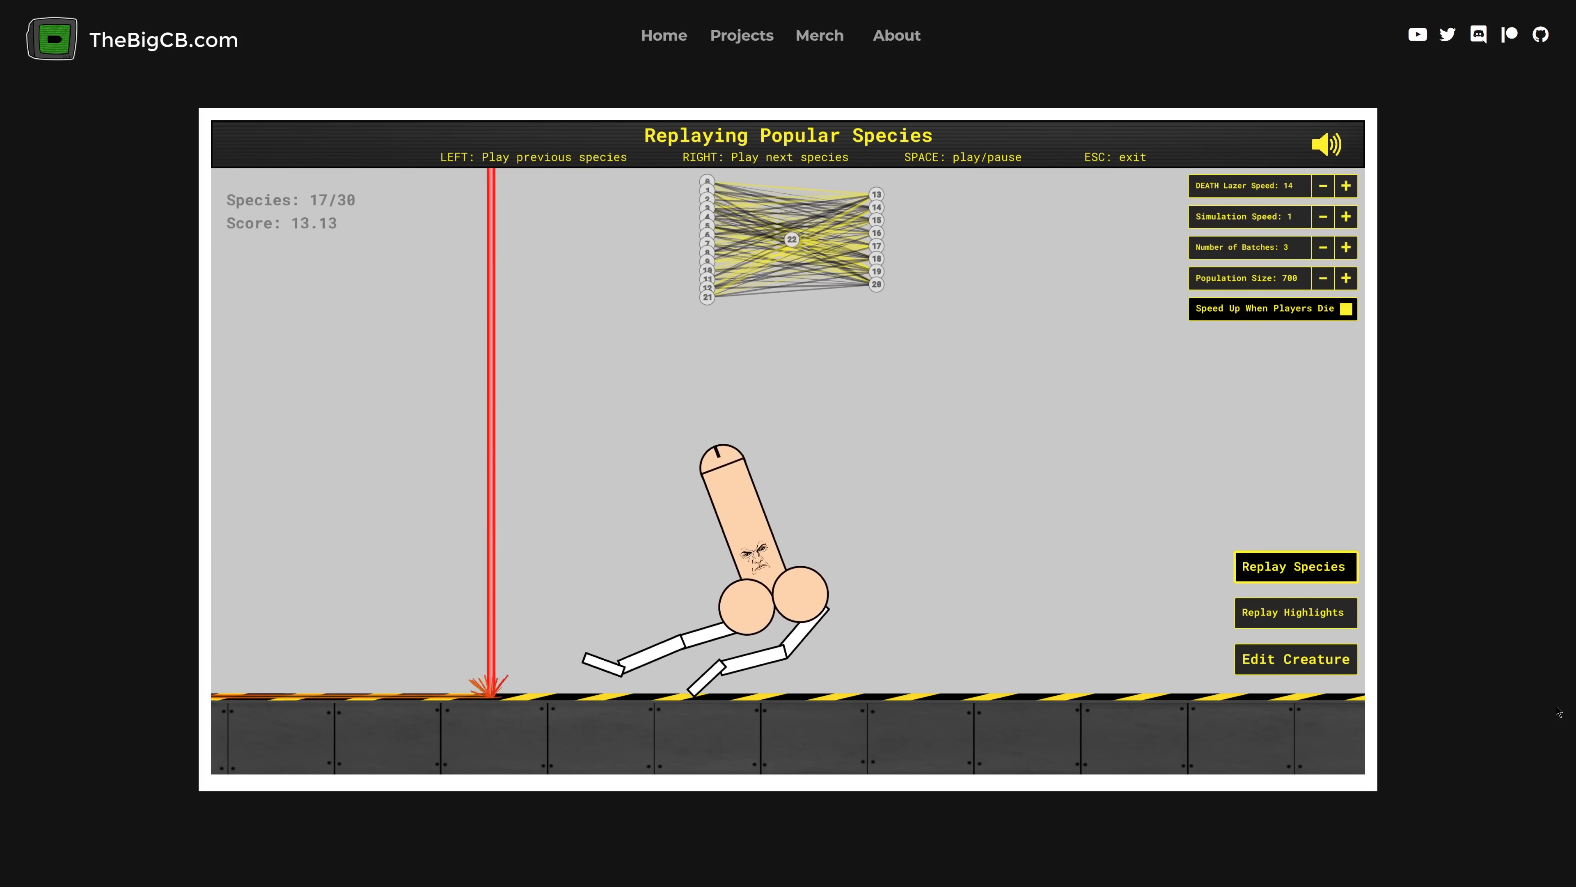
pyautogui.press('right')
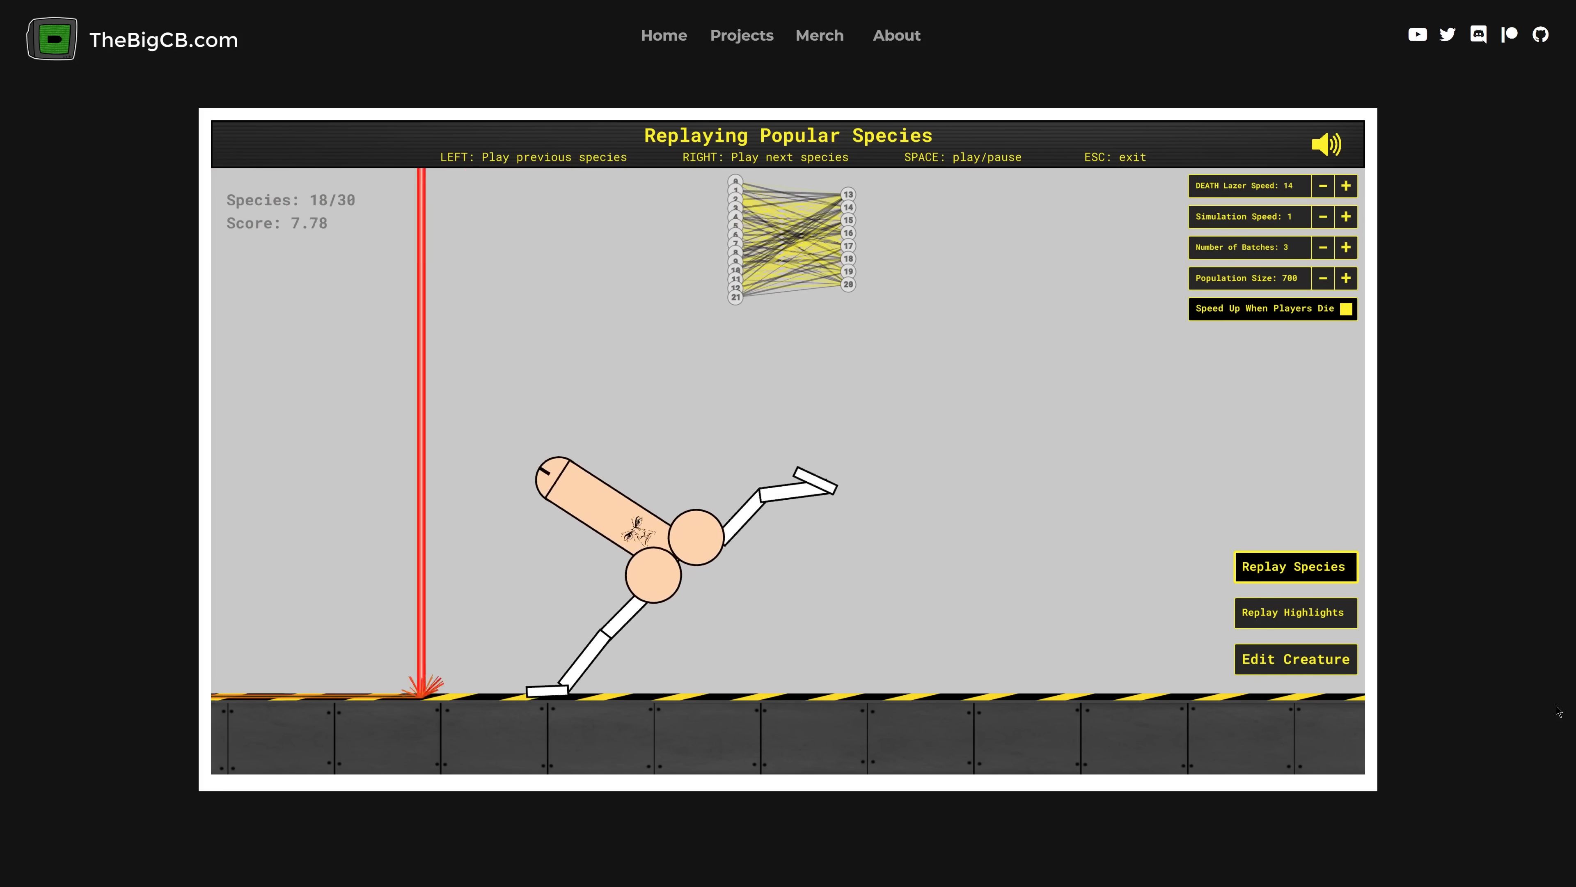
pyautogui.press('right')
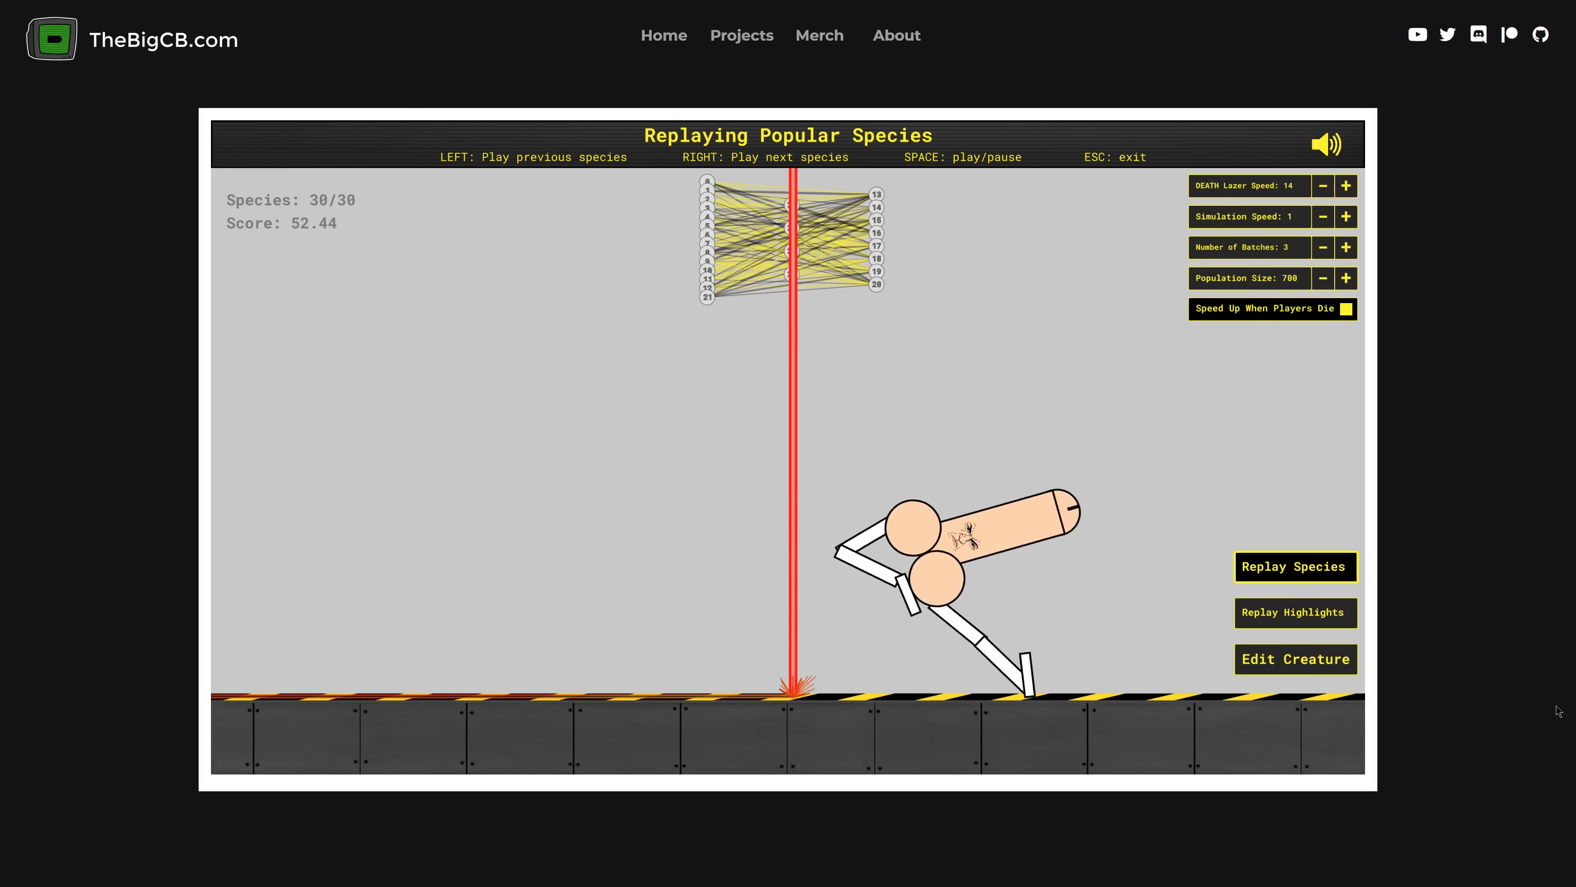
# - Train the legless creature with Speed Up When Players Die enabled, then replay its popular species
pyautogui.click(1295, 613)
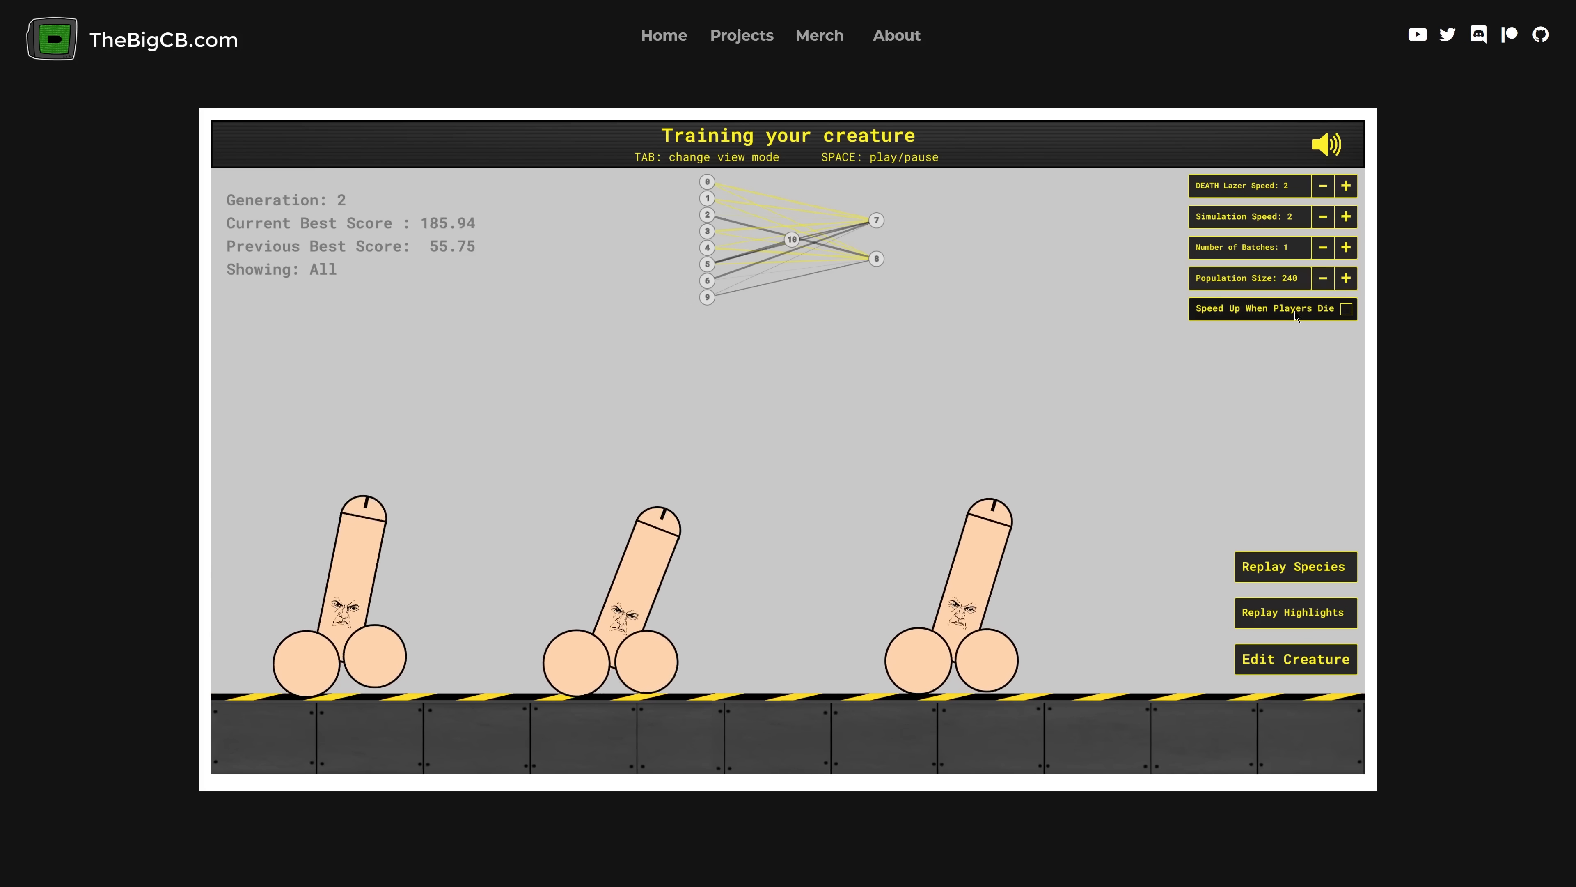
pyautogui.click(1345, 309)
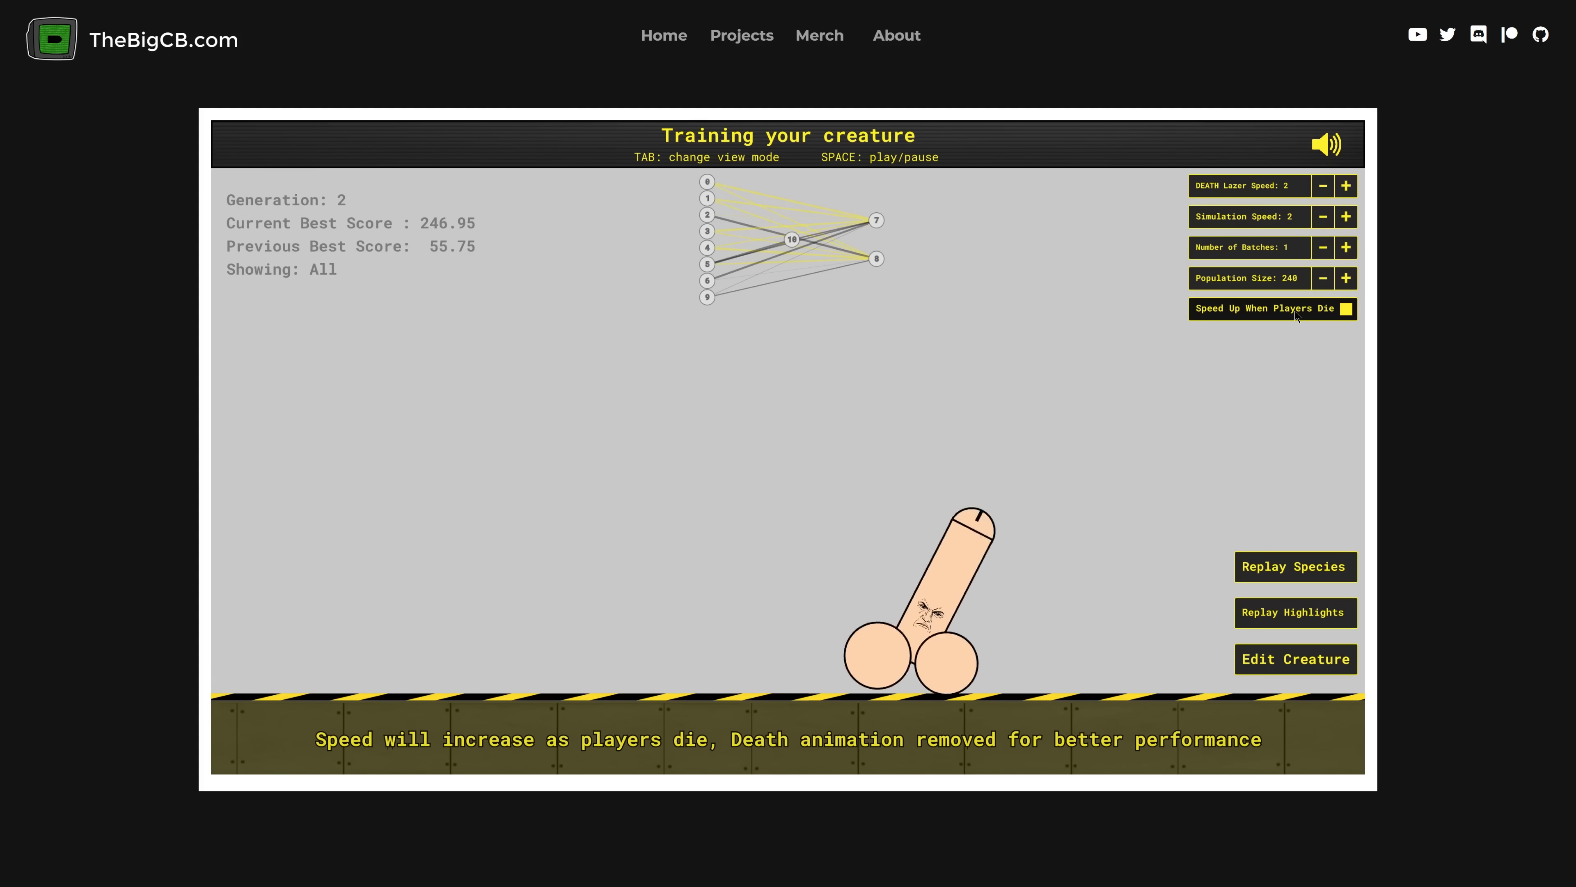
pyautogui.click(1294, 565)
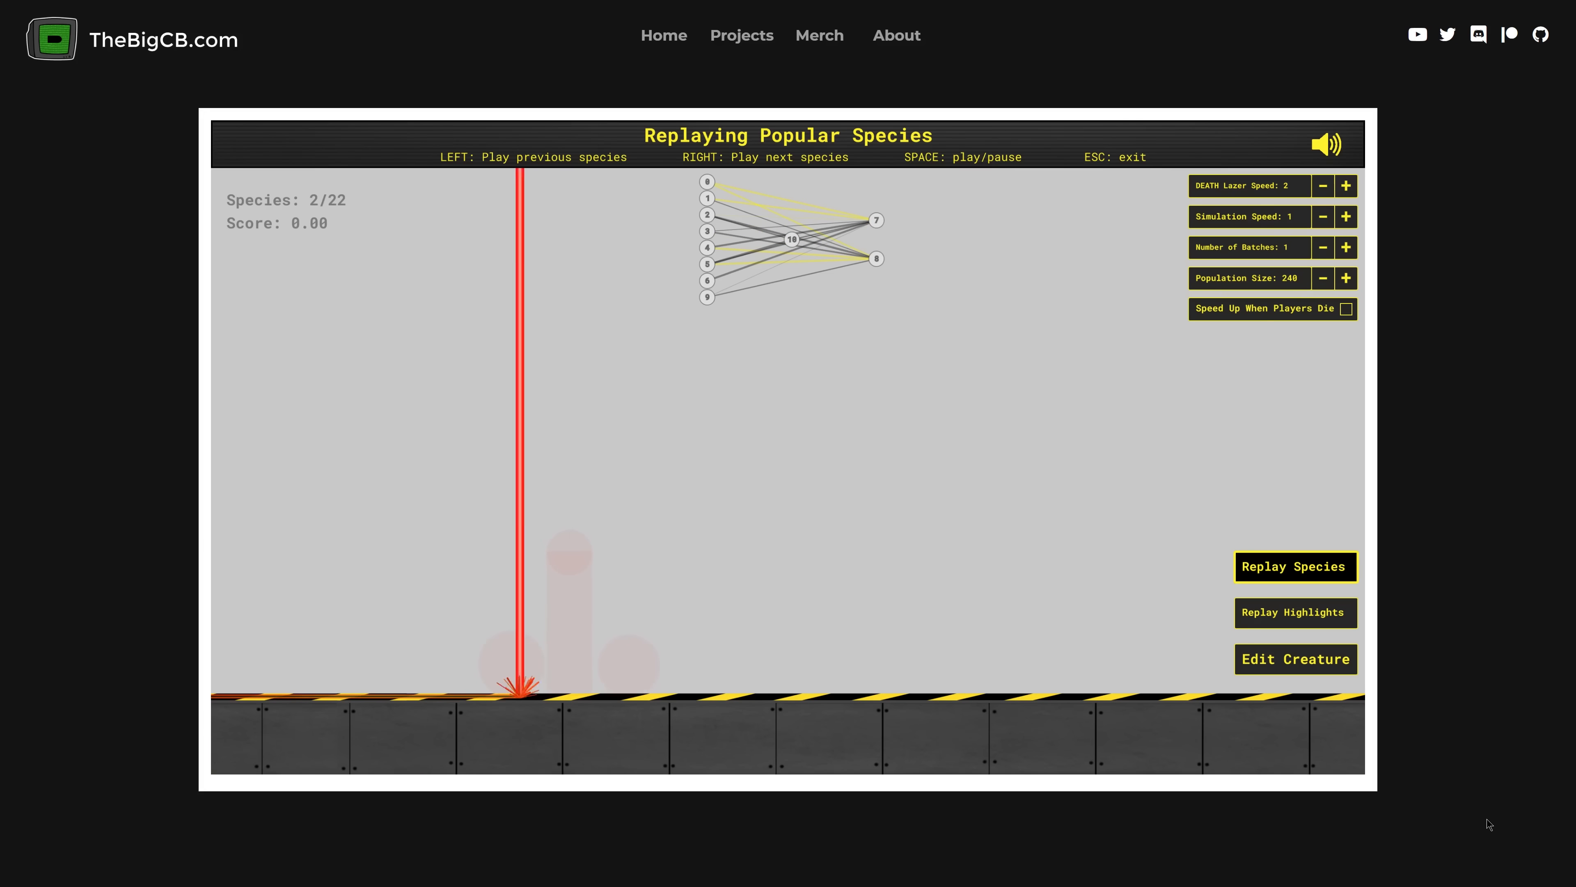
# - Step through the popular species to 19 of 22, then raise DEATH Lazer Speed, resetting scores to 0
pyautogui.press('right')
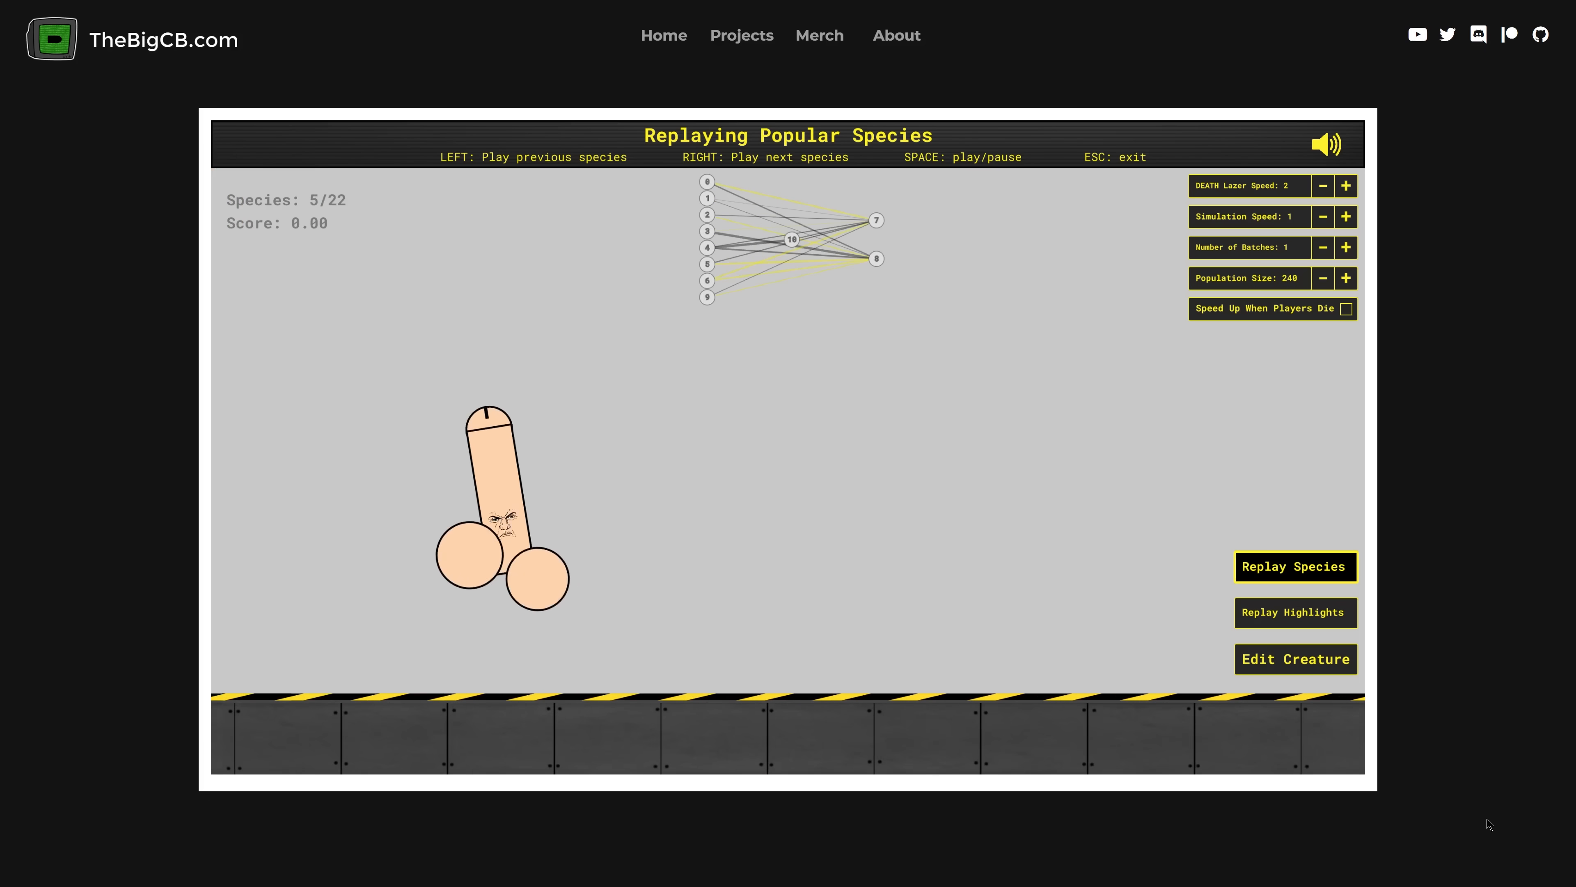
pyautogui.press('Right')
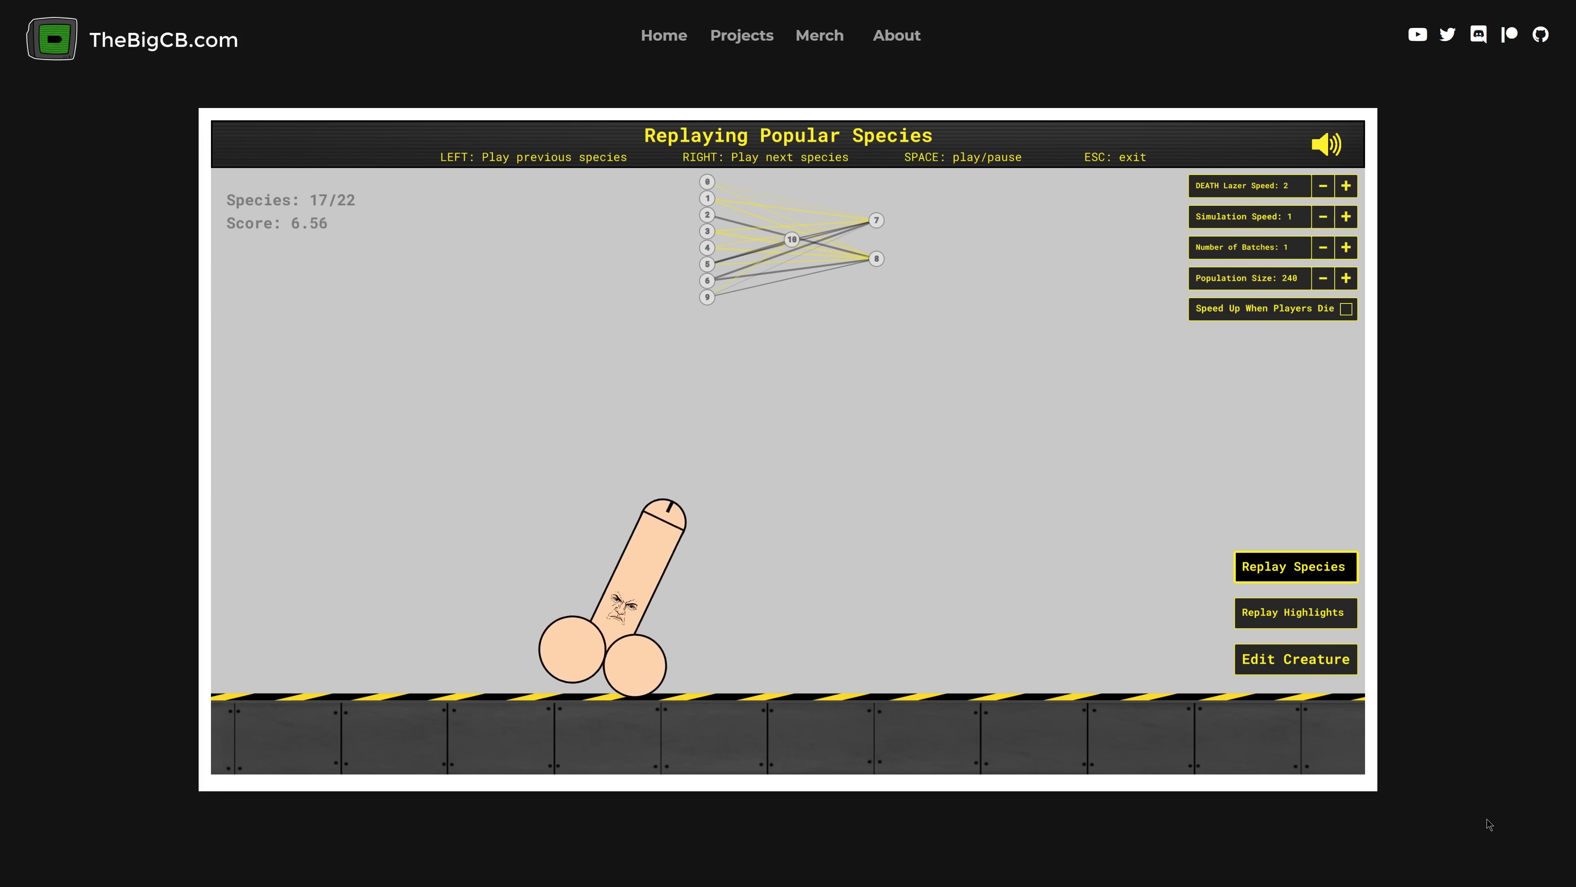
pyautogui.press('right')
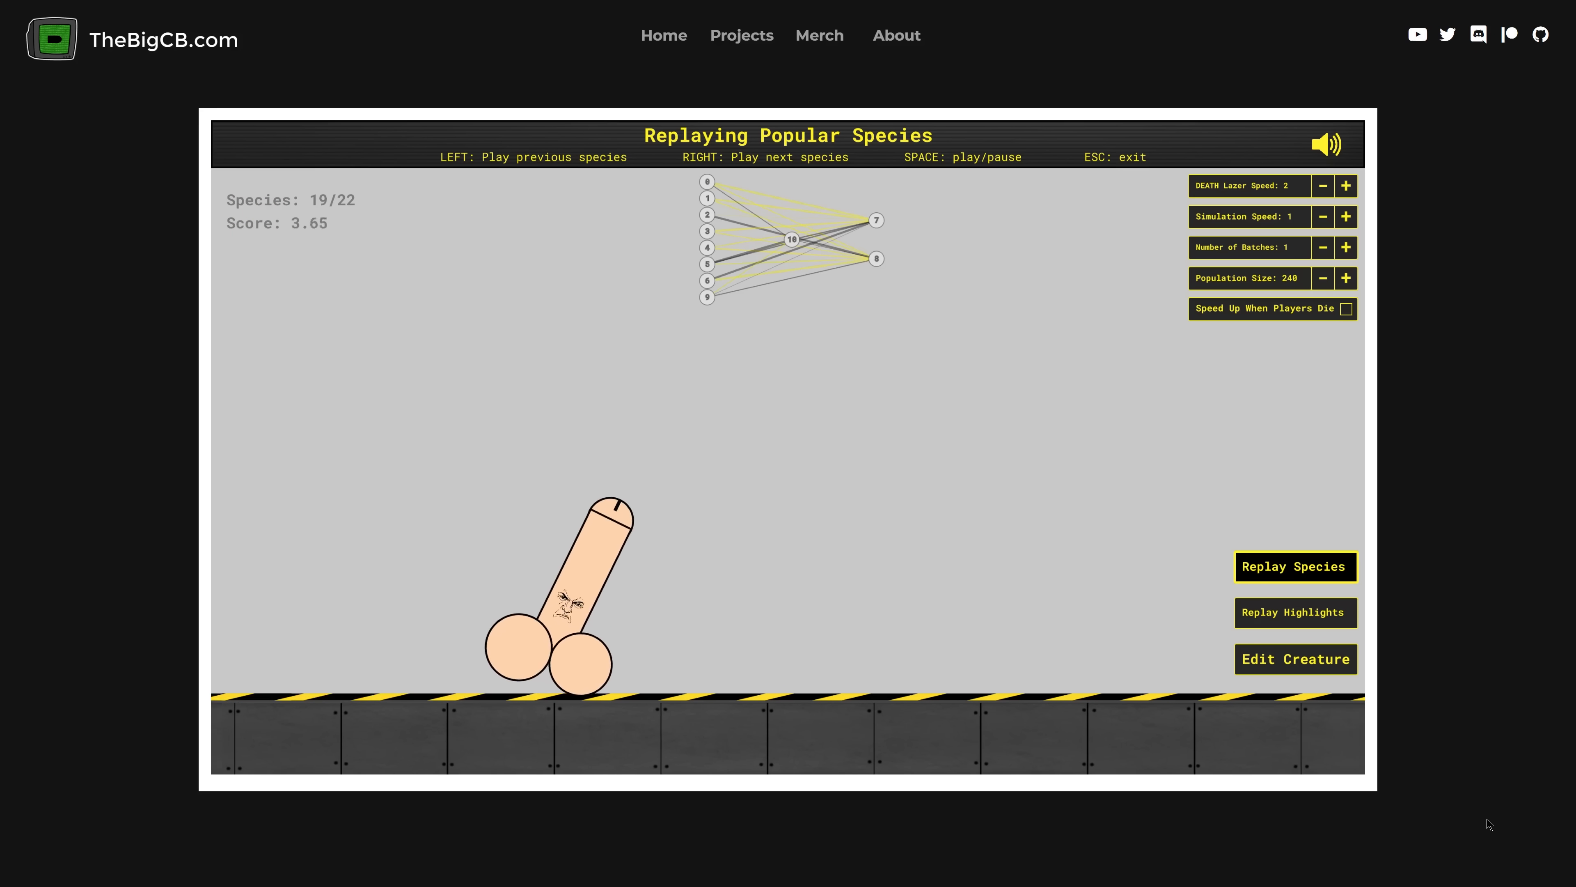
pyautogui.press('Right')
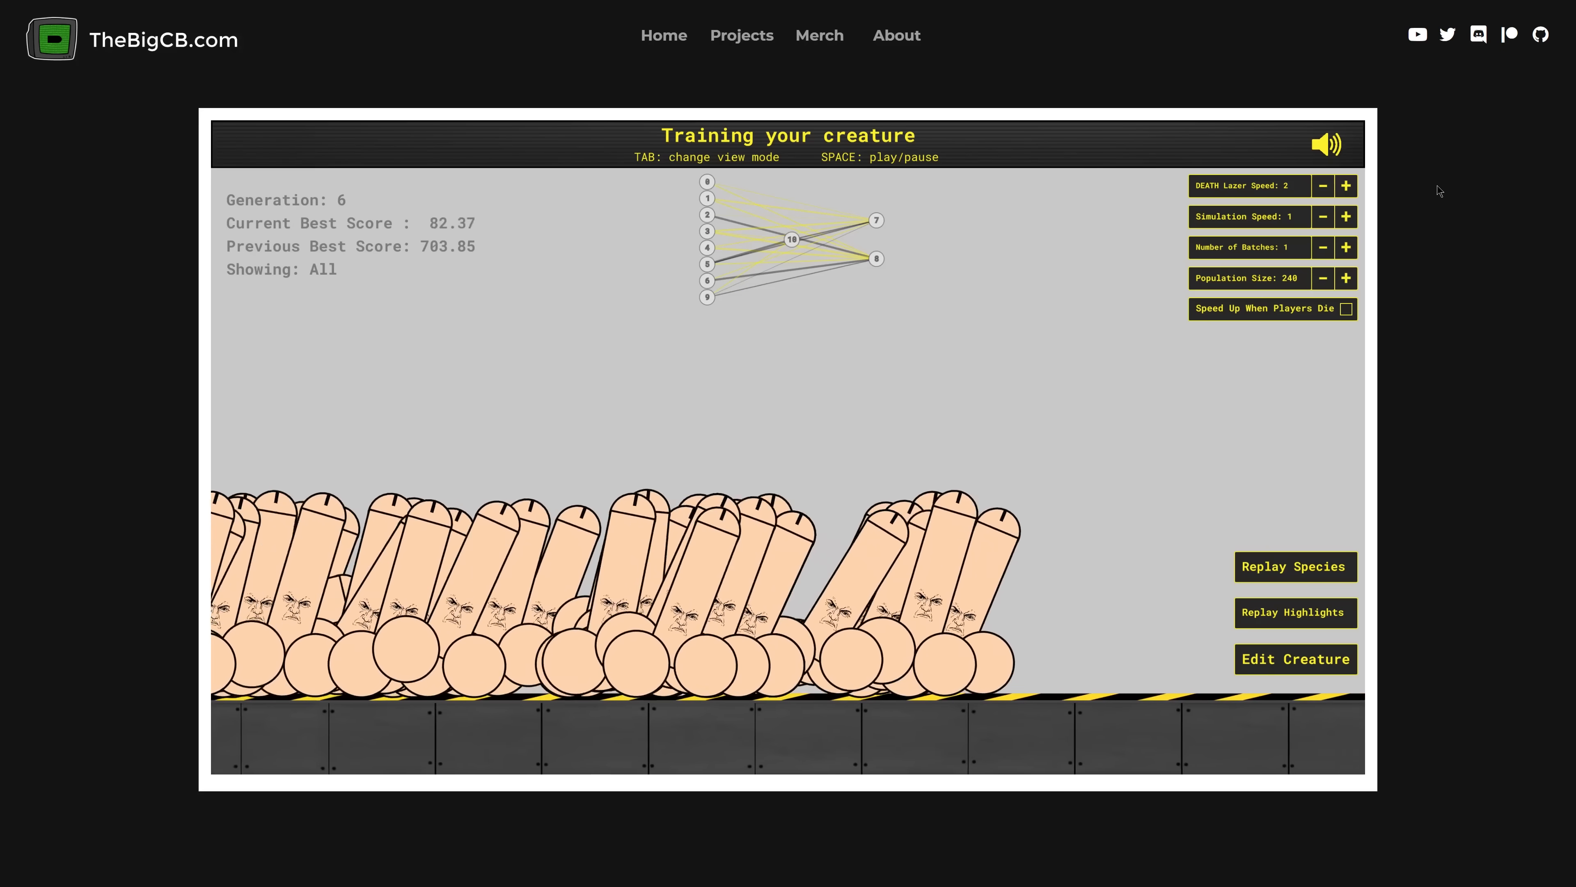
pyautogui.click(1345, 185)
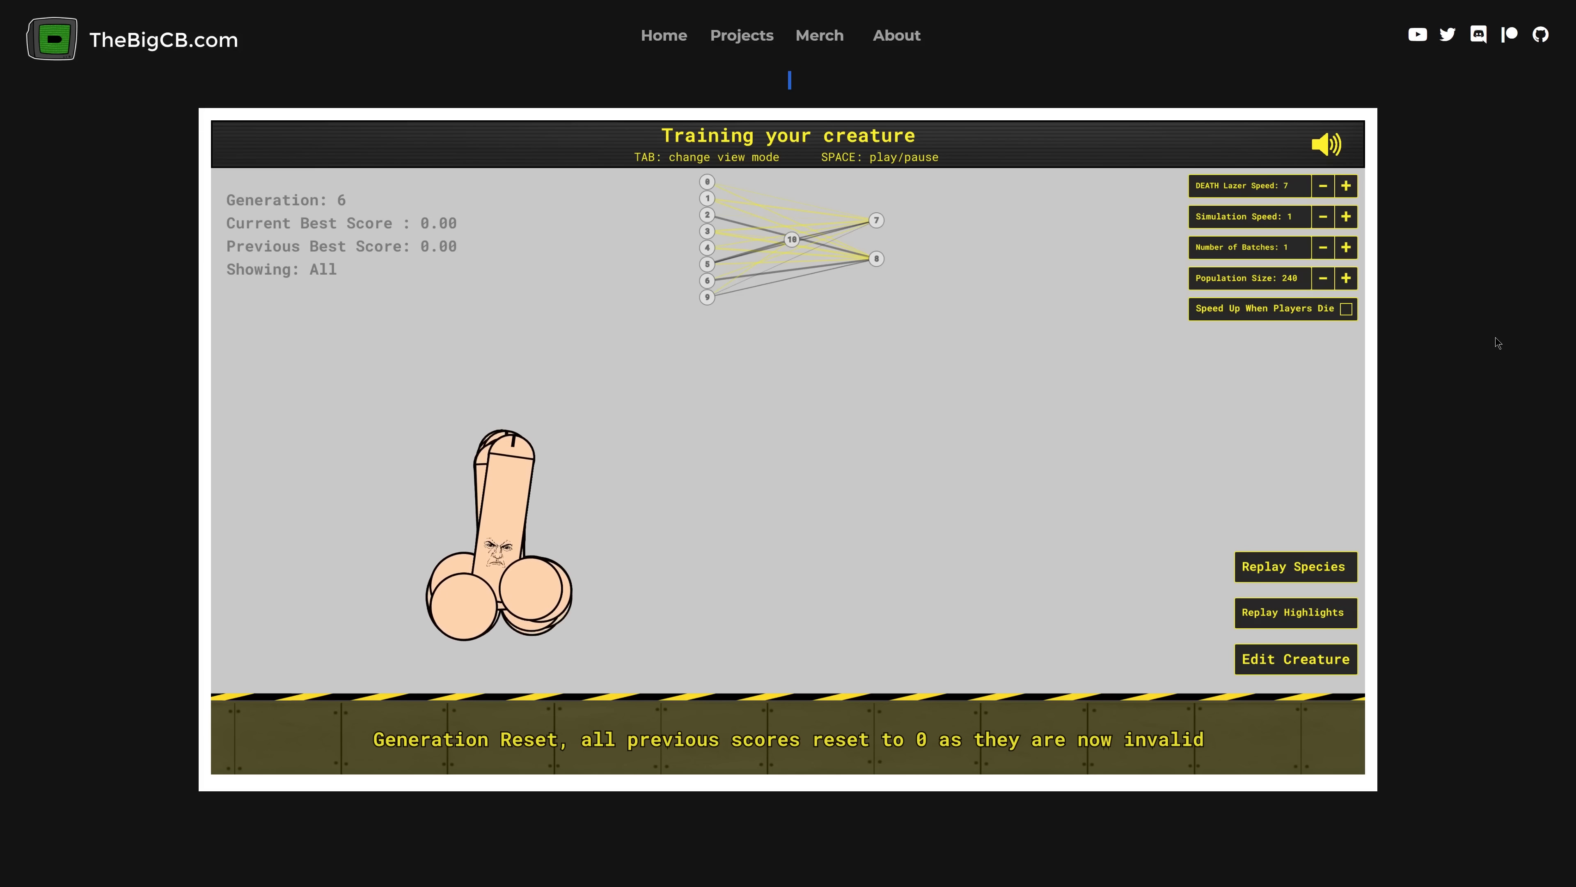